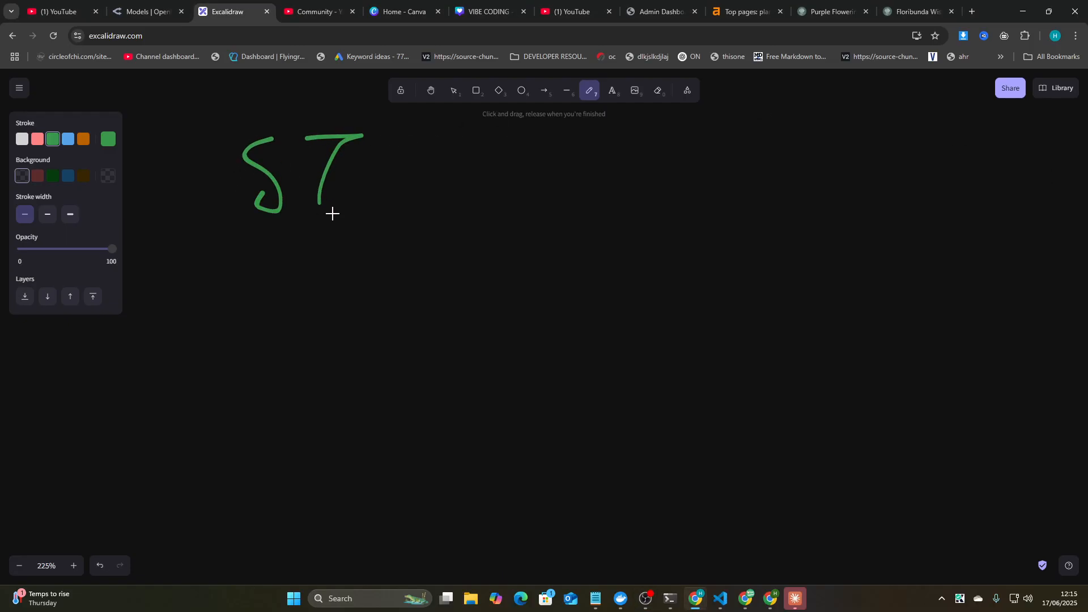
Step: Hand-write and underline 'SEO' and 'Seogrove.ai' in green on the canvas
{"action": "left_click_drag", "start_coordinate": [320, 167], "coordinate": [424, 225]}
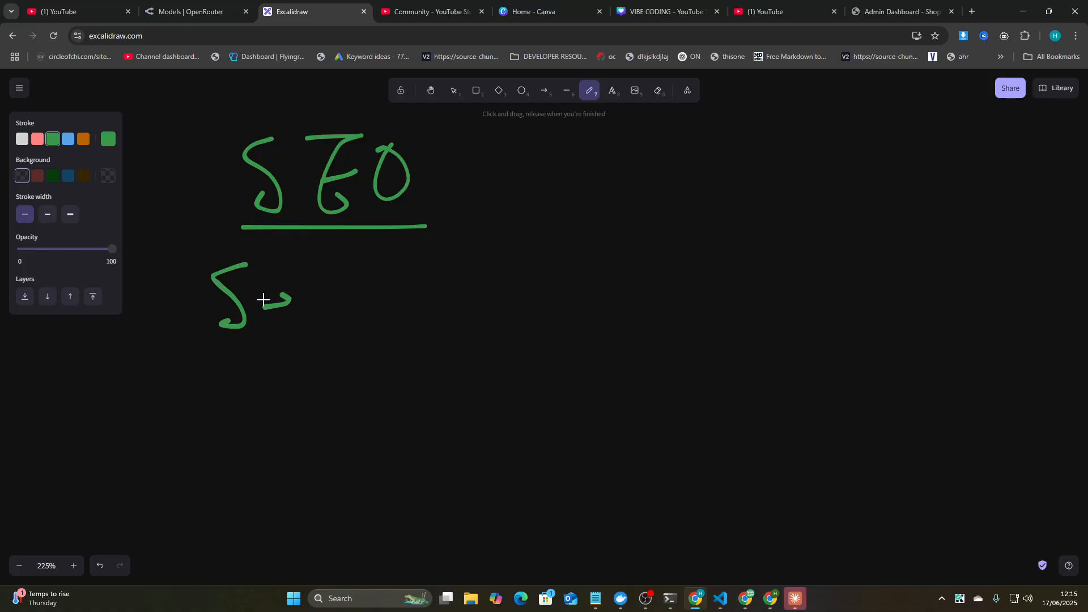
{"action": "left_click_drag", "start_coordinate": [262, 300], "coordinate": [436, 309]}
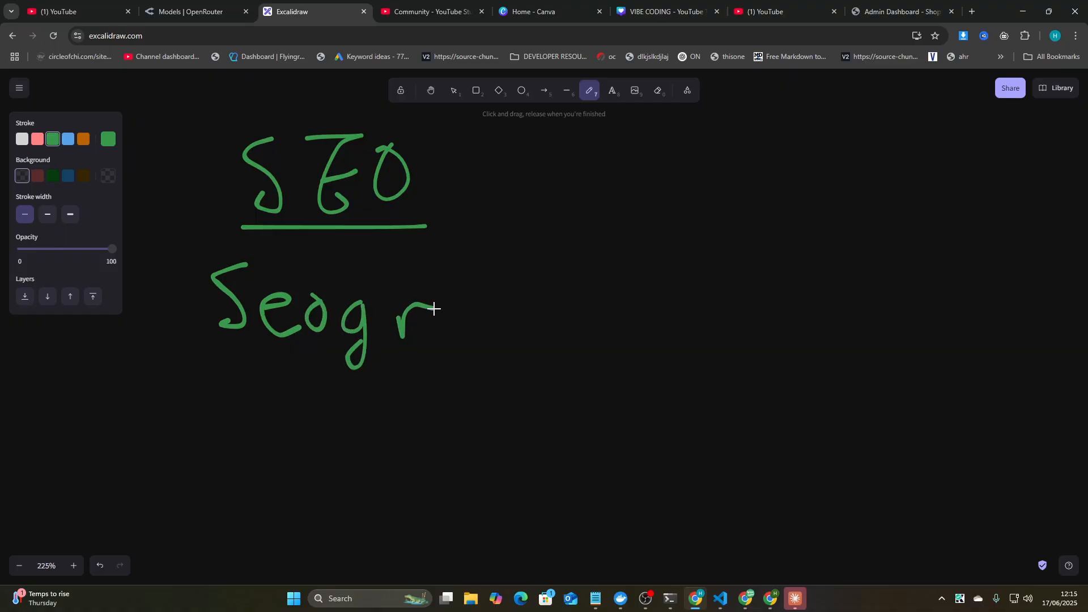
{"action": "left_click_drag", "start_coordinate": [451, 312], "coordinate": [628, 319]}
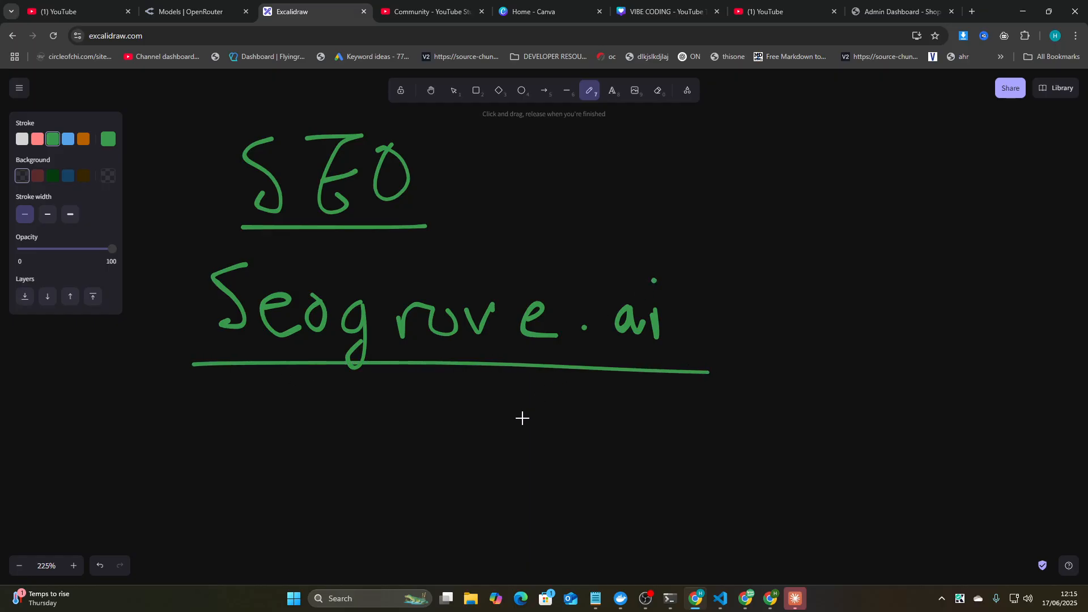
{"action": "mouse_move", "coordinate": [553, 396]}
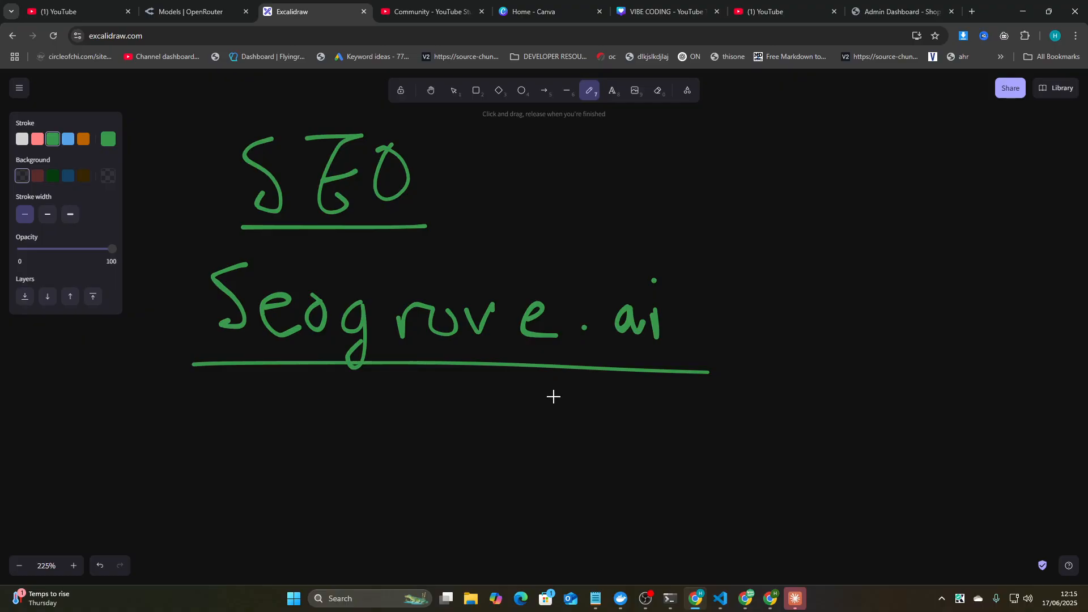
{"action": "left_click", "coordinate": [974, 11]}
{"action": "type", "text": "seogrove.ai"}
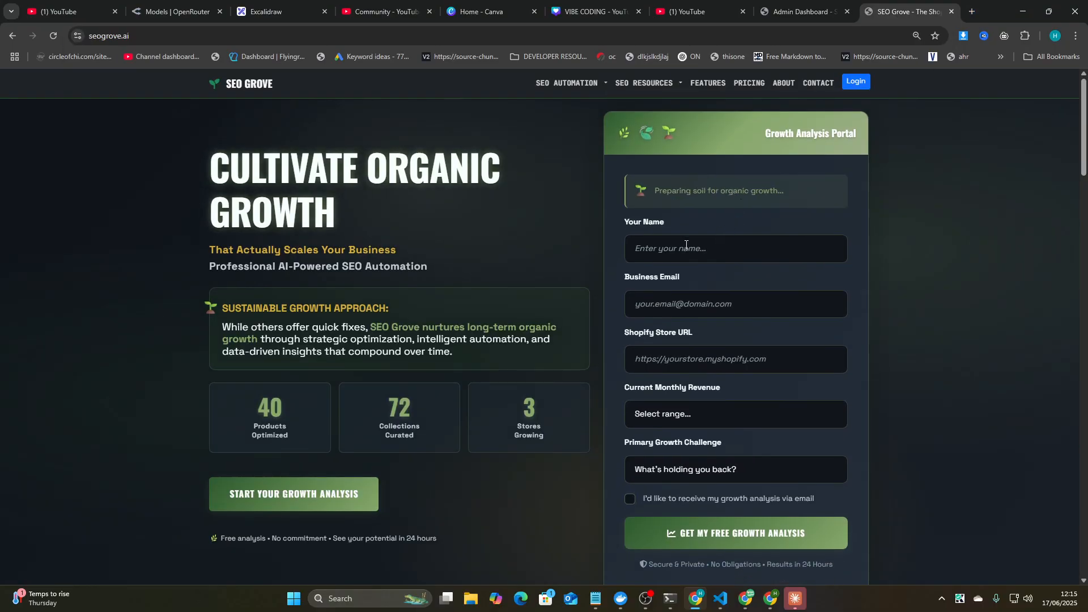
Step: Scroll down the seogrove.ai homepage through its comparison and AI growth partner sections
{"action": "left_click", "coordinate": [736, 533]}
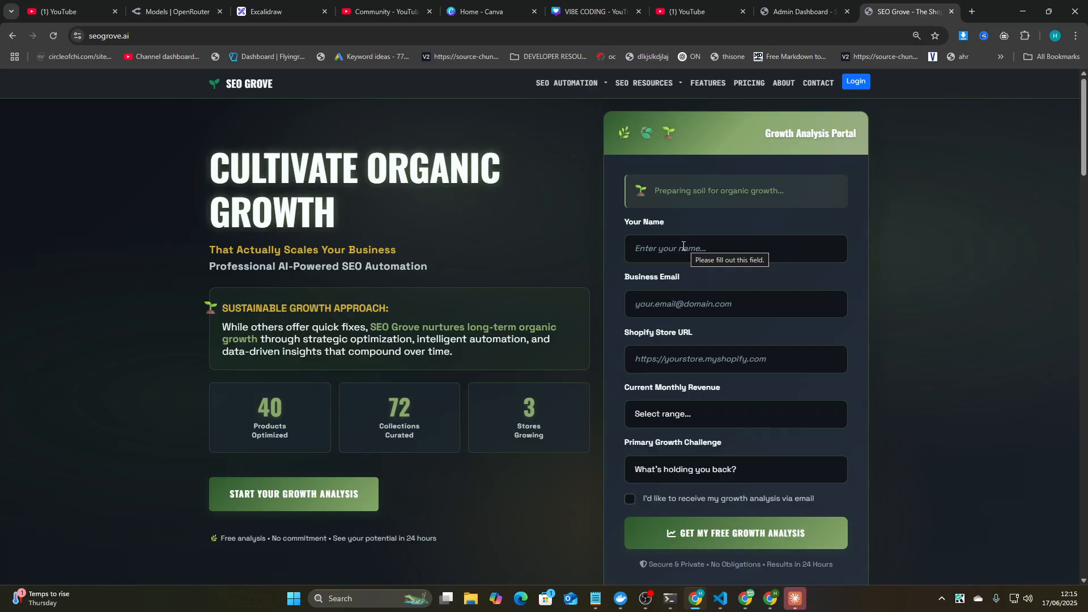
{"action": "mouse_move", "coordinate": [437, 248]}
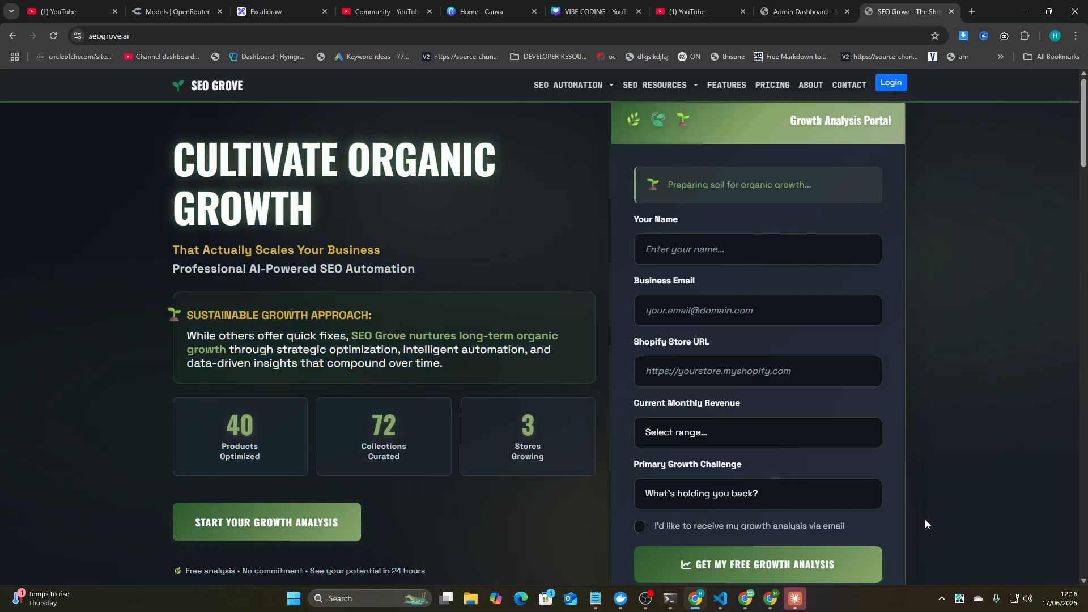
{"action": "mouse_move", "coordinate": [787, 239]}
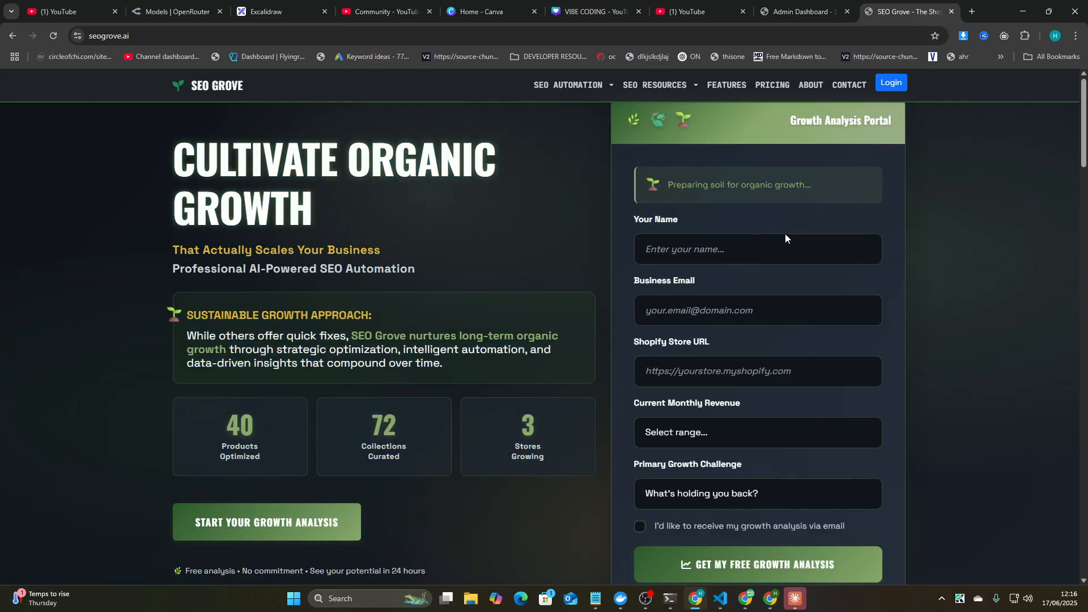
{"action": "scroll", "scroll_direction": "down", "scroll_amount": 3}
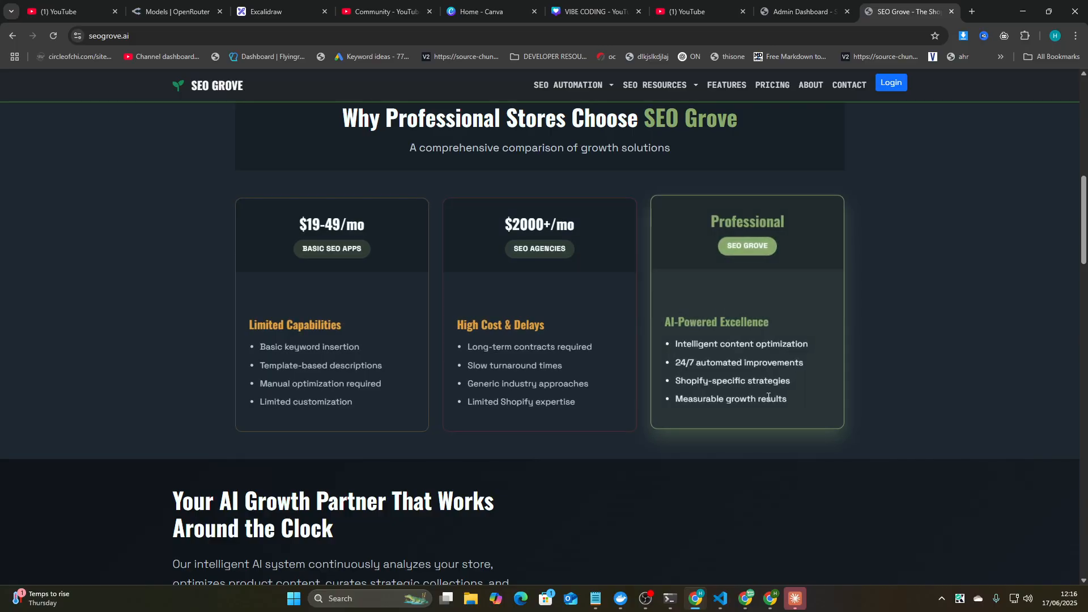
{"action": "scroll", "scroll_direction": "down", "scroll_amount": 3}
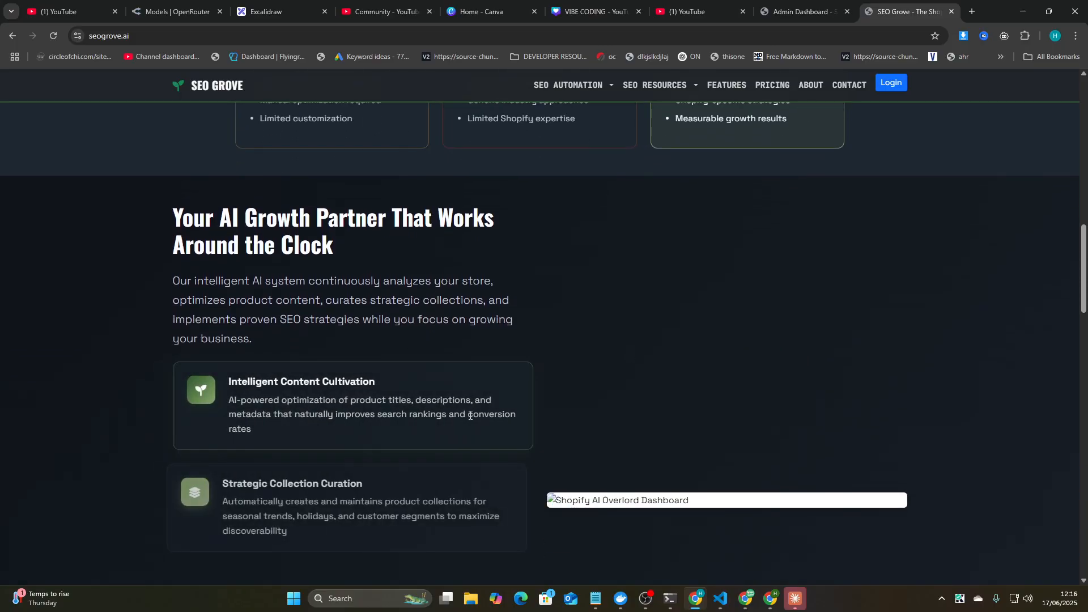
{"action": "scroll", "scroll_direction": "down", "scroll_amount": 3}
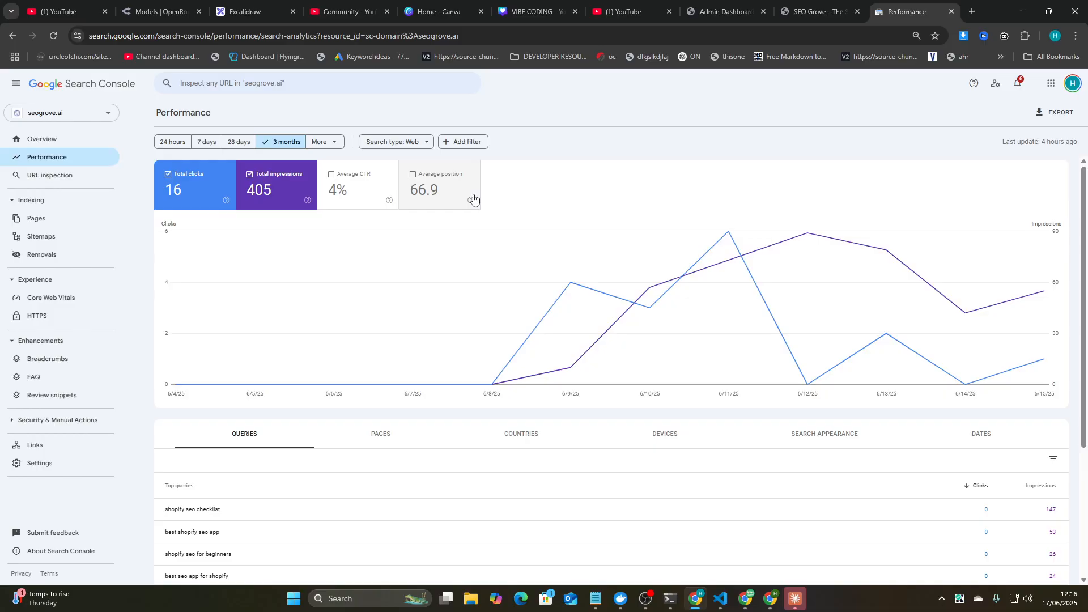
{"action": "mouse_move", "coordinate": [242, 194]}
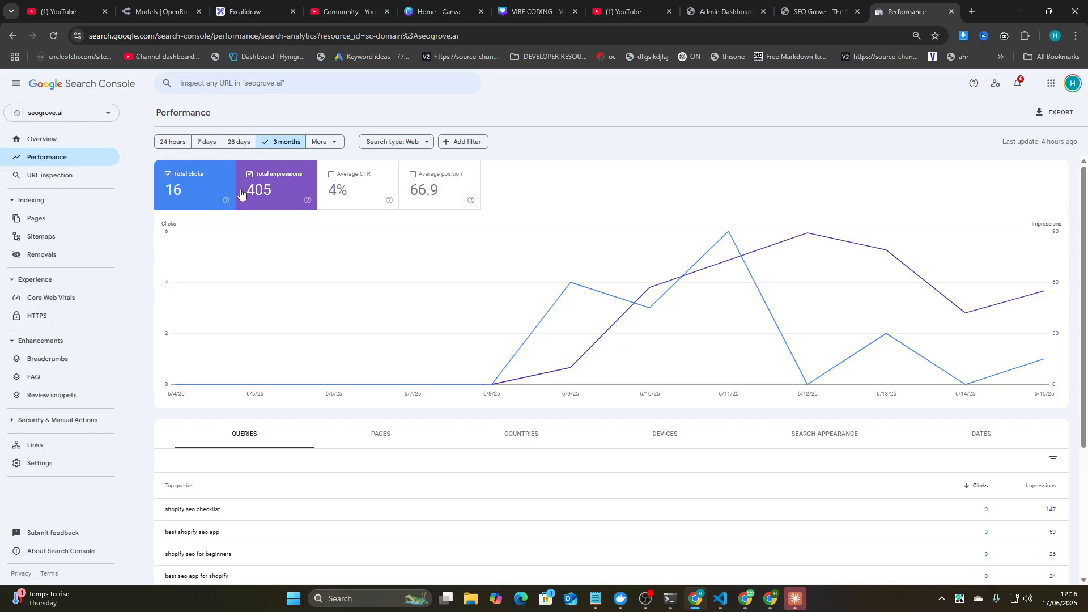
Step: Limit the seogrove.ai performance report to the last 24 hours and zoom the page in
{"action": "left_click", "coordinate": [178, 142]}
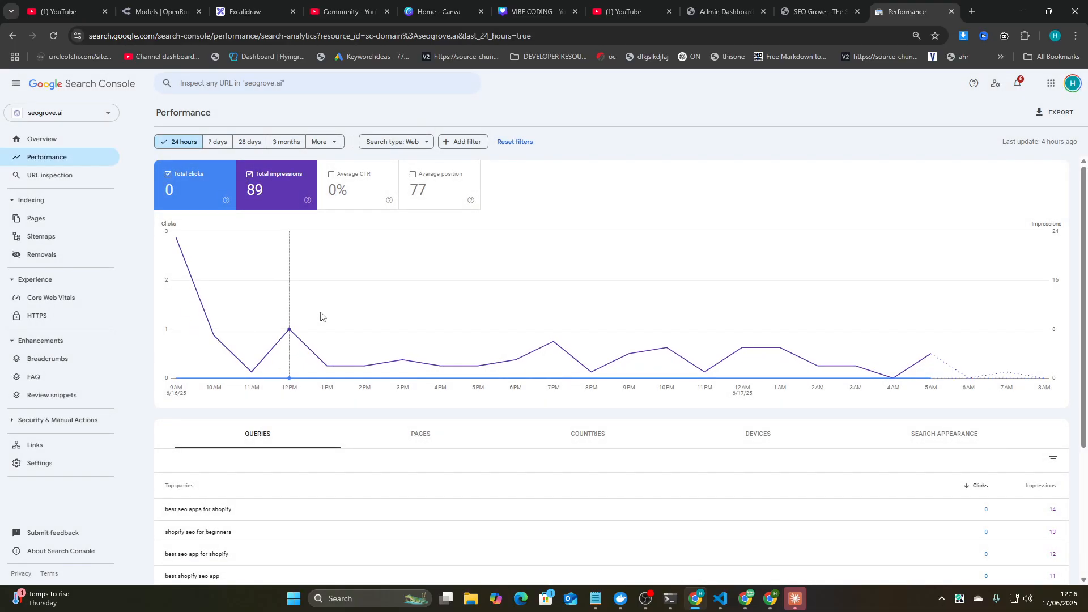
{"action": "key", "text": "ctrl+plus"}
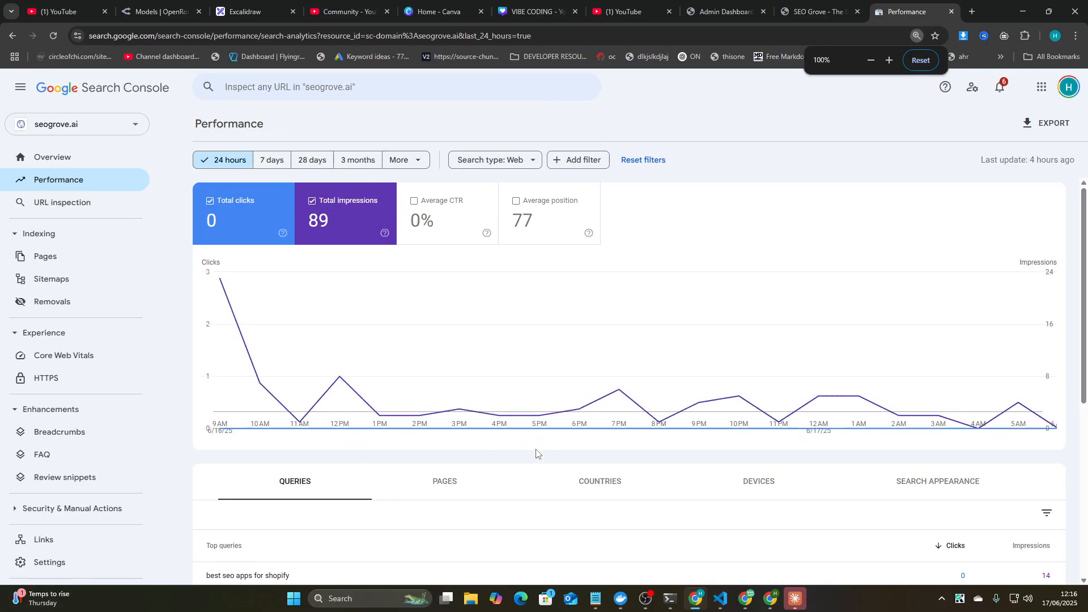
{"action": "scroll", "scroll_direction": "down", "scroll_amount": 3}
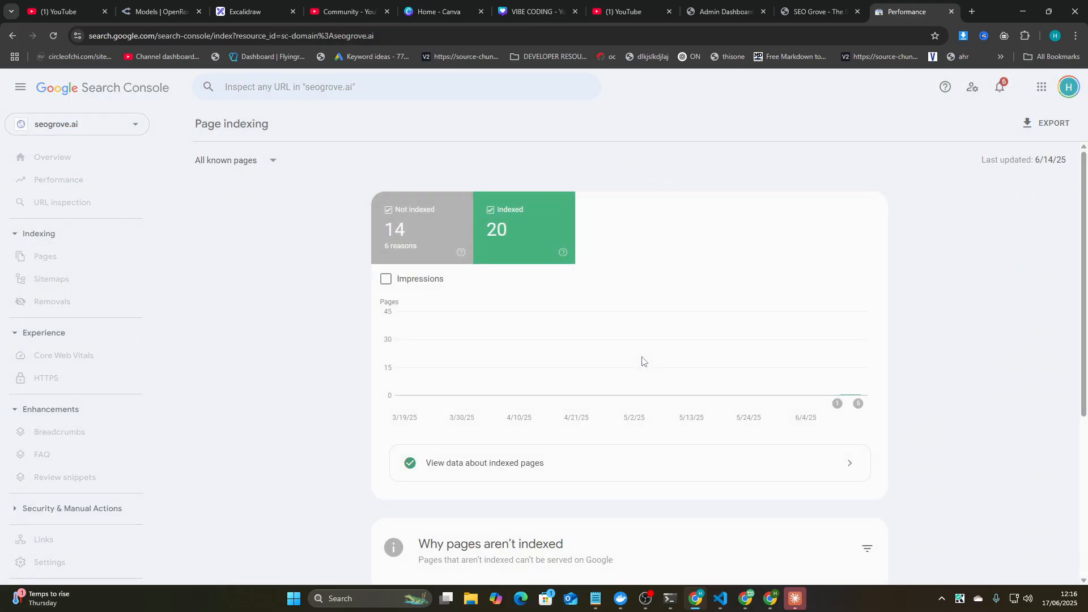
{"action": "mouse_move", "coordinate": [836, 391]}
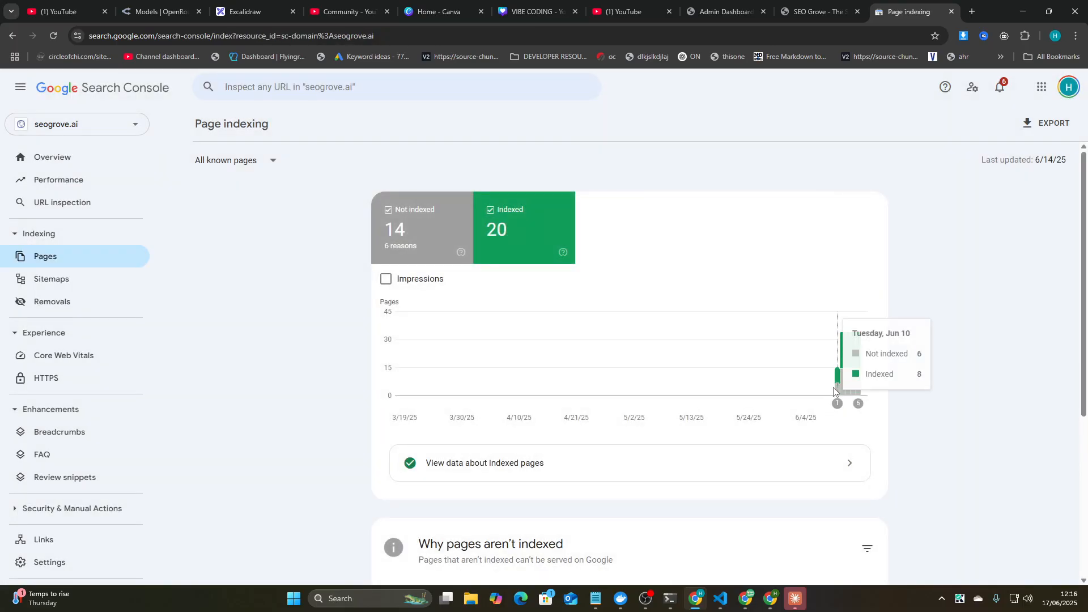
{"action": "left_click", "coordinate": [58, 180]}
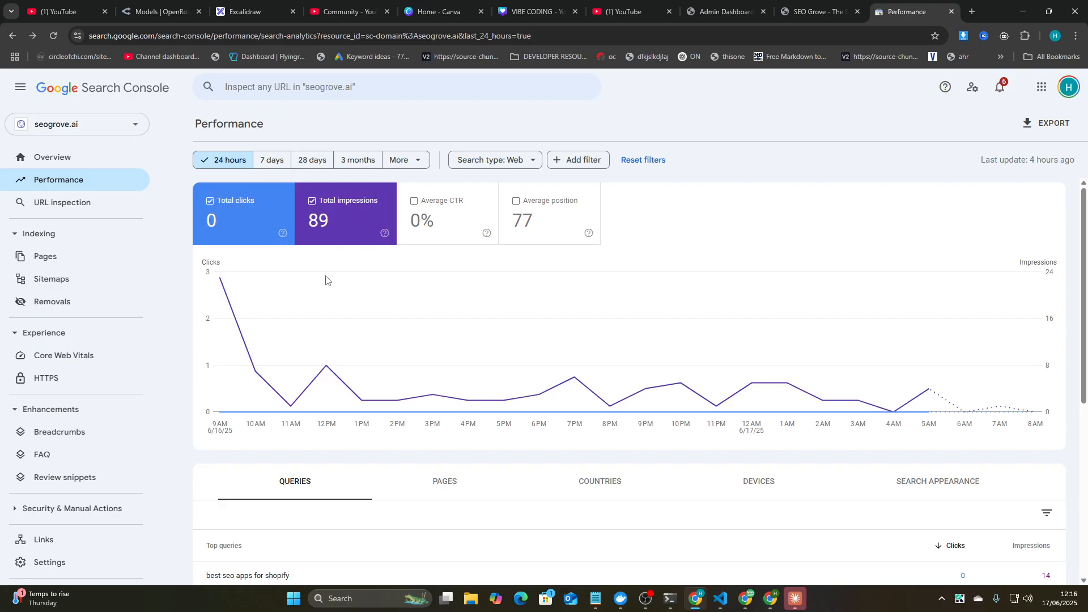
{"action": "scroll", "scroll_direction": "down", "scroll_amount": 3}
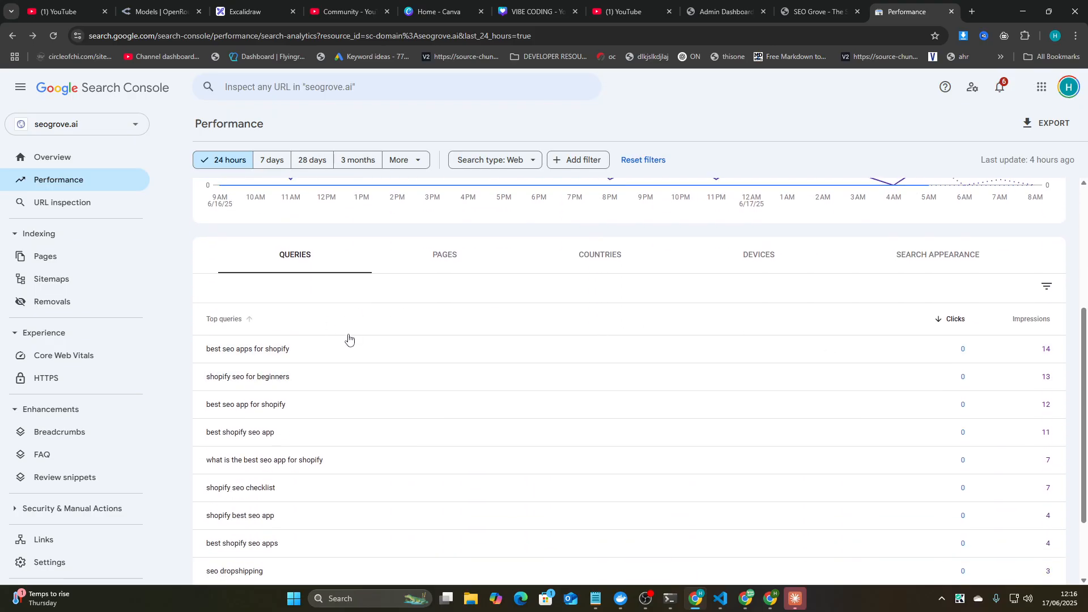
{"action": "double_click", "coordinate": [247, 348]}
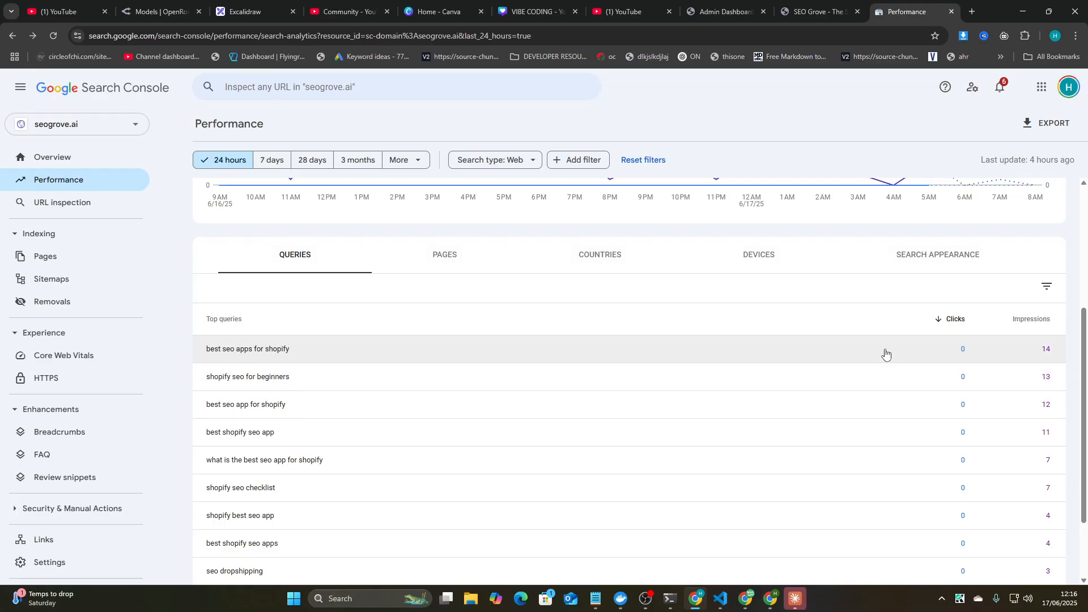
{"action": "mouse_move", "coordinate": [373, 376]}
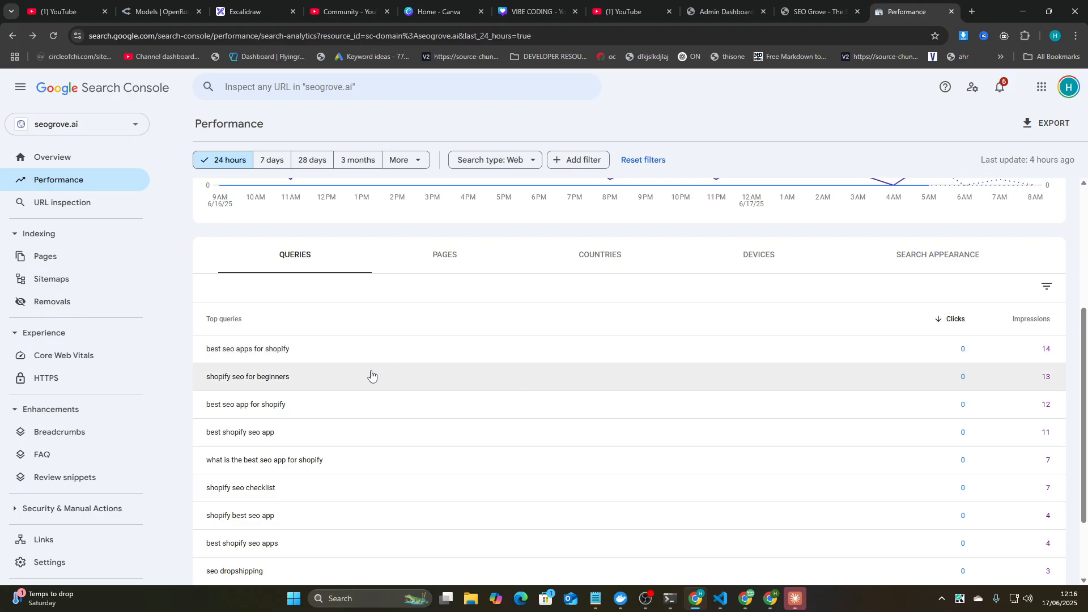
{"action": "left_click", "coordinate": [248, 349]}
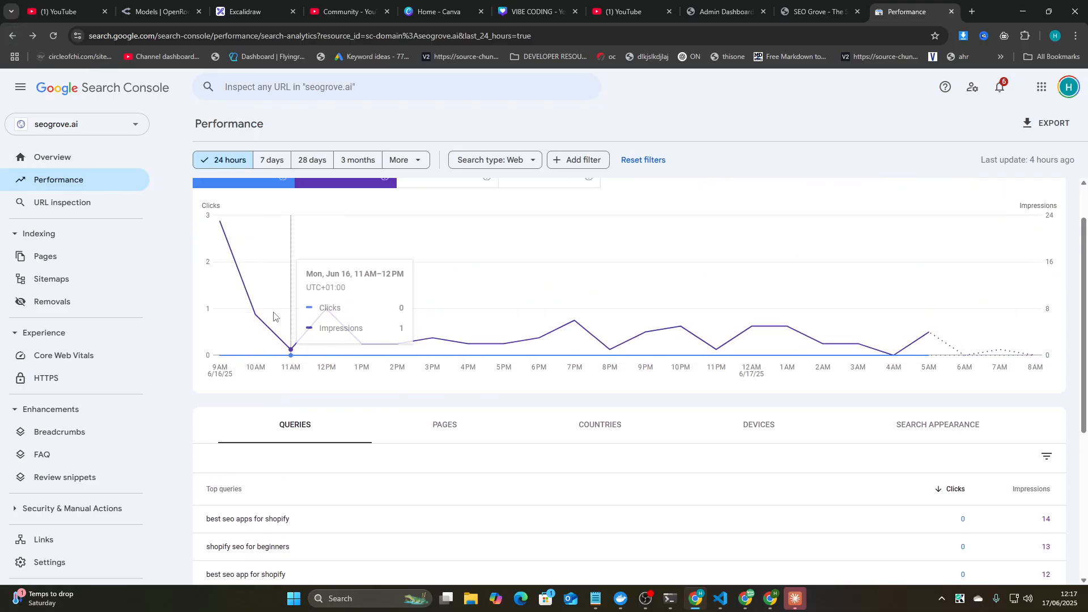
{"action": "left_click", "coordinate": [244, 12]}
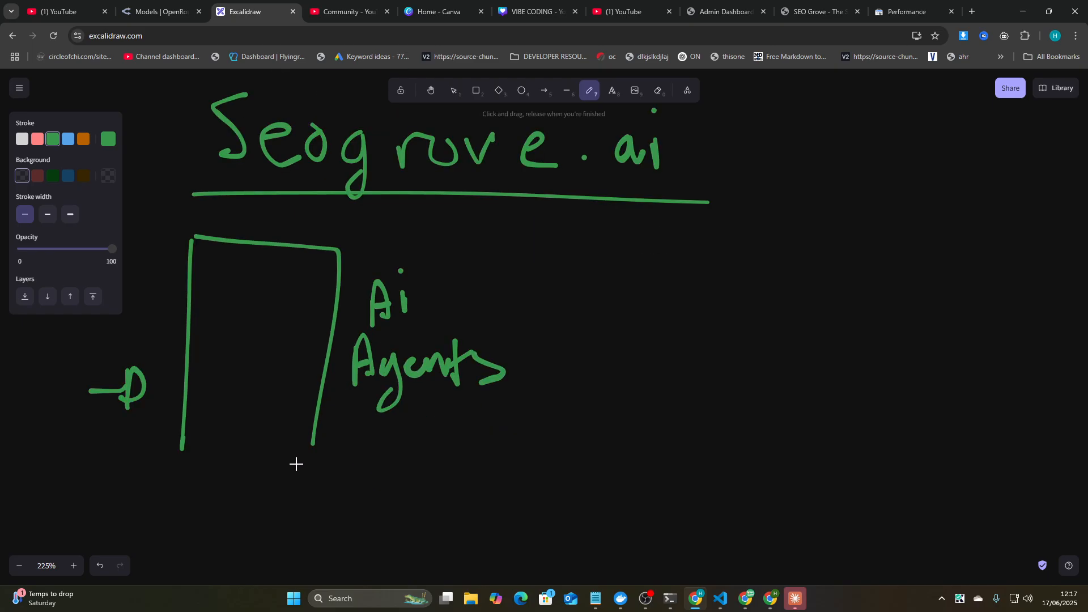
Step: Write the note 'I want to make an SEO friendly frontend to help me sell this tool'
{"action": "scroll", "scroll_direction": "down", "scroll_amount": 3}
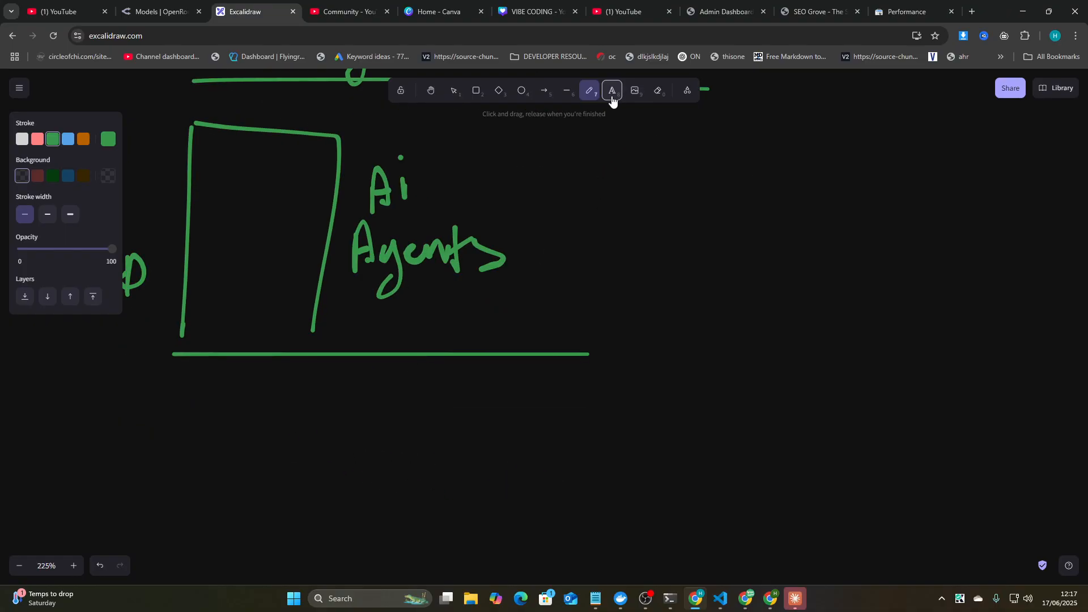
{"action": "type", "text": "I want t"}
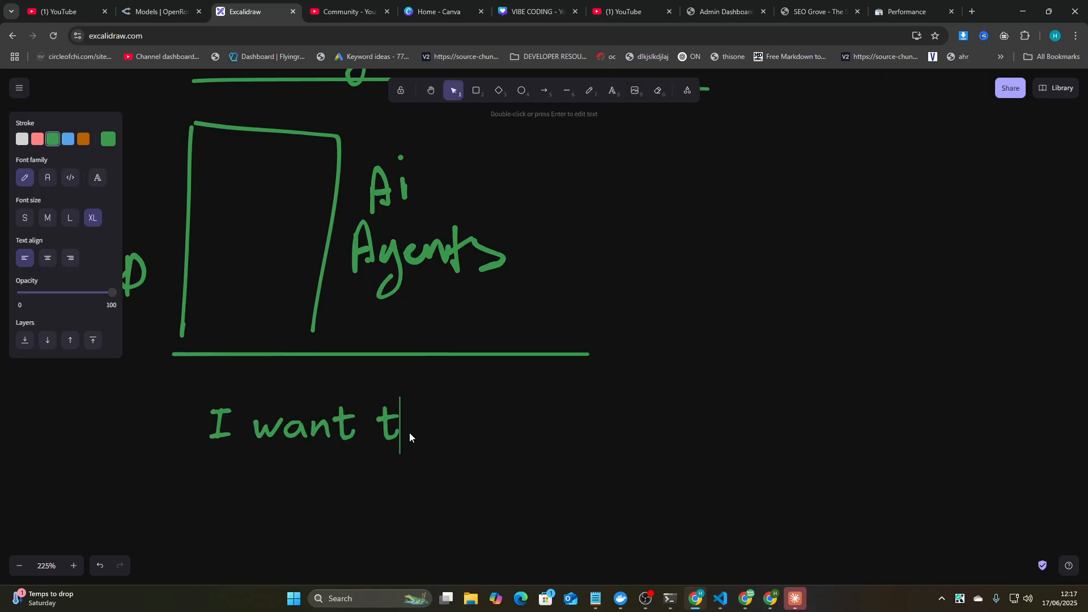
{"action": "type", "text": "o make an S"}
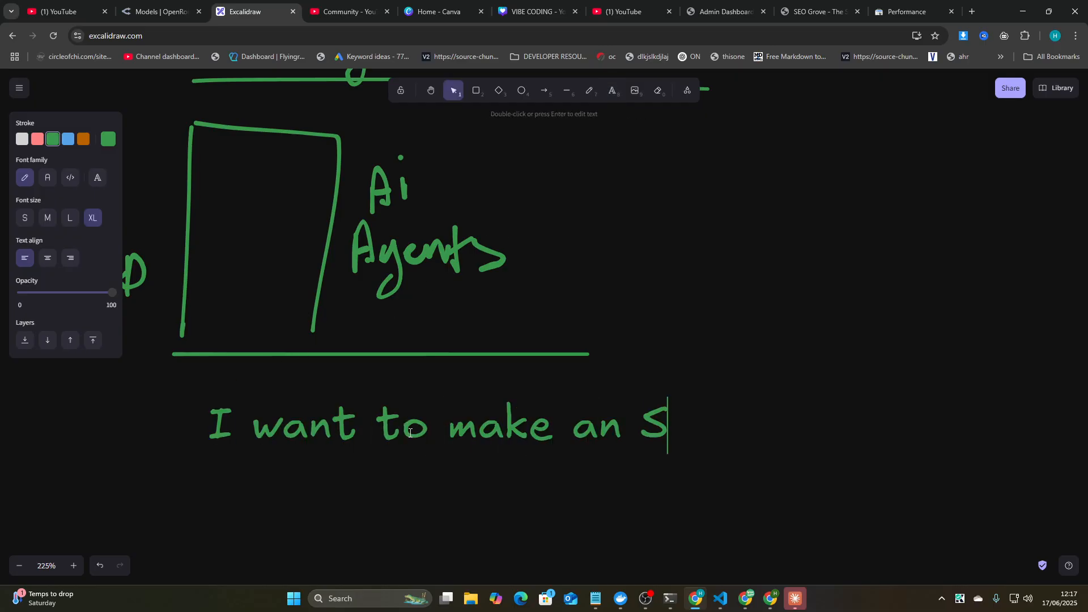
{"action": "type", "text": "EO friendly"}
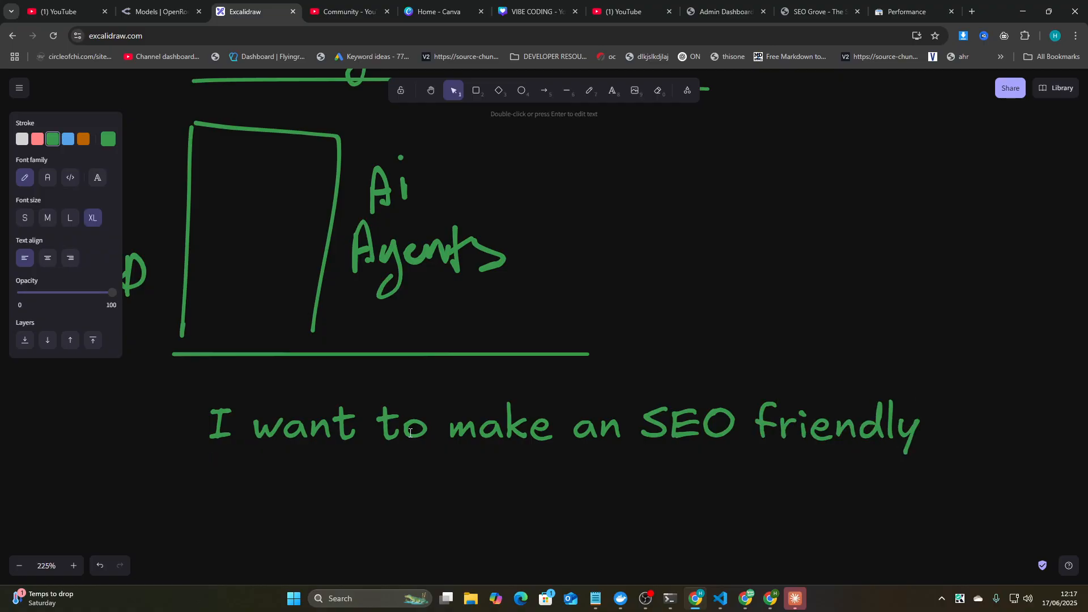
{"action": "type", "text": "frontned to help me"}
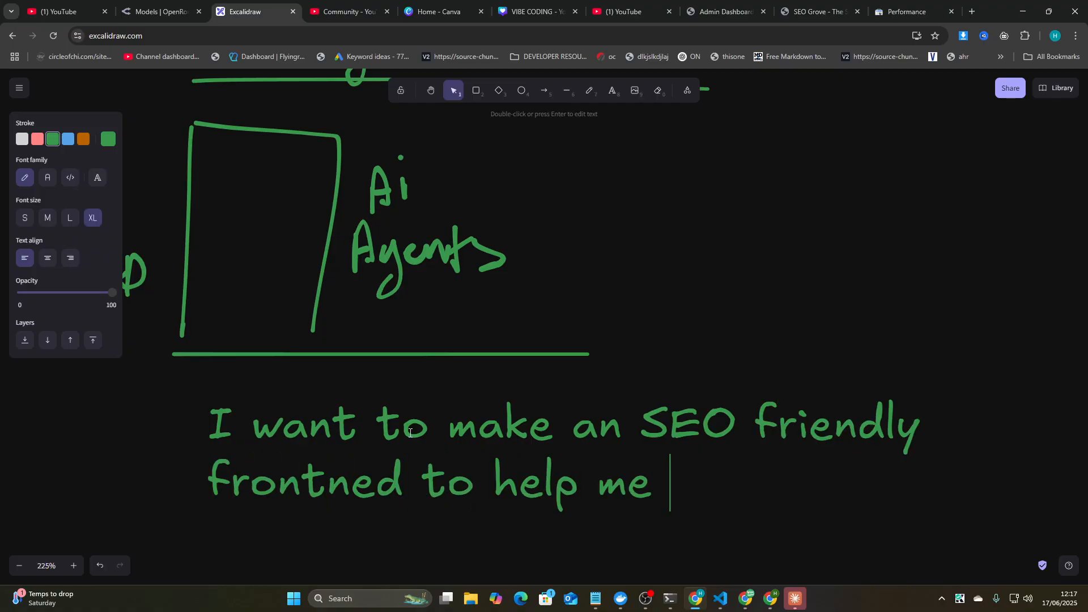
{"action": "type", "text": "sell this tool"}
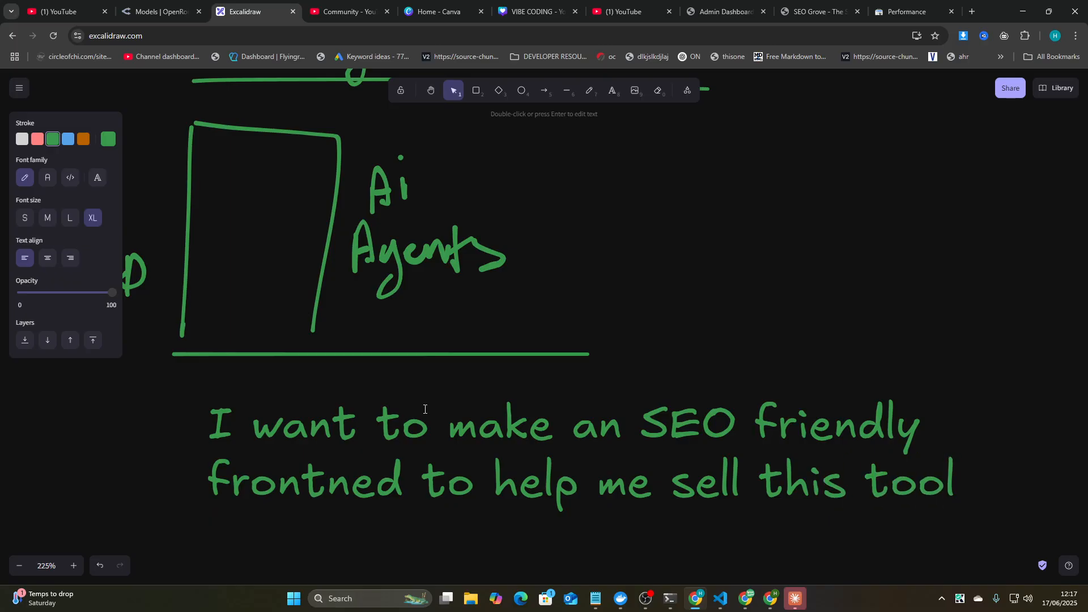
Step: Add 'Read my entire codebase and think of pages we could create to get us some traffic'
{"action": "type", "text": "Read my entire"}
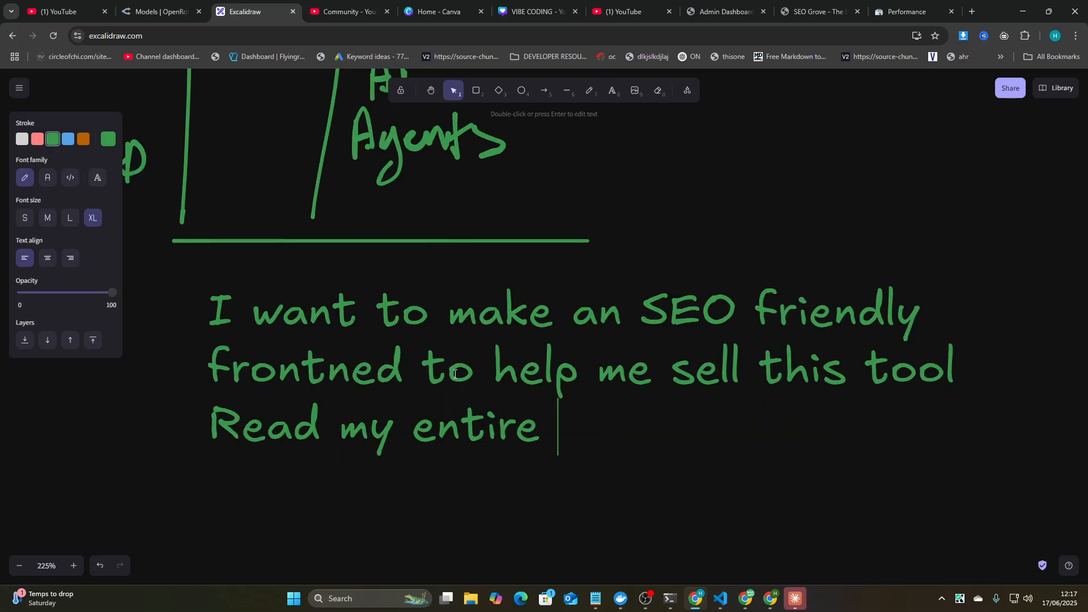
{"action": "type", "text": "codebas and thin"}
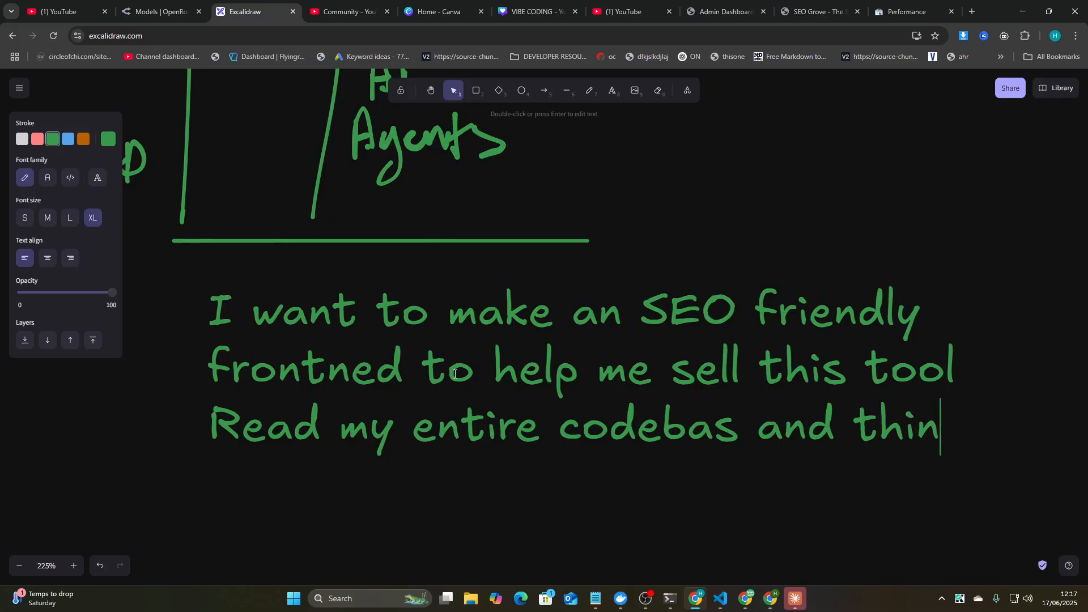
{"action": "type", "text": "k of pages/la"}
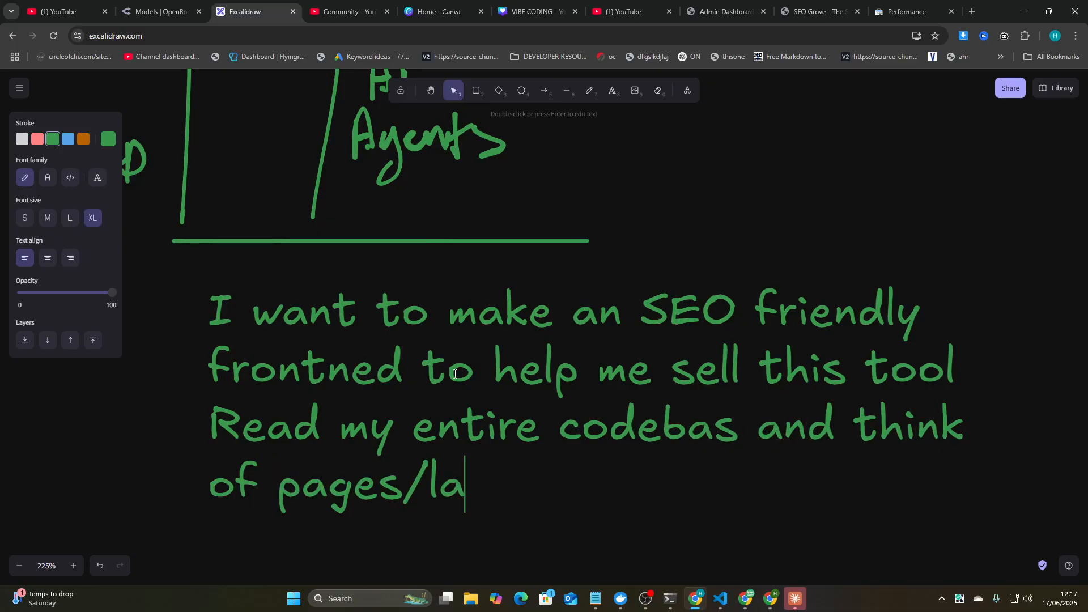
{"action": "type", "text": "we could c"}
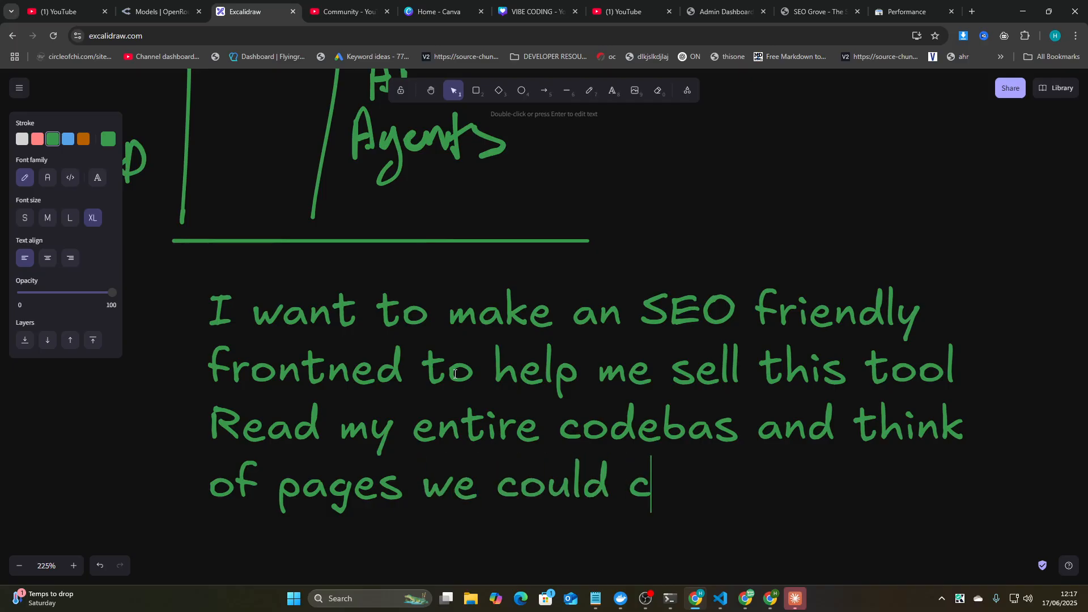
{"action": "type", "text": "reate to ge"}
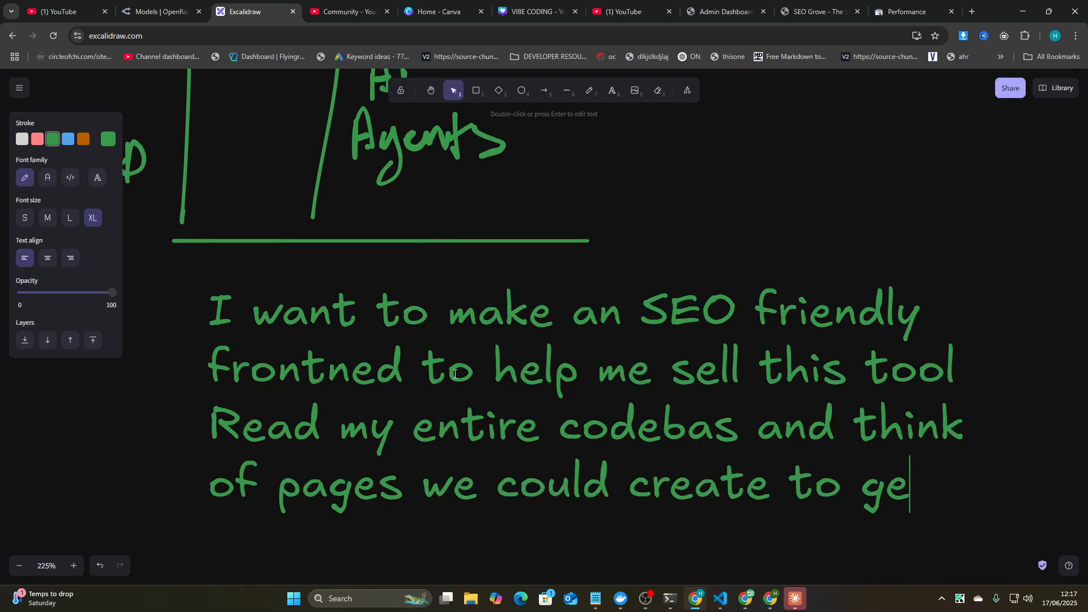
{"action": "type", "text": "t us some traffic"}
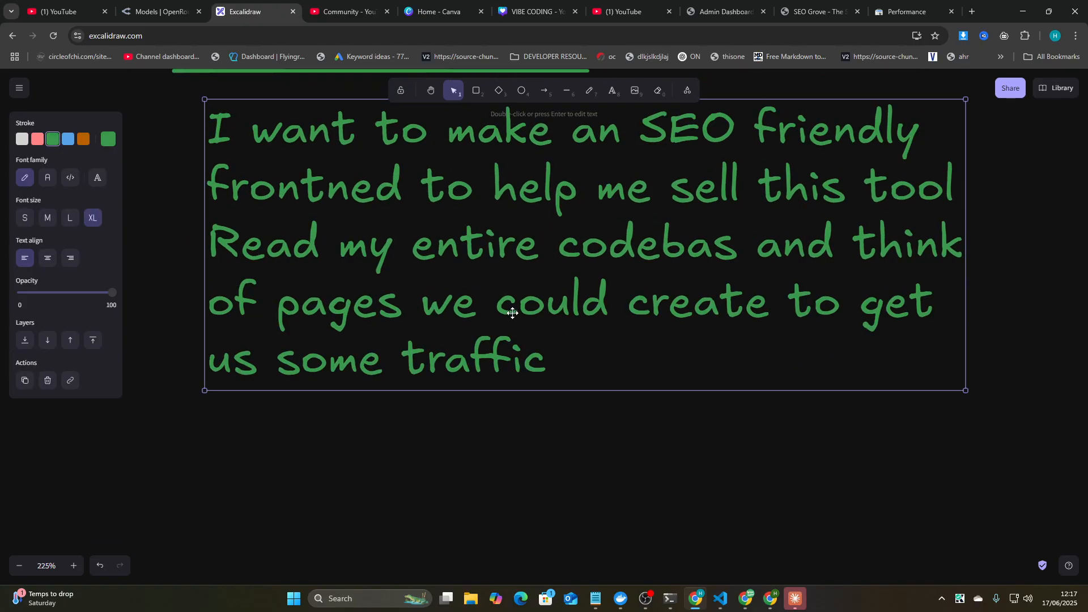
{"action": "left_click", "coordinate": [973, 10]}
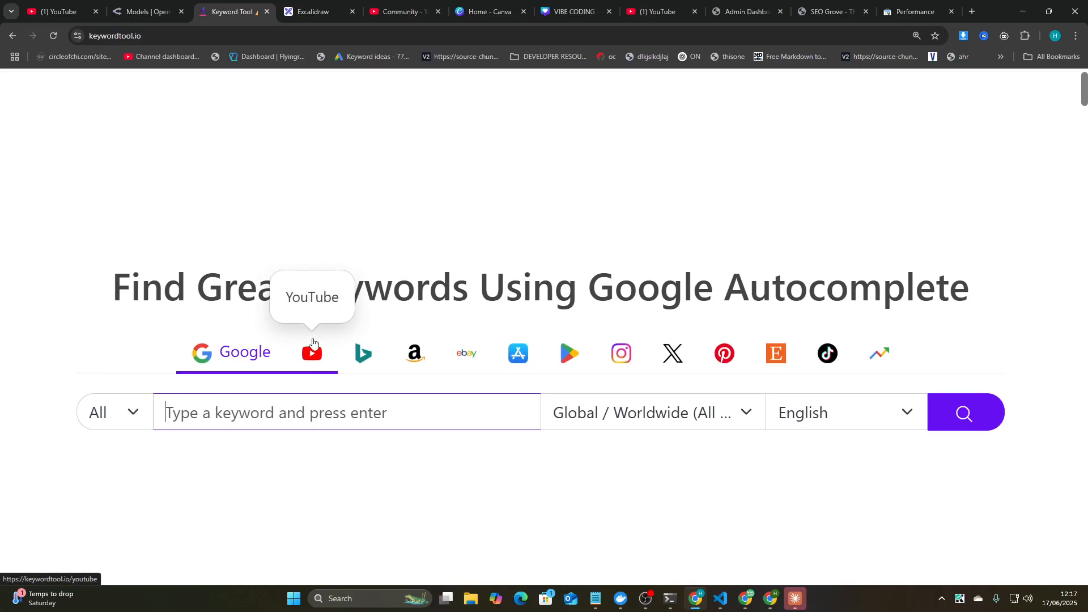
{"action": "mouse_move", "coordinate": [261, 384]}
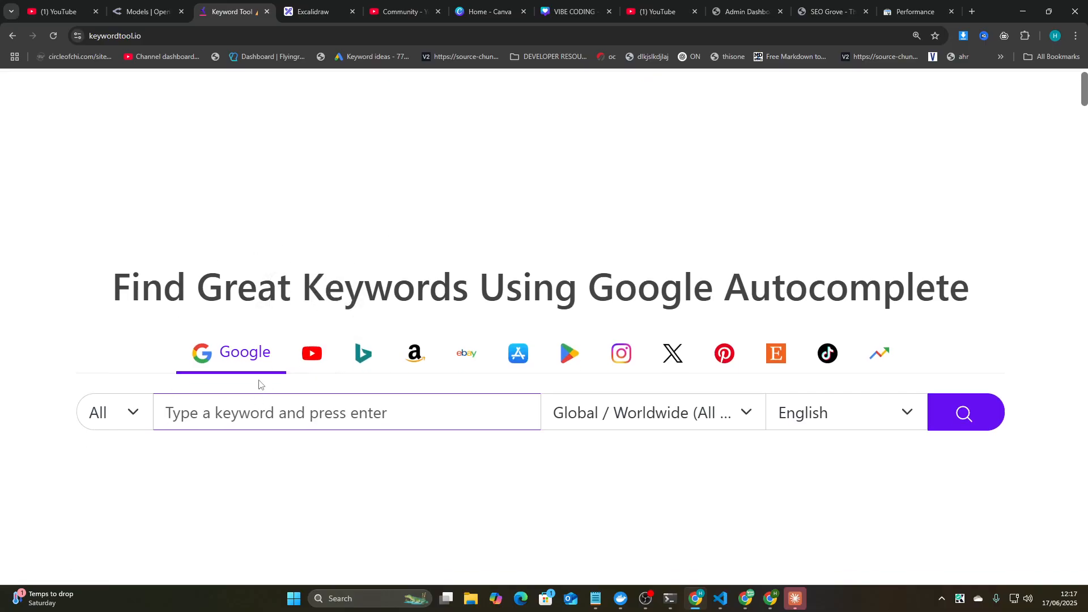
Step: Leave Keyword Tool's Google search page and return to the Excalidraw board
{"action": "left_click", "coordinate": [312, 11]}
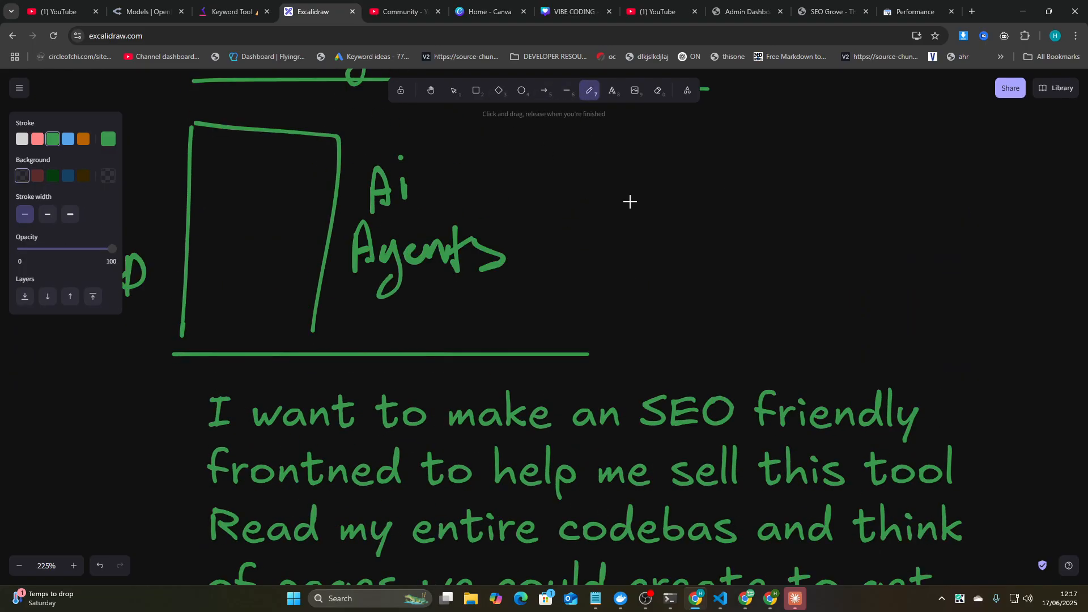
Step: Sketch a short mark and a right-pointing line beside the AI Agents box
{"action": "left_click_drag", "start_coordinate": [663, 163], "coordinate": [693, 205]}
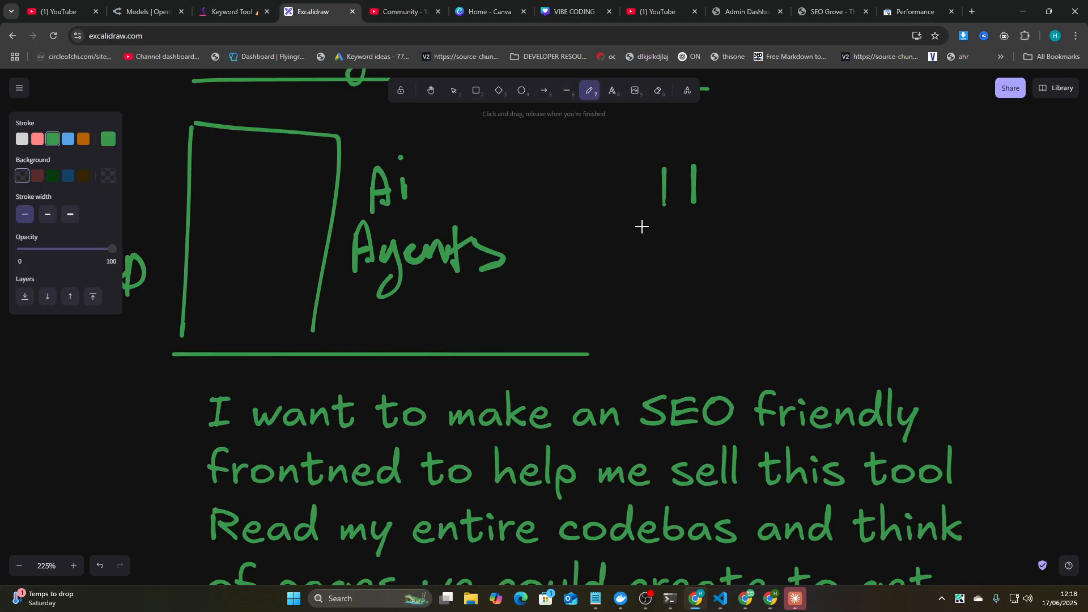
{"action": "left_click_drag", "start_coordinate": [603, 229], "coordinate": [734, 228]}
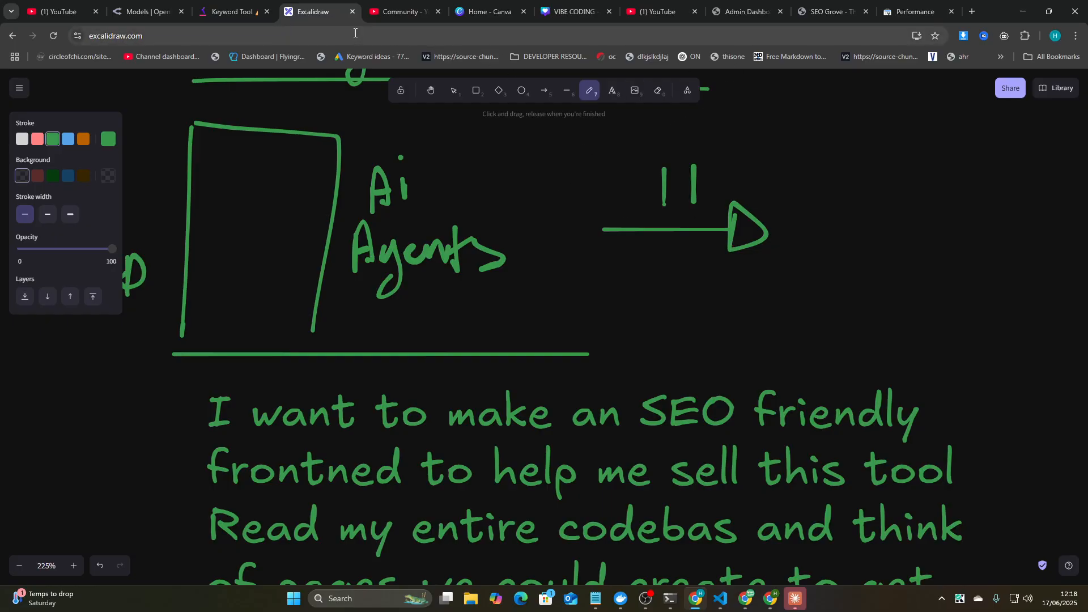
Step: Search Keyword Tool for 'shopify seo' and scroll through the 323 suggestions
{"action": "left_click", "coordinate": [232, 11]}
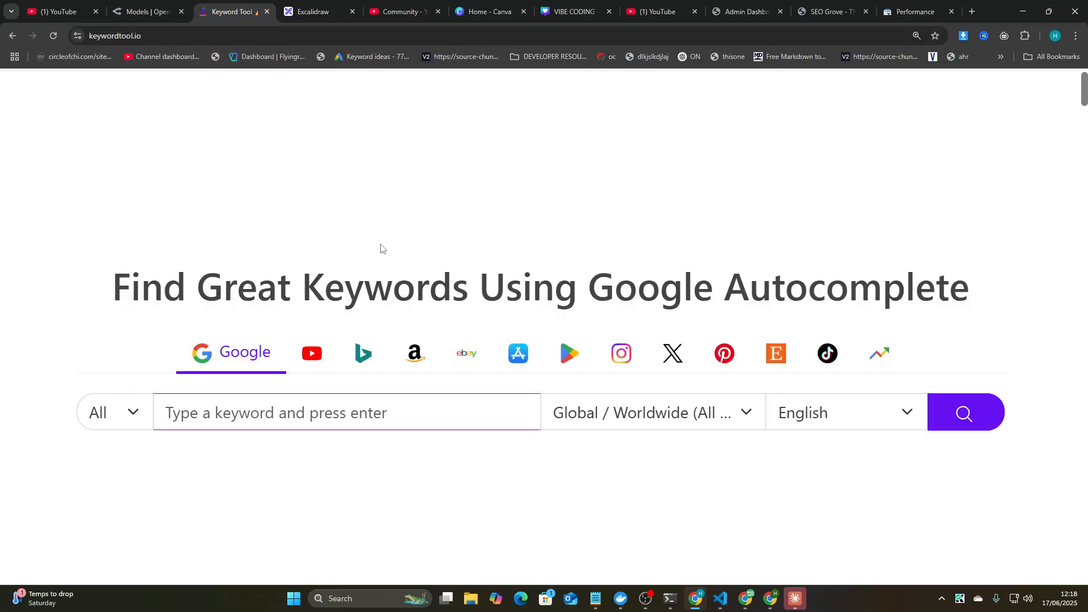
{"action": "type", "text": "shopify seo"}
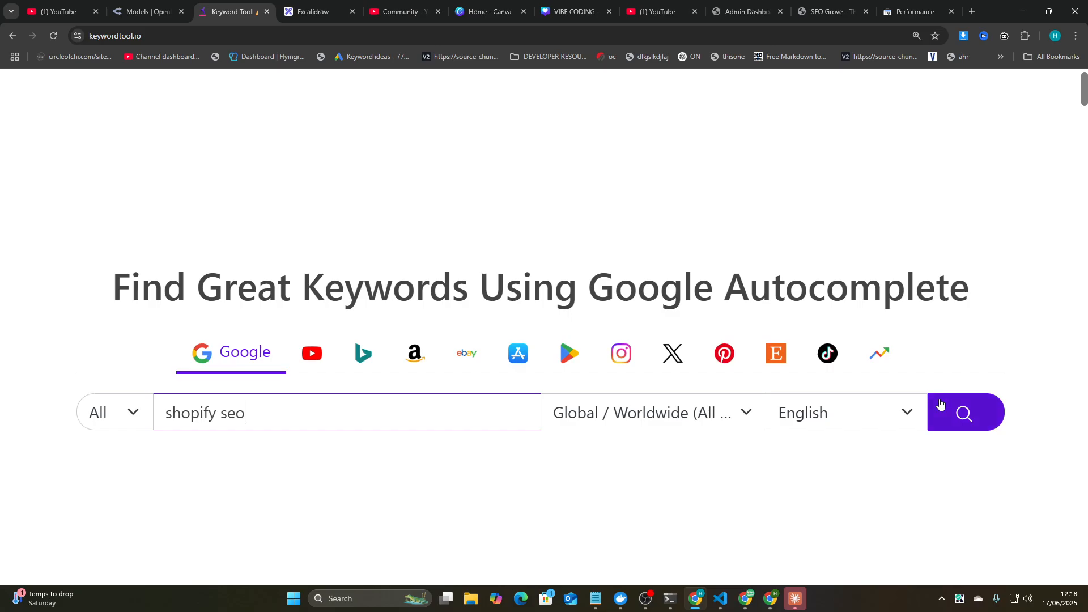
{"action": "left_click", "coordinate": [965, 413]}
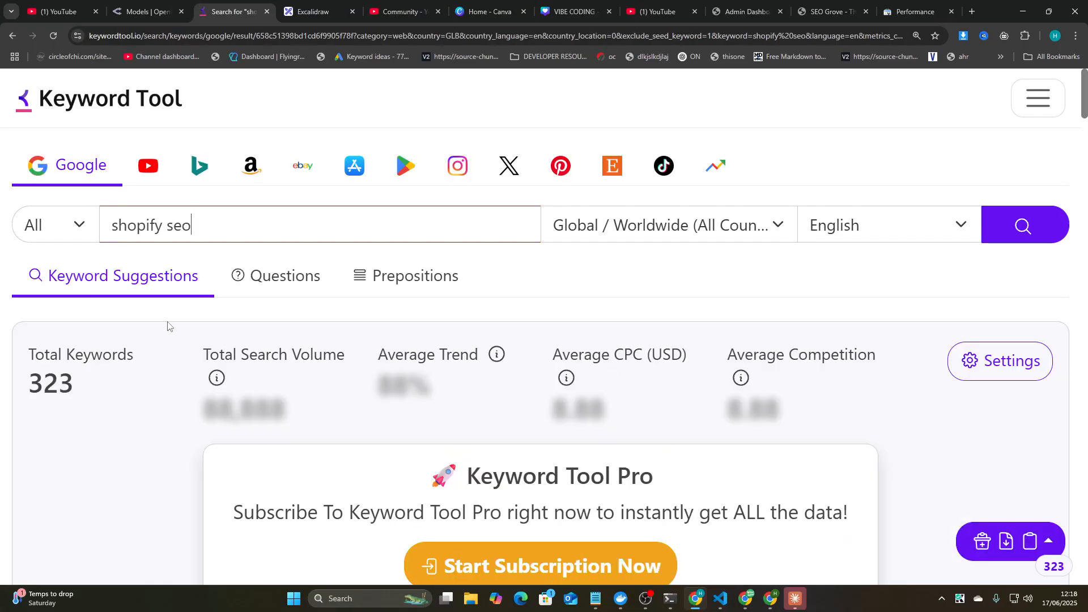
{"action": "scroll", "scroll_direction": "down", "scroll_amount": 3}
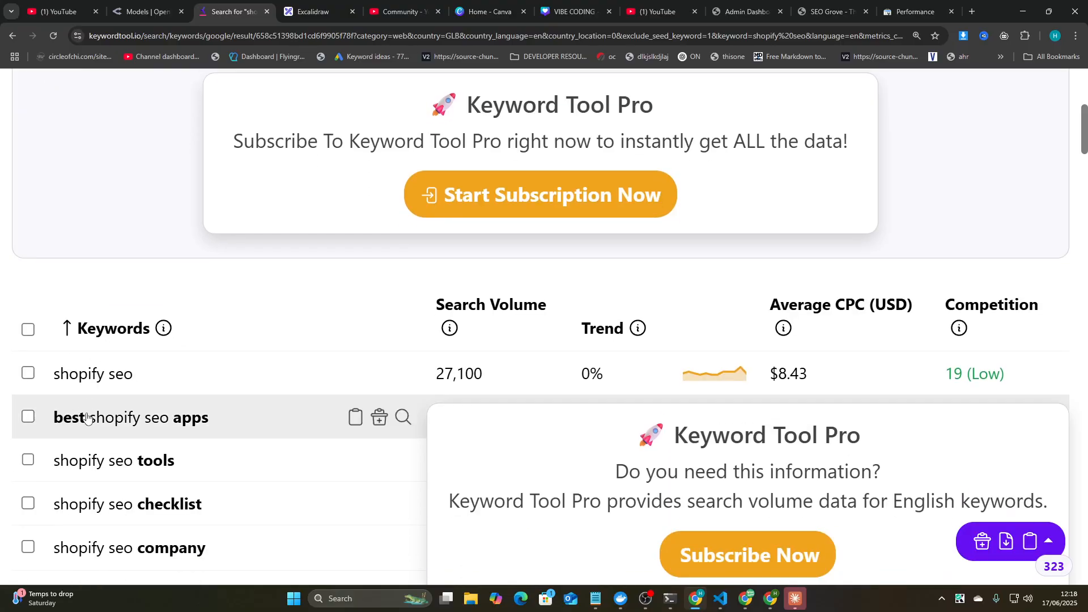
{"action": "mouse_move", "coordinate": [172, 432]}
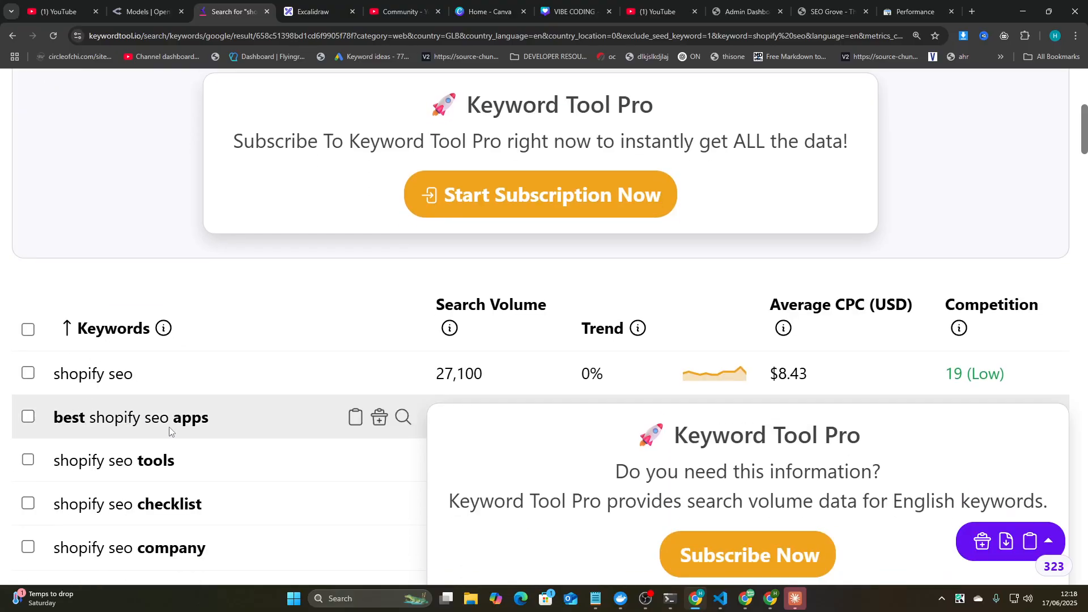
{"action": "mouse_move", "coordinate": [174, 427]}
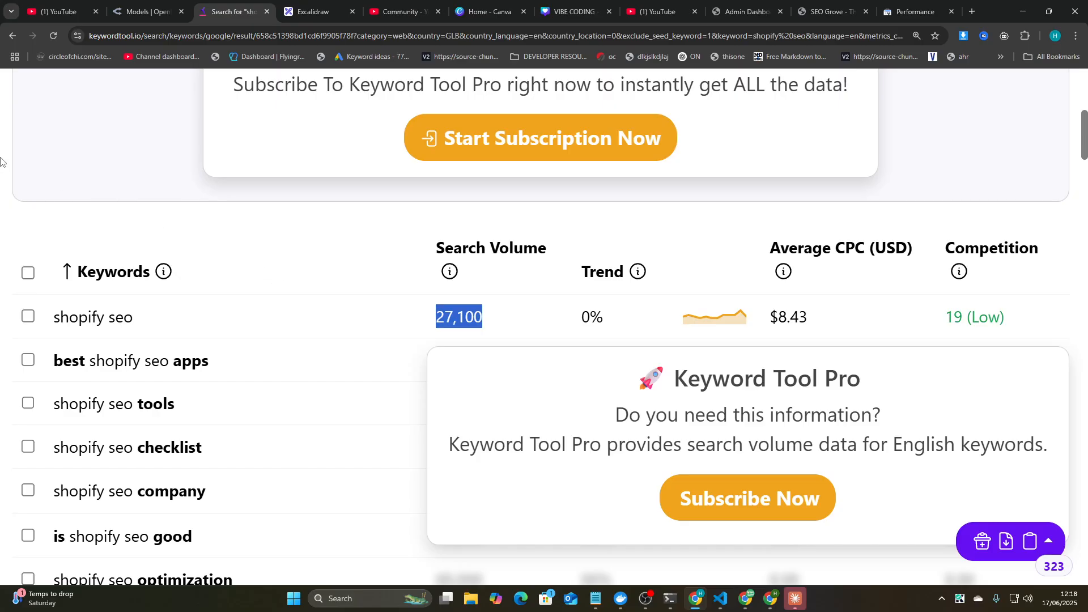
{"action": "mouse_move", "coordinate": [12, 178]}
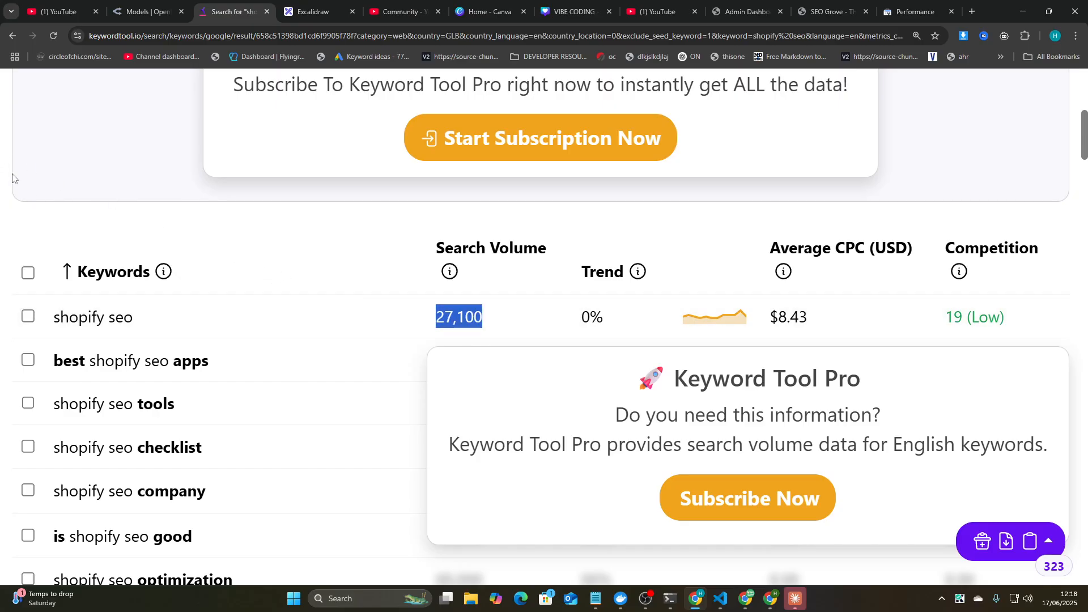
{"action": "scroll", "scroll_direction": "down", "scroll_amount": 3}
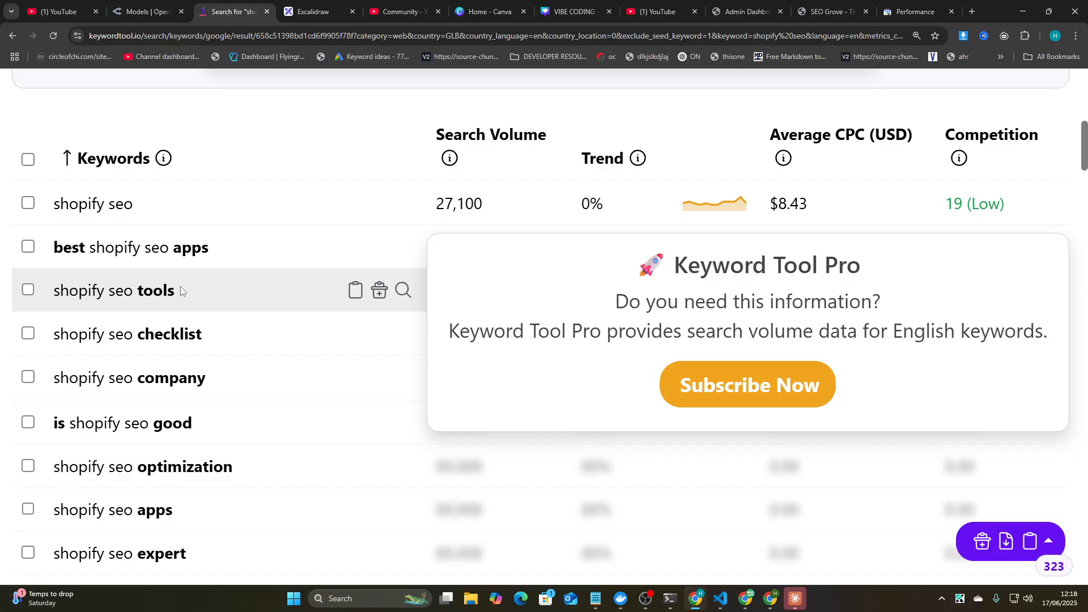
{"action": "mouse_move", "coordinate": [180, 395]}
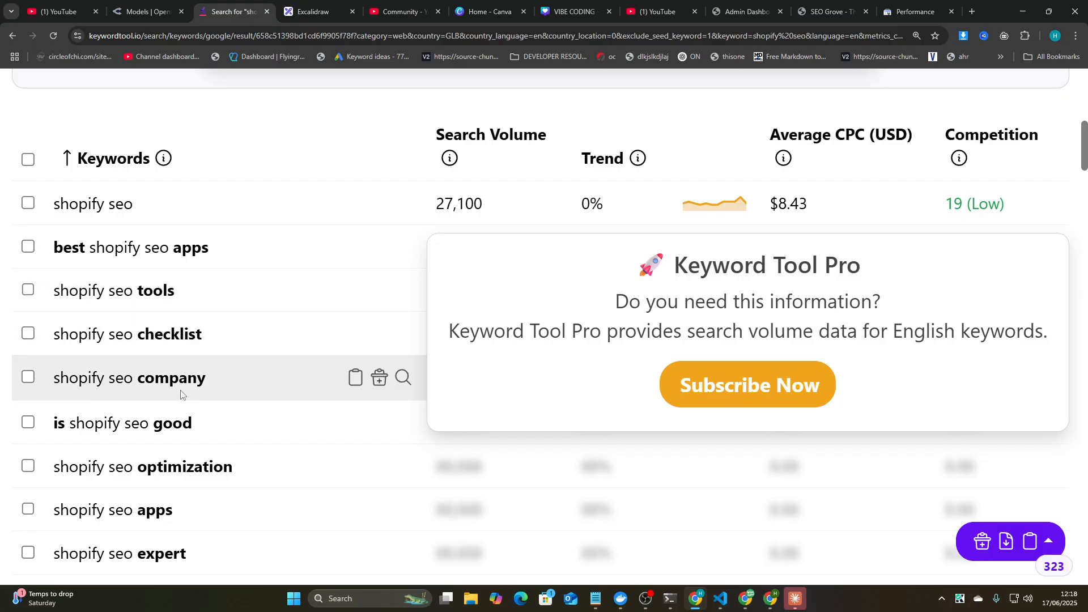
{"action": "scroll", "scroll_direction": "down", "scroll_amount": 3}
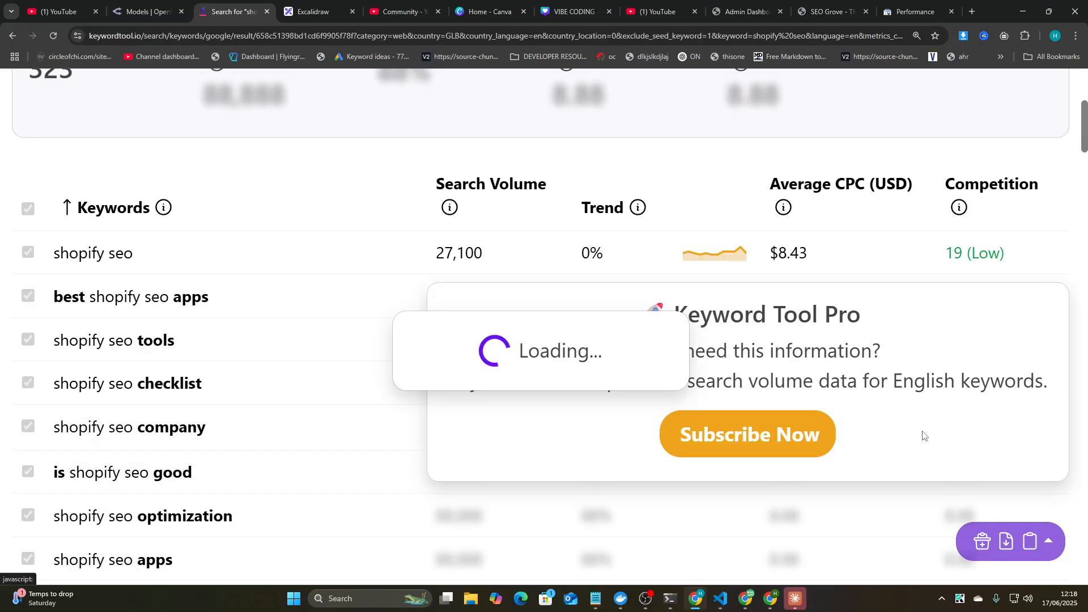
{"action": "left_click", "coordinate": [314, 12]}
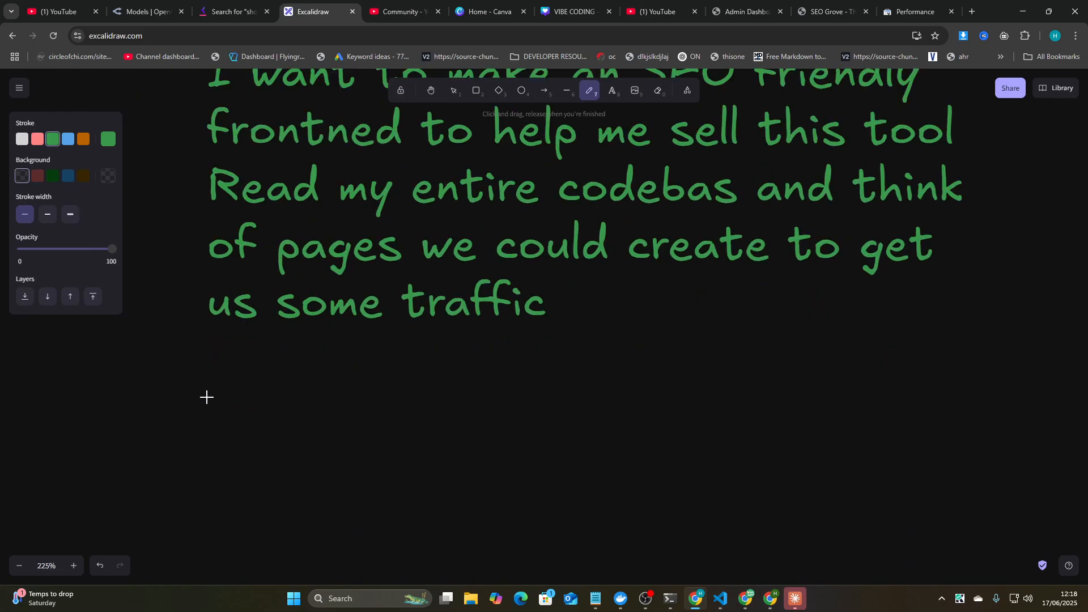
Step: Draw a down arrow below the prompt and add 'here's some keywords' above the pasted list
{"action": "left_click_drag", "start_coordinate": [172, 319], "coordinate": [142, 511]}
{"action": "type", "text": ","}
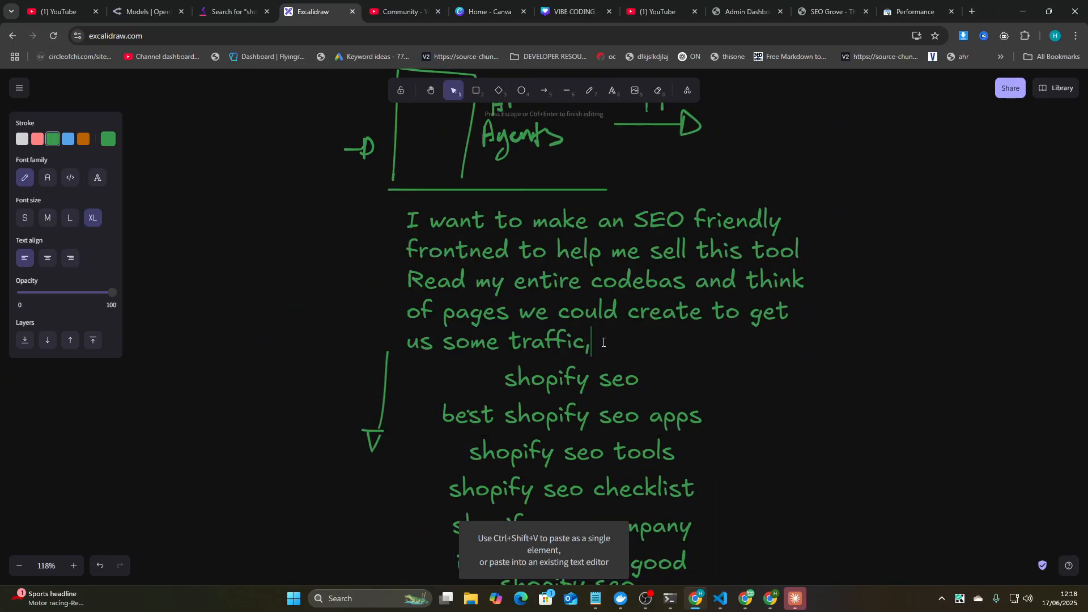
{"action": "type", "text": "here's some keywor"}
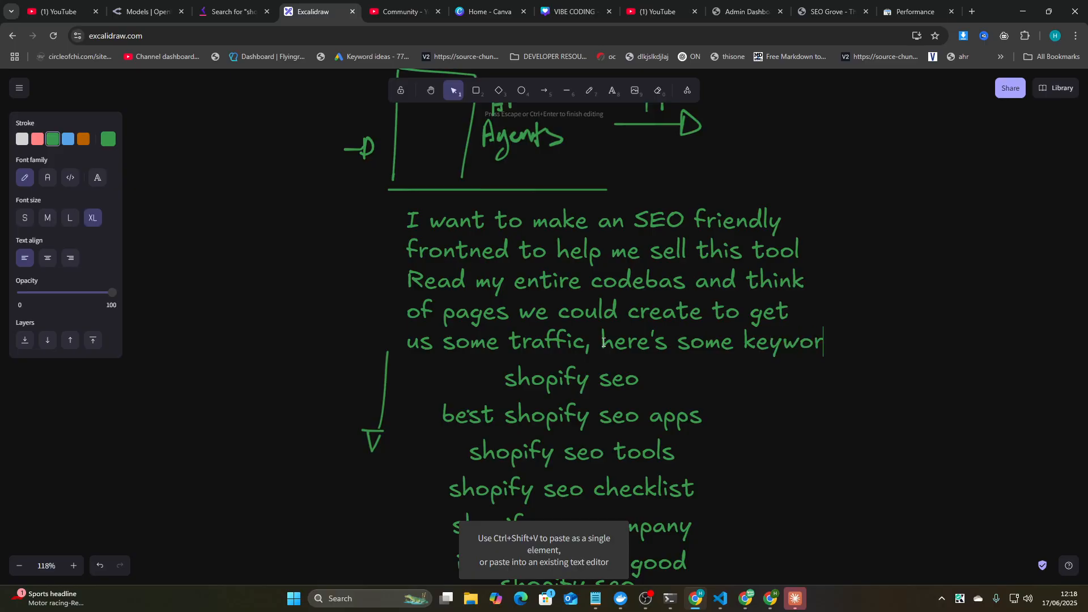
{"action": "scroll", "scroll_direction": "down", "scroll_amount": 3}
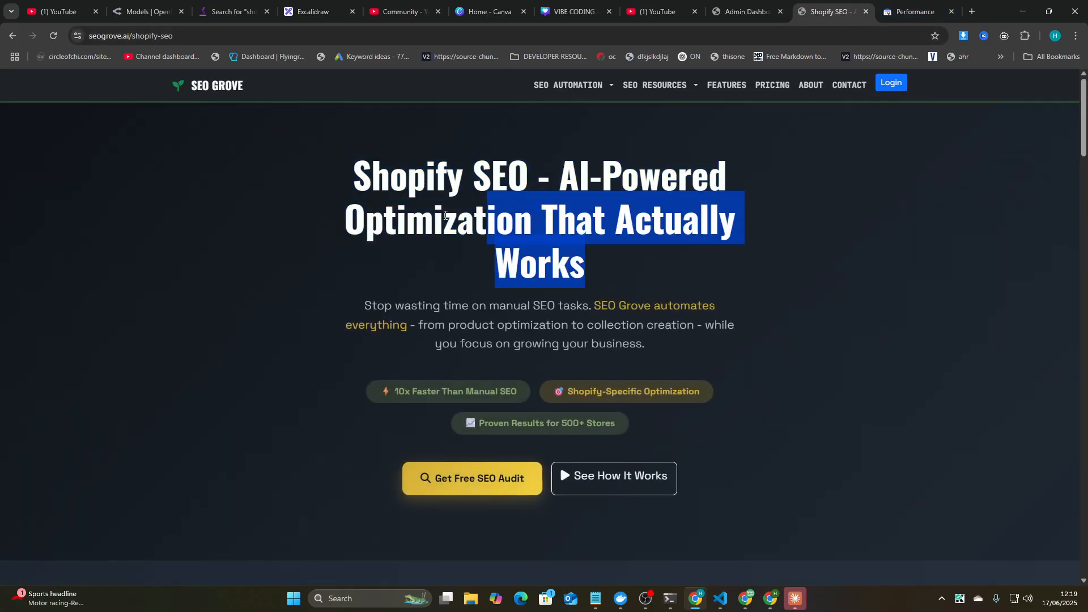
Step: Scroll through the Bulk Product Optimization SEO page
{"action": "scroll", "scroll_direction": "down", "scroll_amount": 3}
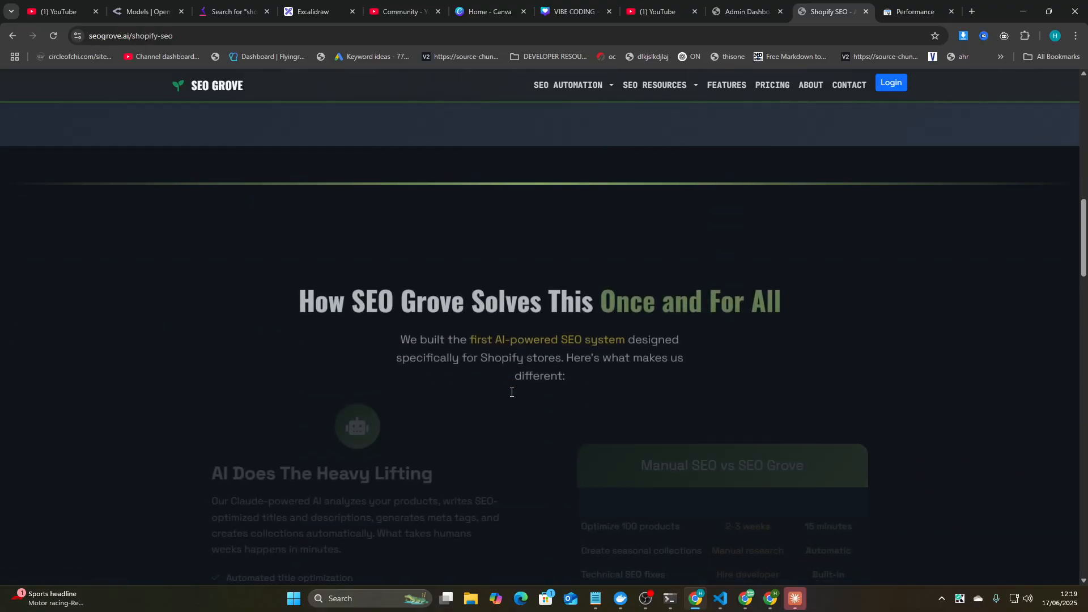
{"action": "scroll", "scroll_direction": "down", "scroll_amount": 3}
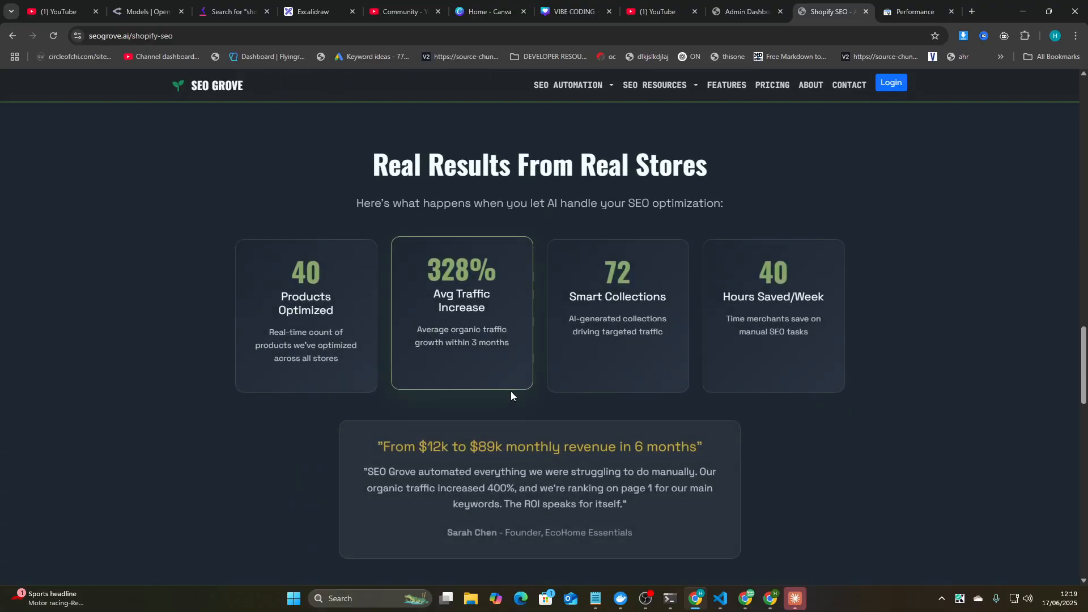
{"action": "scroll", "scroll_direction": "down", "scroll_amount": 3}
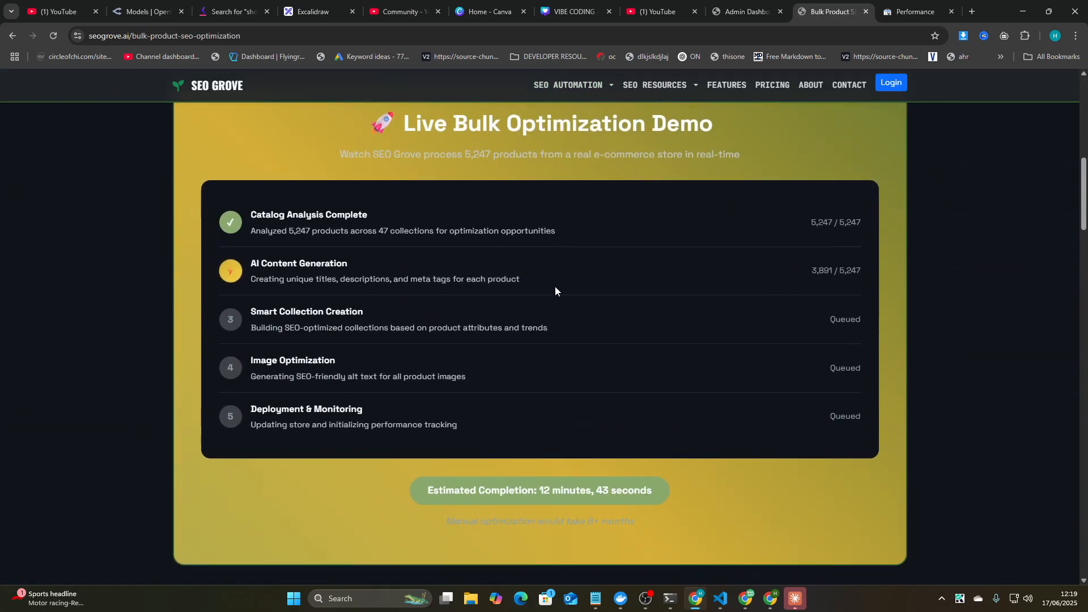
{"action": "scroll", "scroll_direction": "down", "scroll_amount": 3}
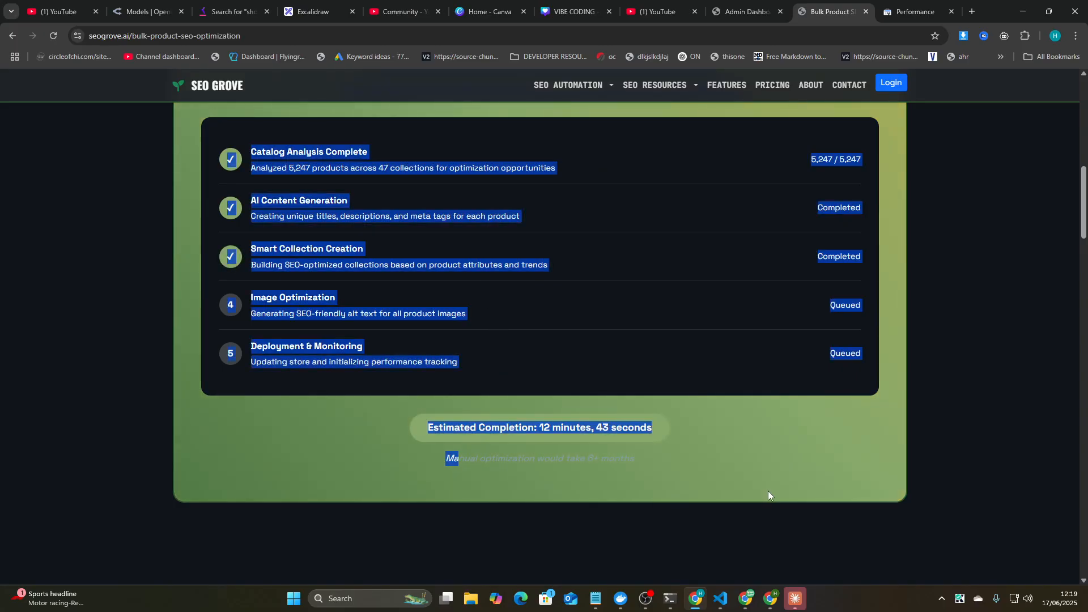
{"action": "scroll", "scroll_direction": "down", "scroll_amount": 3}
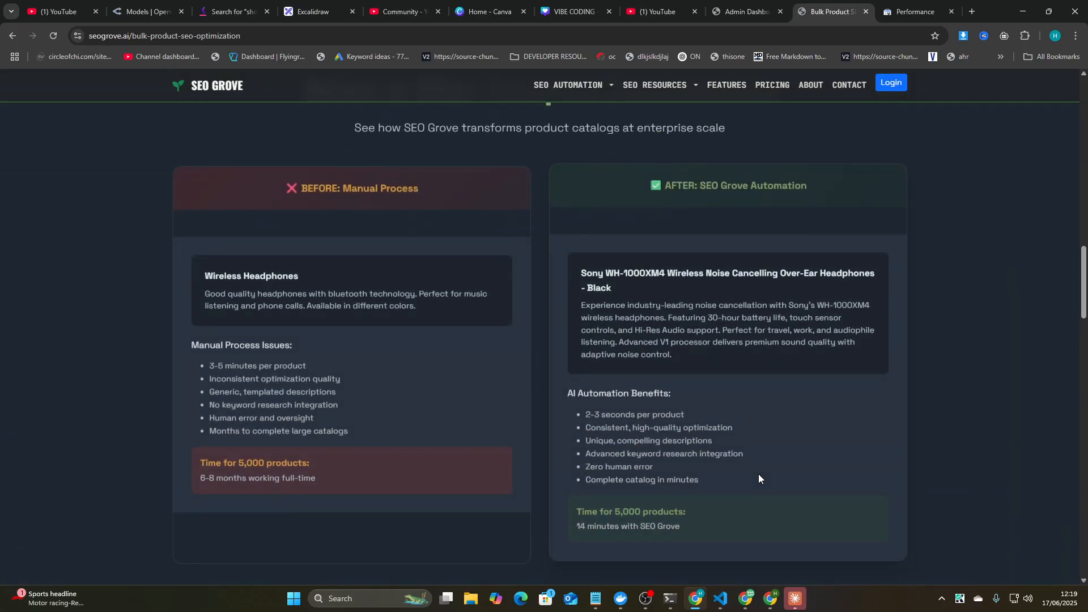
{"action": "scroll", "scroll_direction": "down", "scroll_amount": 3}
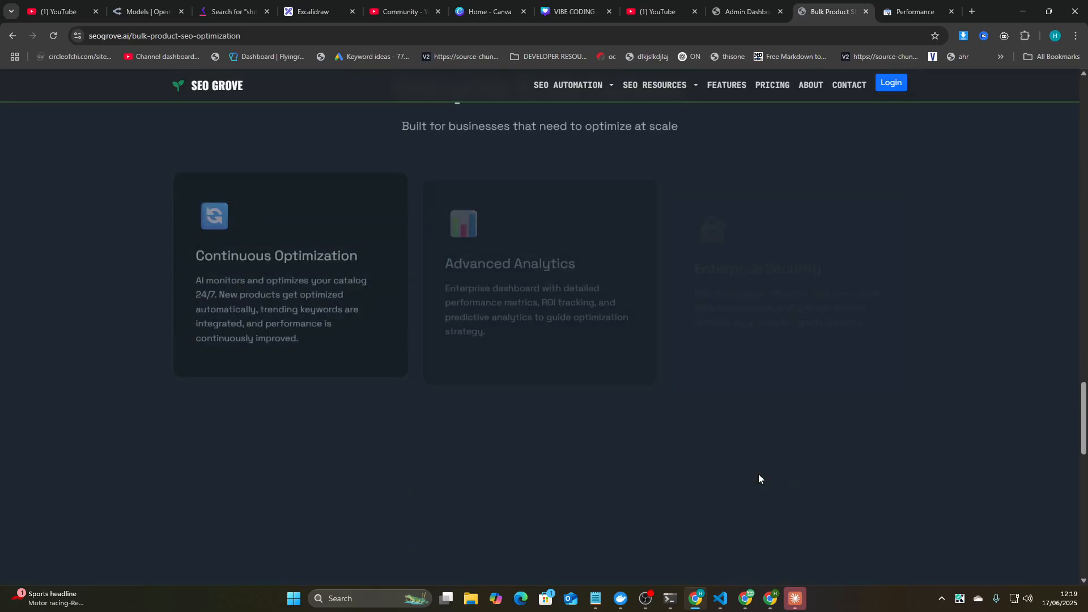
Step: Browse the Product Description SEO page, glance at the whiteboard, then return to Shopify Homepage SEO
{"action": "left_click", "coordinate": [568, 84]}
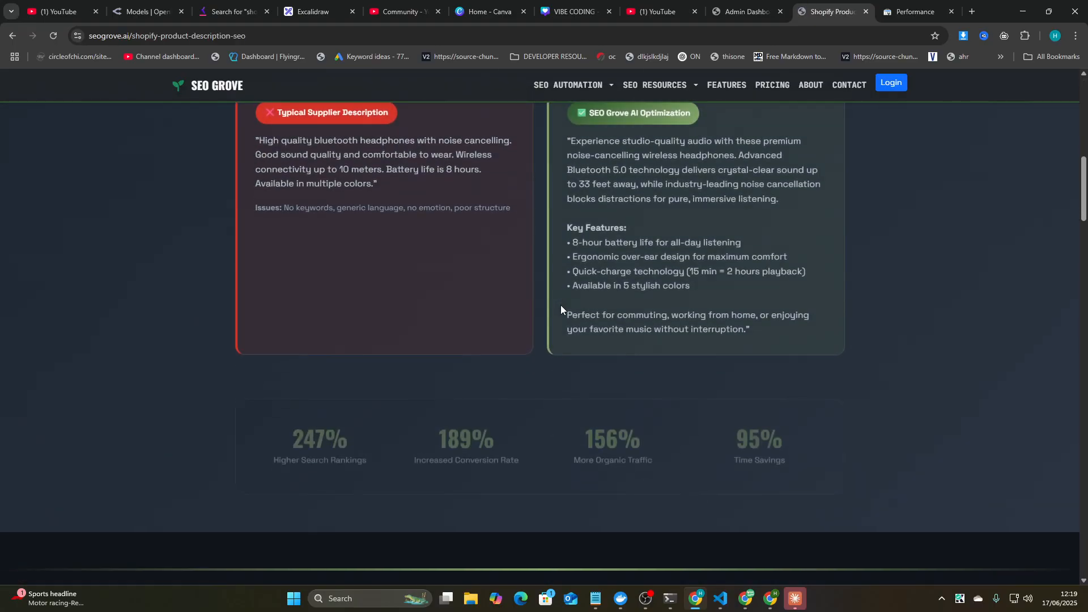
{"action": "scroll", "scroll_direction": "up", "scroll_amount": 3}
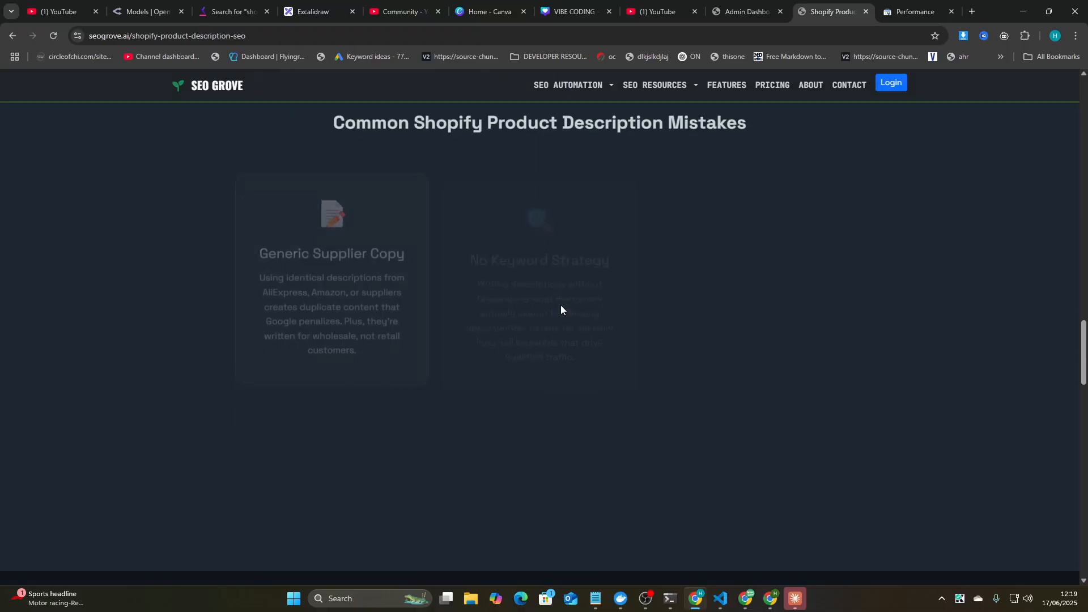
{"action": "scroll", "scroll_direction": "down", "scroll_amount": 3}
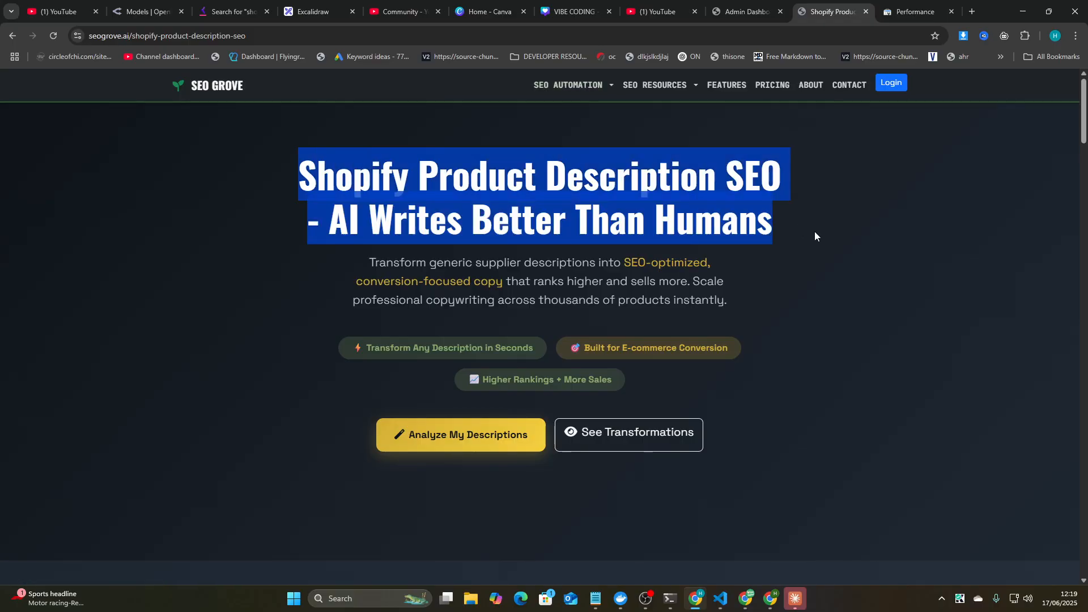
{"action": "mouse_move", "coordinate": [829, 12]}
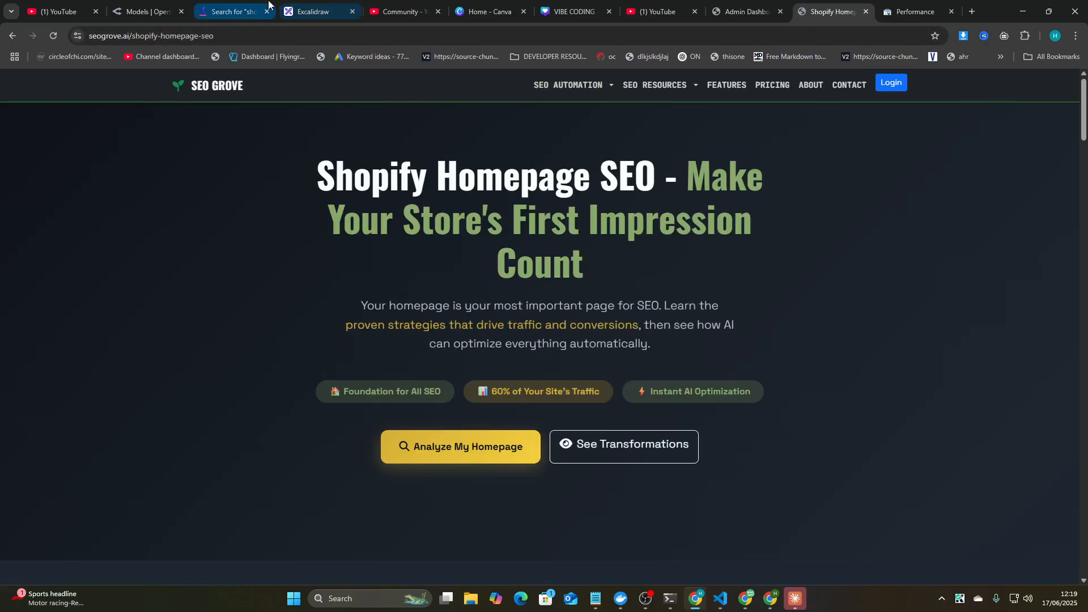
{"action": "left_click", "coordinate": [313, 11]}
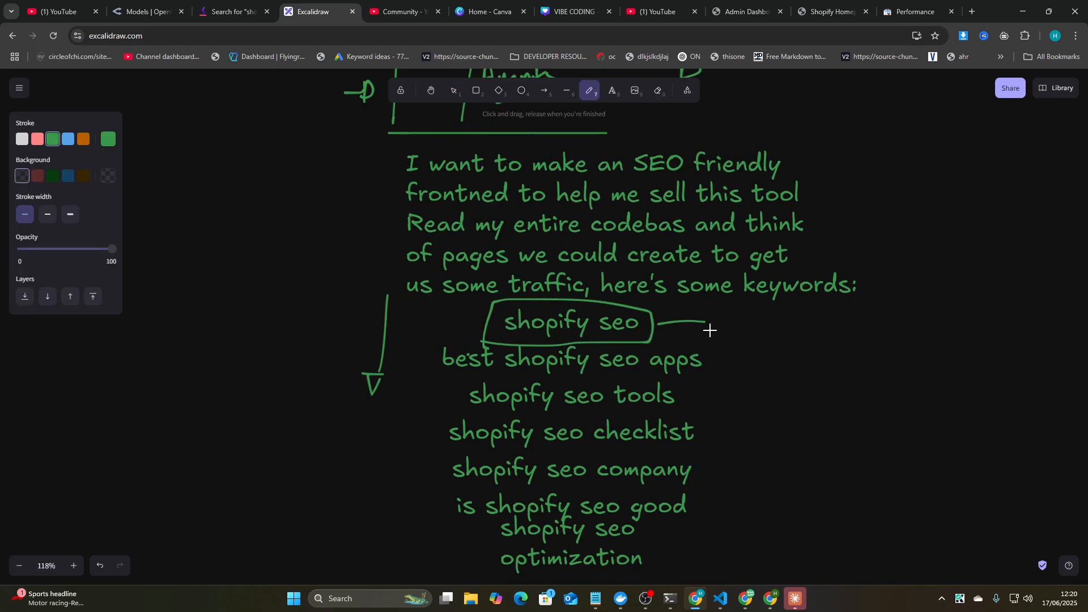
{"action": "left_click", "coordinate": [831, 11]}
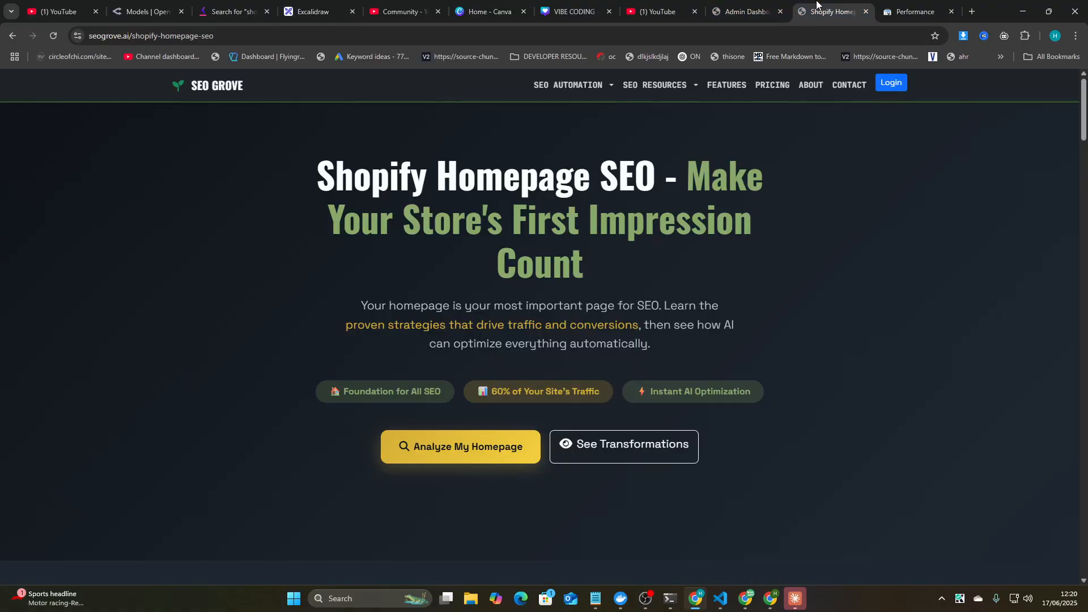
{"action": "mouse_move", "coordinate": [748, 11]}
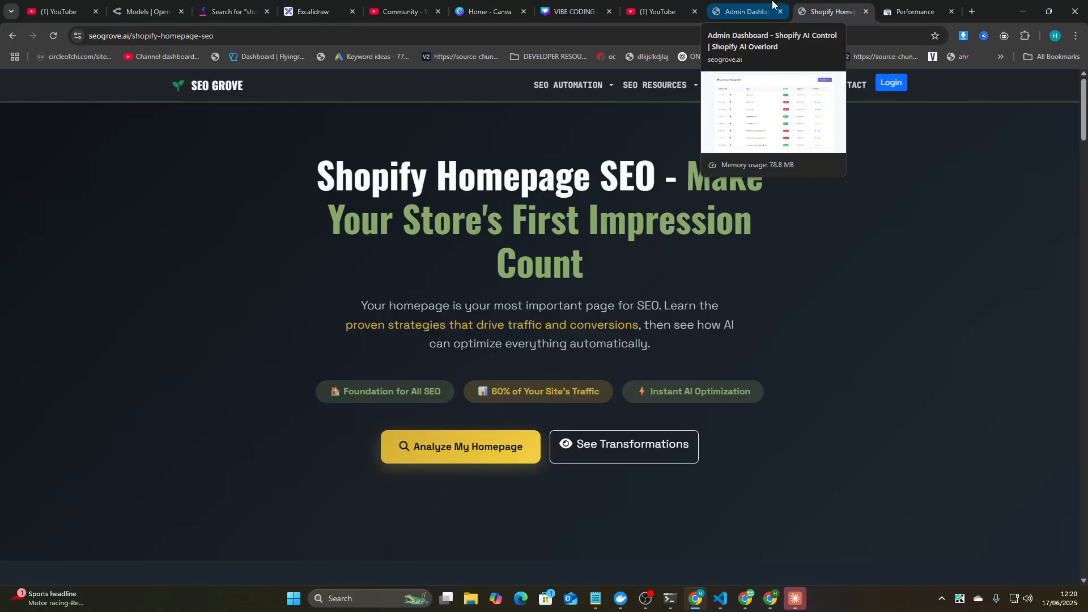
Step: Review the admin dashboard stat cards: 8 users, 5 leads, 0 converted
{"action": "left_click", "coordinate": [746, 12]}
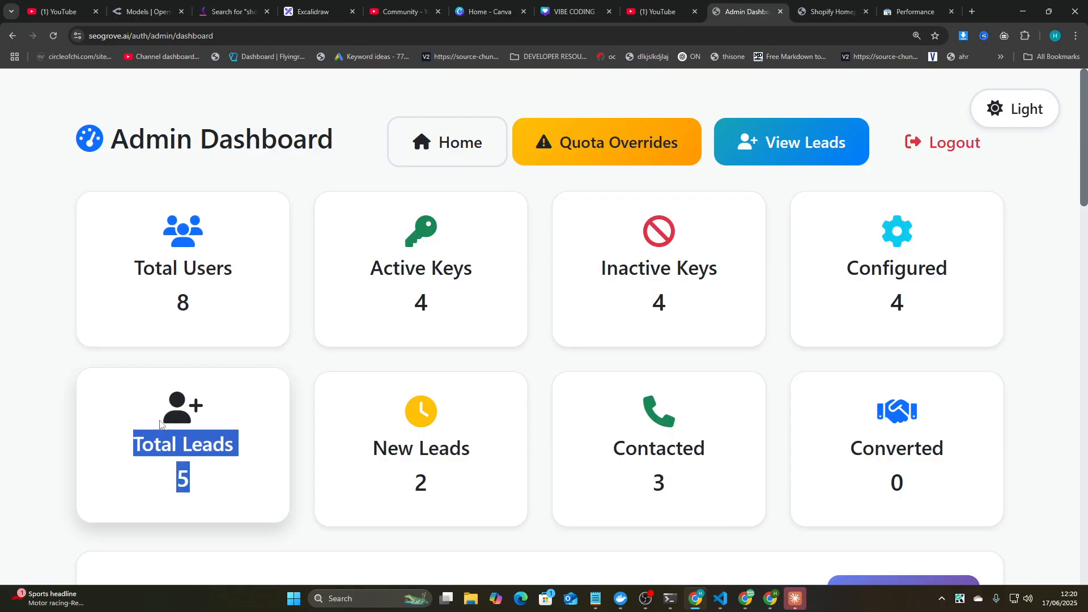
{"action": "key", "text": "ctrl+a"}
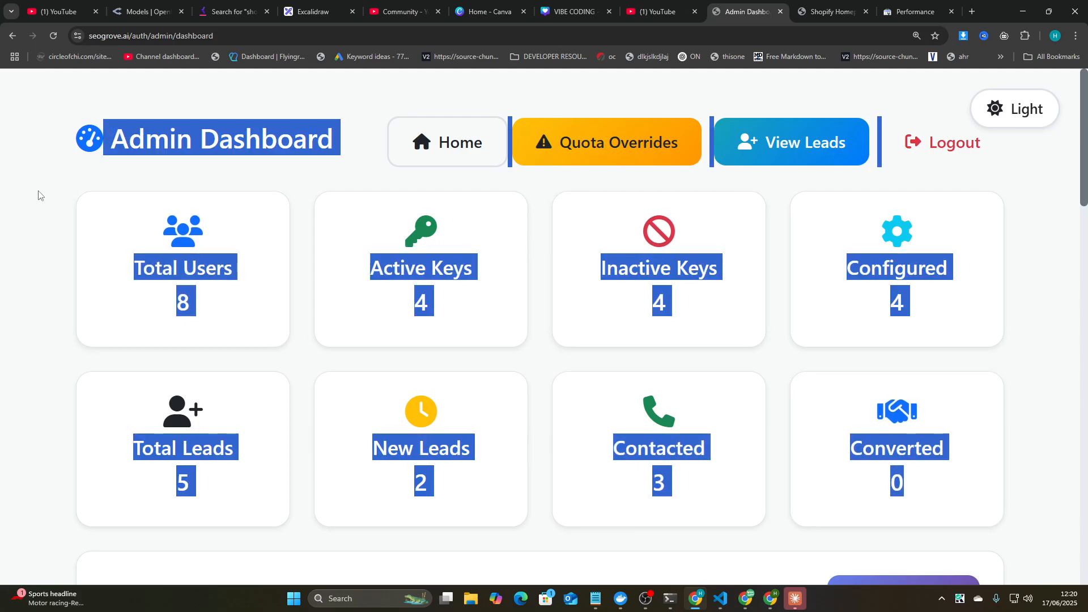
{"action": "left_click", "coordinate": [66, 205]}
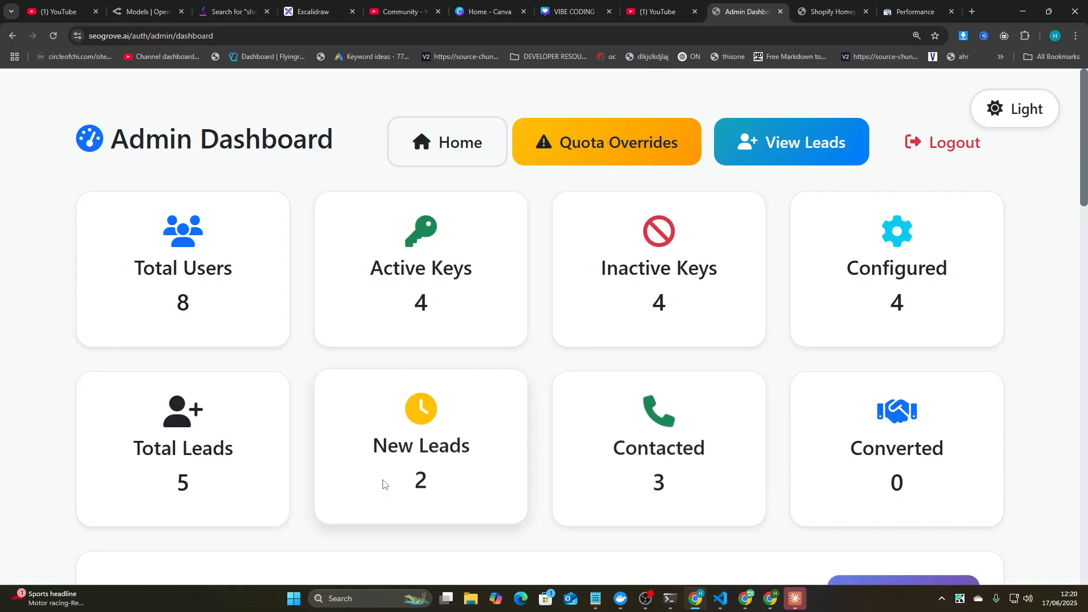
{"action": "mouse_move", "coordinate": [646, 344]}
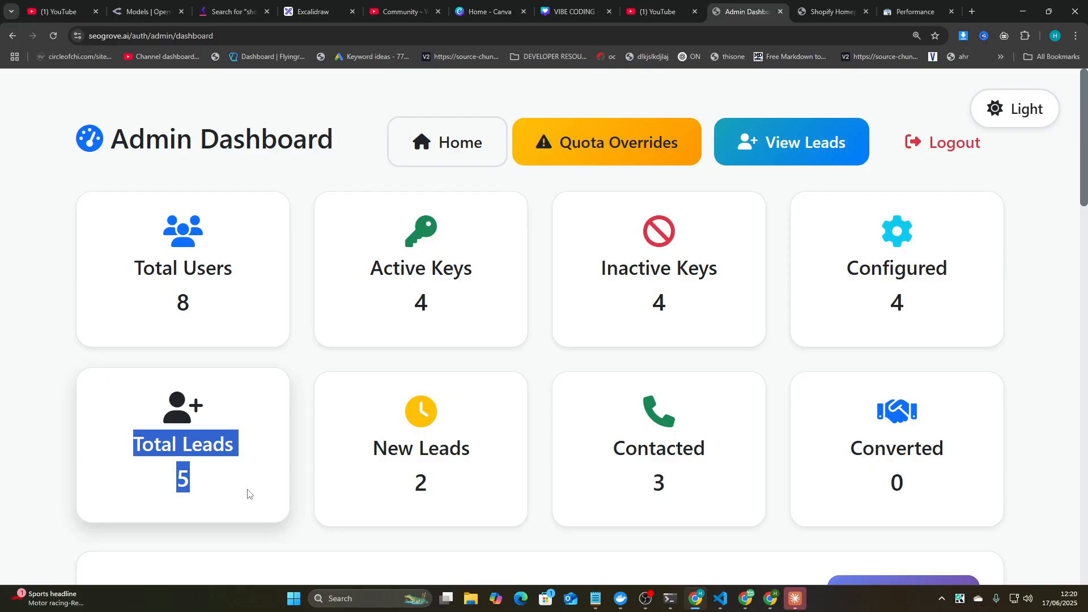
{"action": "mouse_move", "coordinate": [208, 485]}
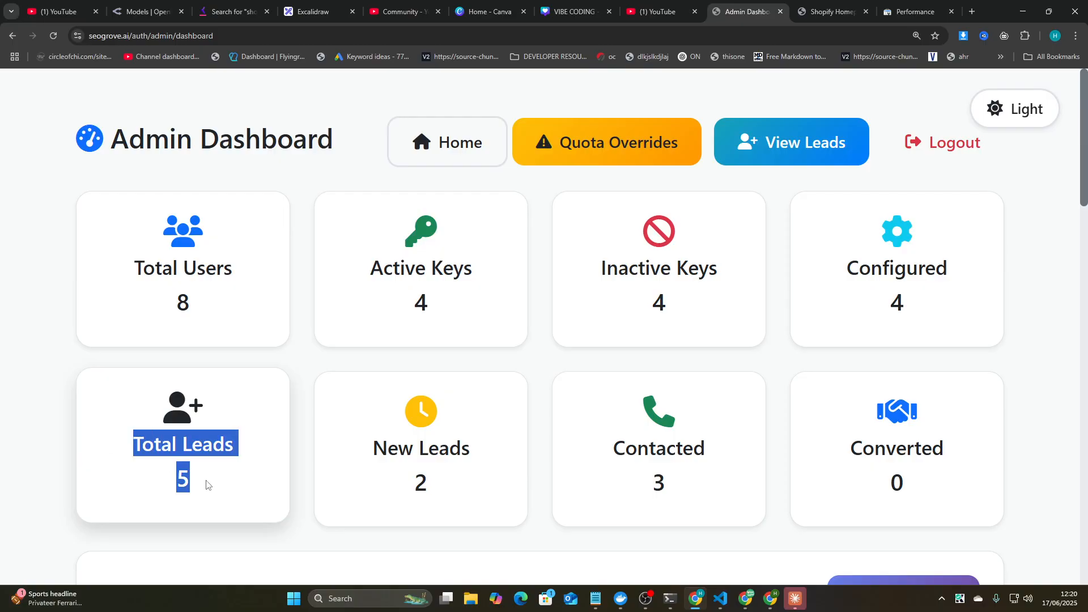
{"action": "left_click", "coordinate": [369, 355]}
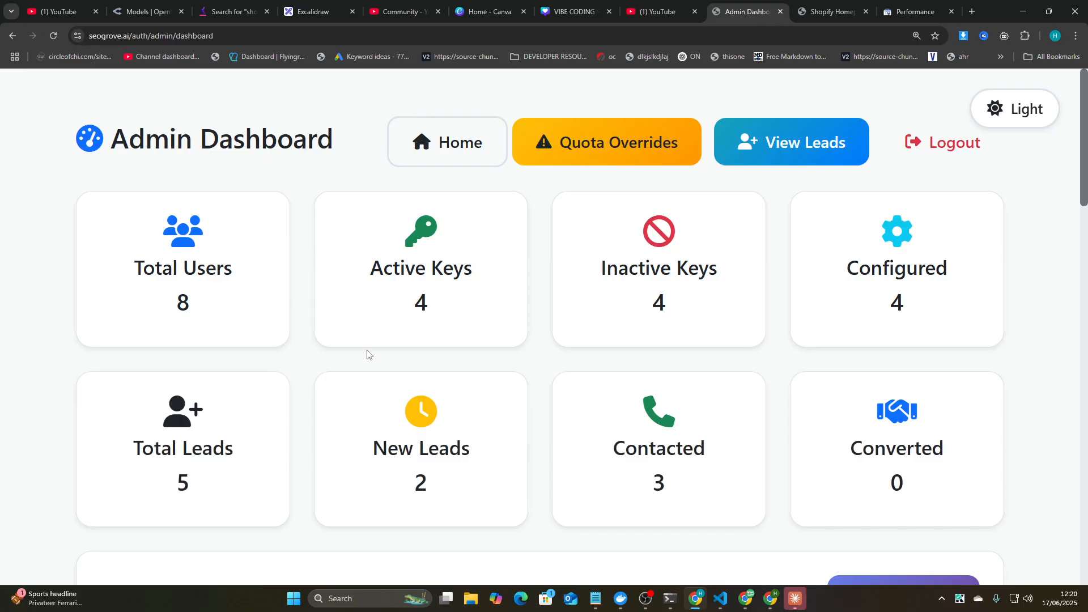
{"action": "mouse_move", "coordinate": [700, 292]}
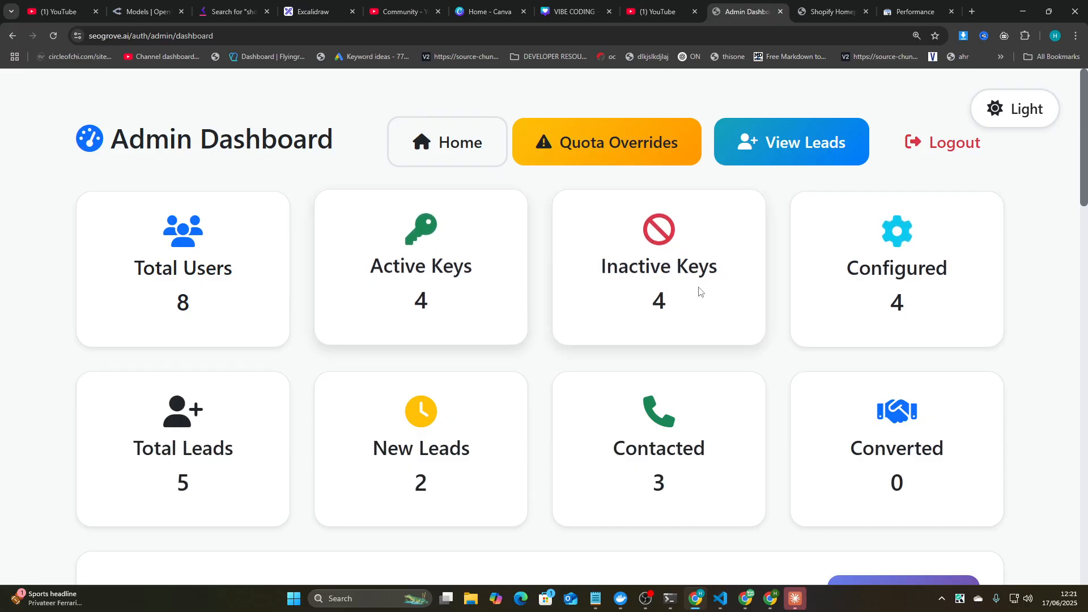
{"action": "scroll", "scroll_direction": "down", "scroll_amount": 3}
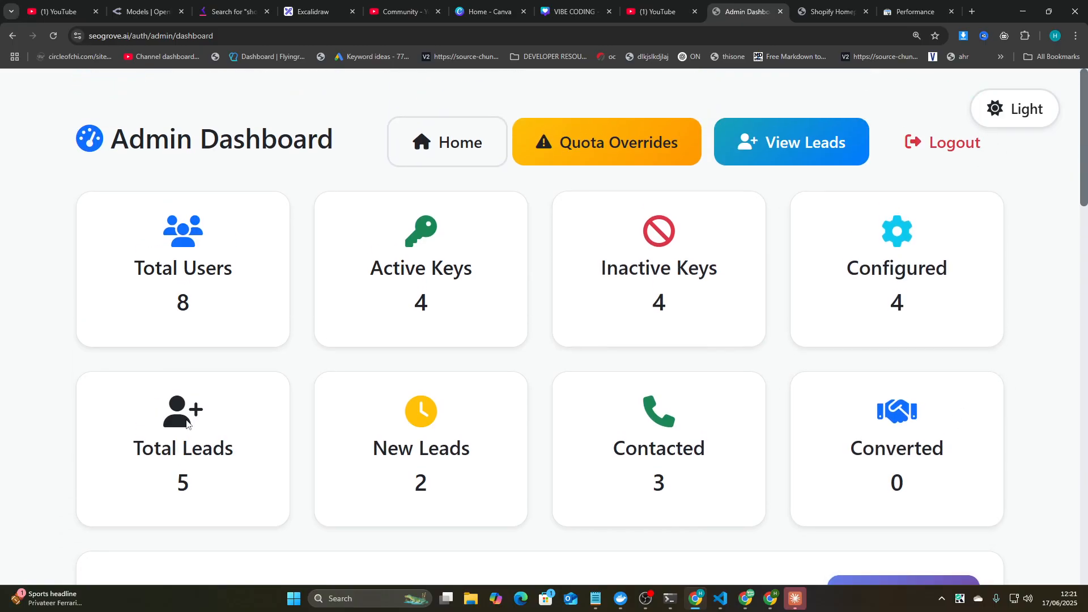
{"action": "left_click", "coordinate": [833, 12]}
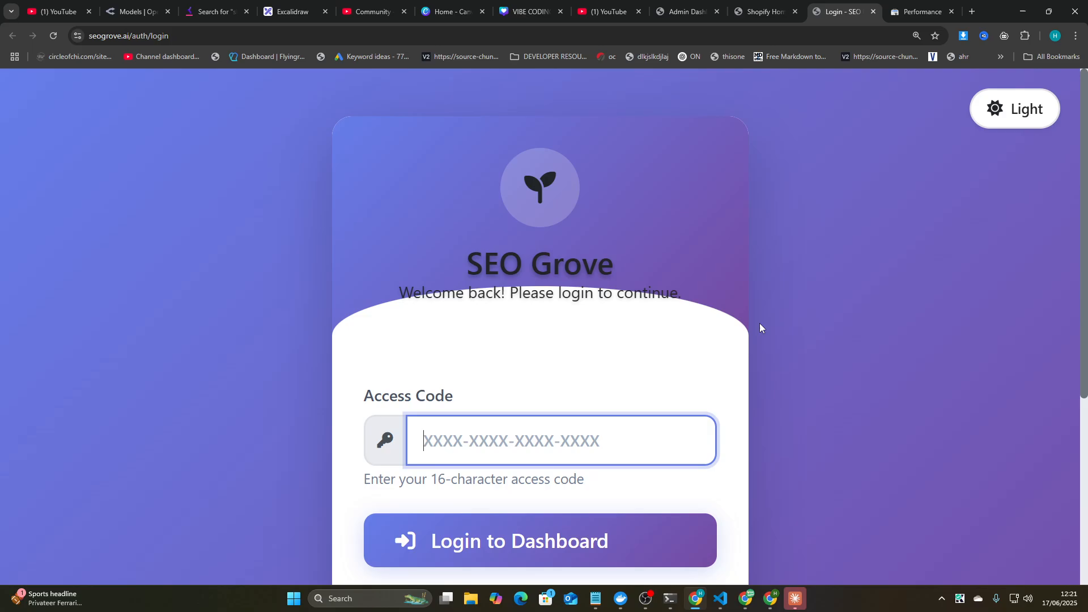
Step: Check Search Console showing 3 impressions for 'seo dropshipping', then view the dropshipping page
{"action": "left_click", "coordinate": [765, 11]}
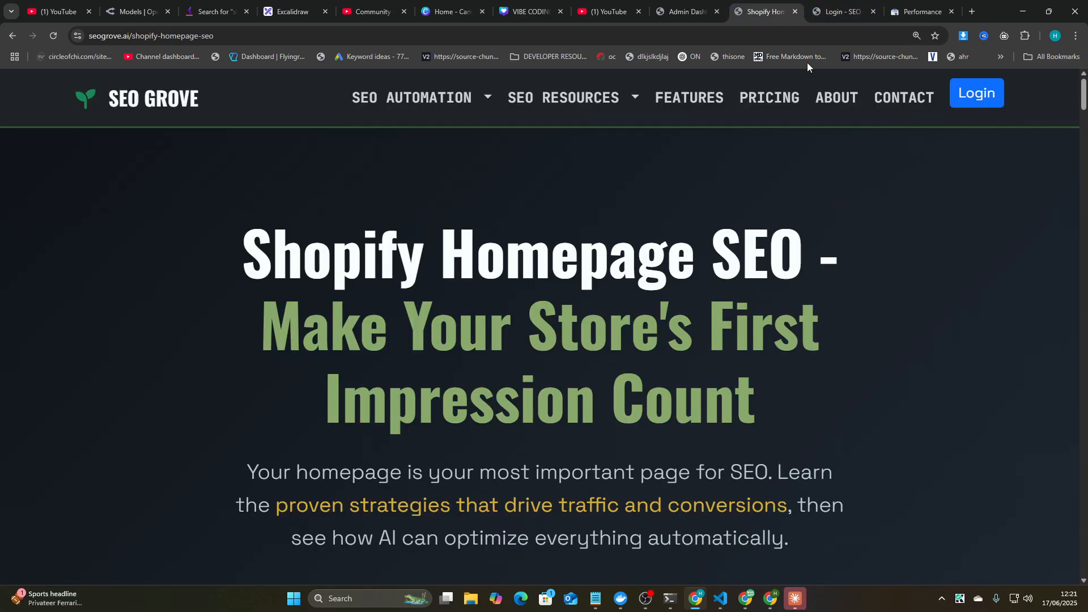
{"action": "left_click", "coordinate": [428, 97]}
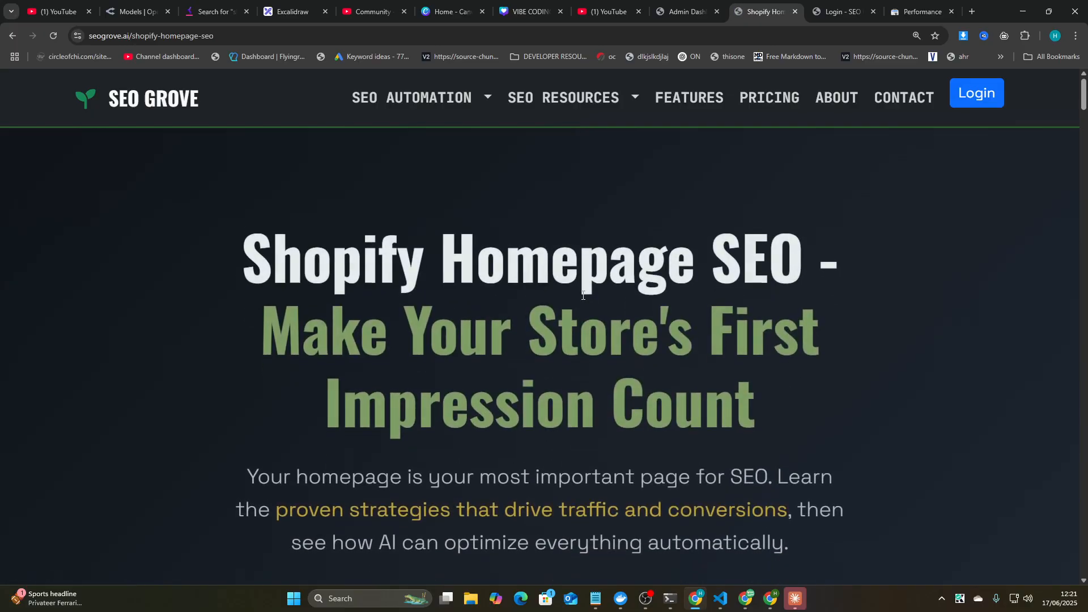
{"action": "left_click", "coordinate": [411, 97]}
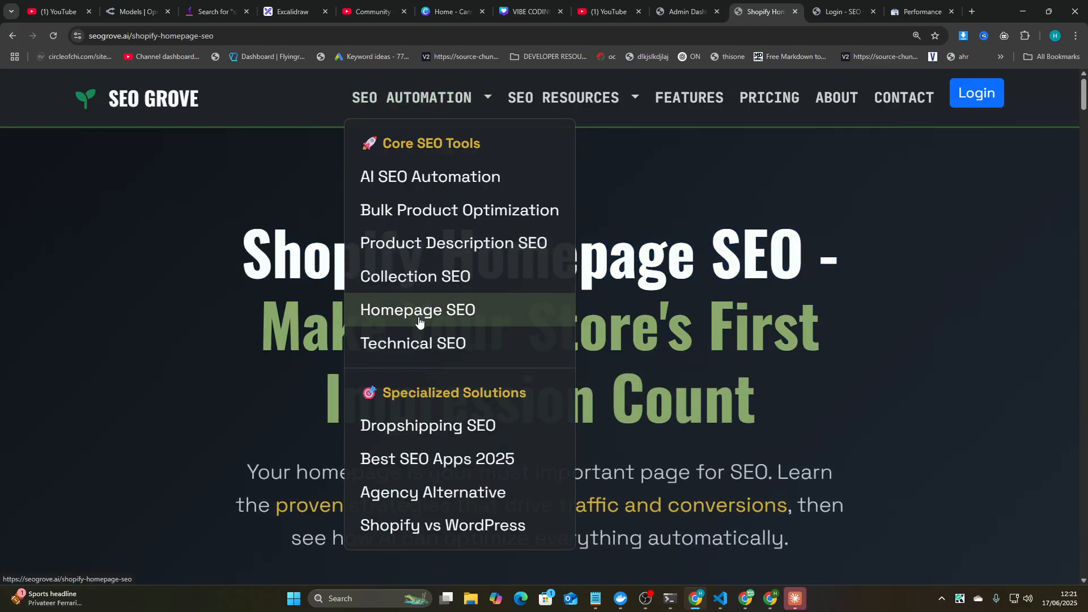
{"action": "left_click", "coordinate": [412, 343]}
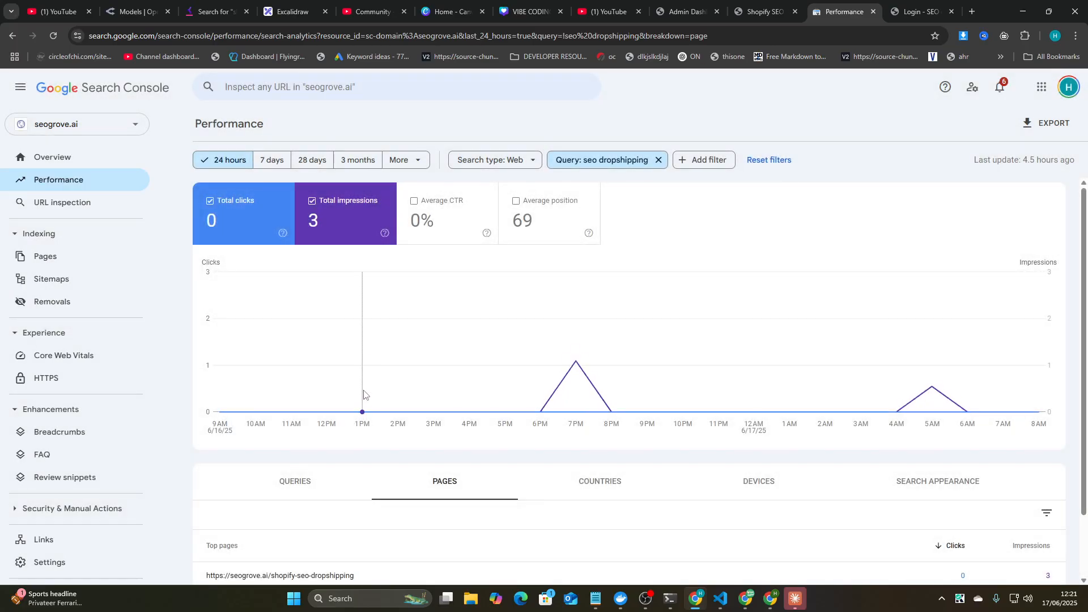
{"action": "scroll", "scroll_direction": "down", "scroll_amount": 3}
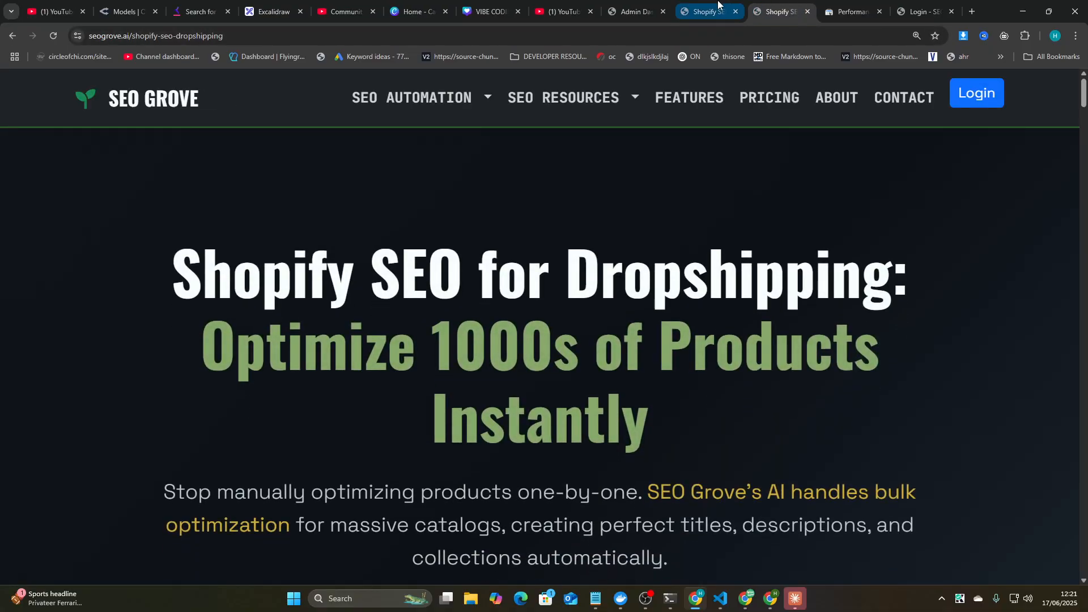
Step: Scroll the Shopify SEO for Dropshipping page to 'The Dropshipping SEO Nightmare' section
{"action": "left_click", "coordinate": [777, 11]}
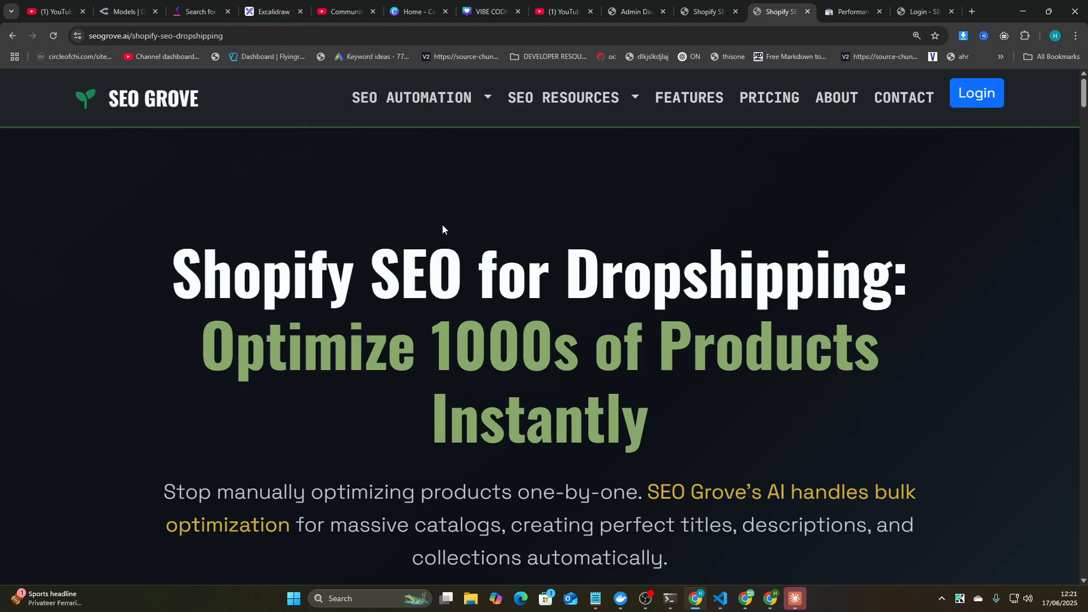
{"action": "scroll", "scroll_direction": "down", "scroll_amount": 3}
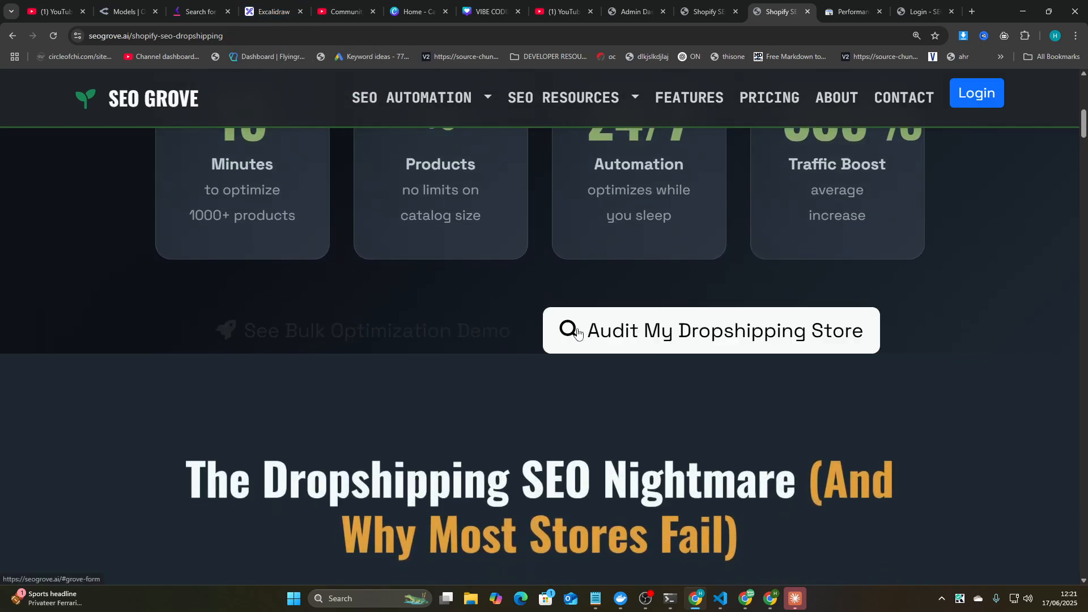
{"action": "scroll", "scroll_direction": "down", "scroll_amount": 3}
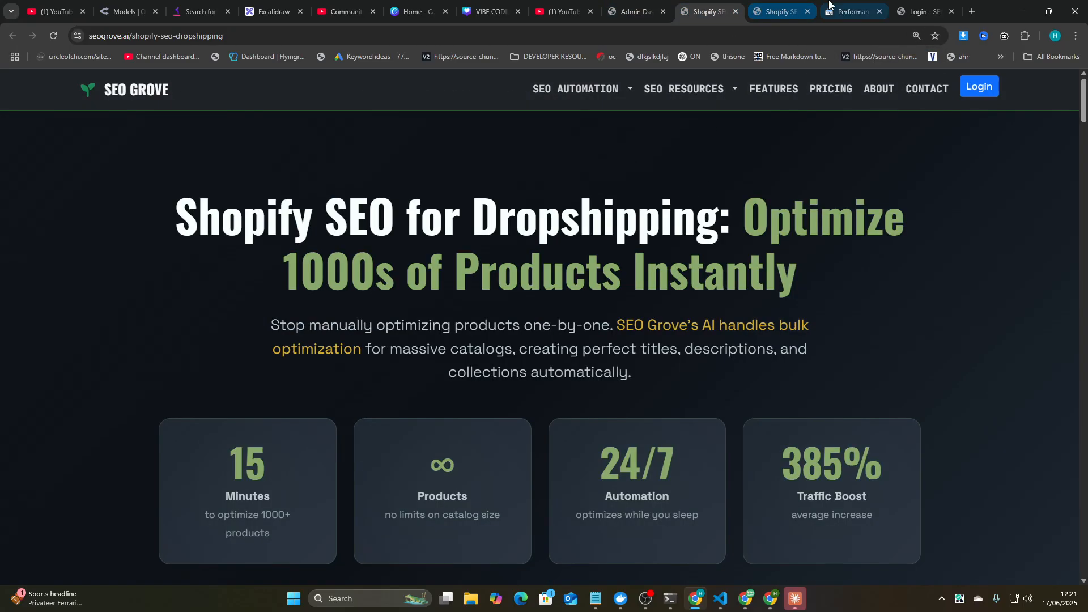
{"action": "left_click", "coordinate": [851, 11]}
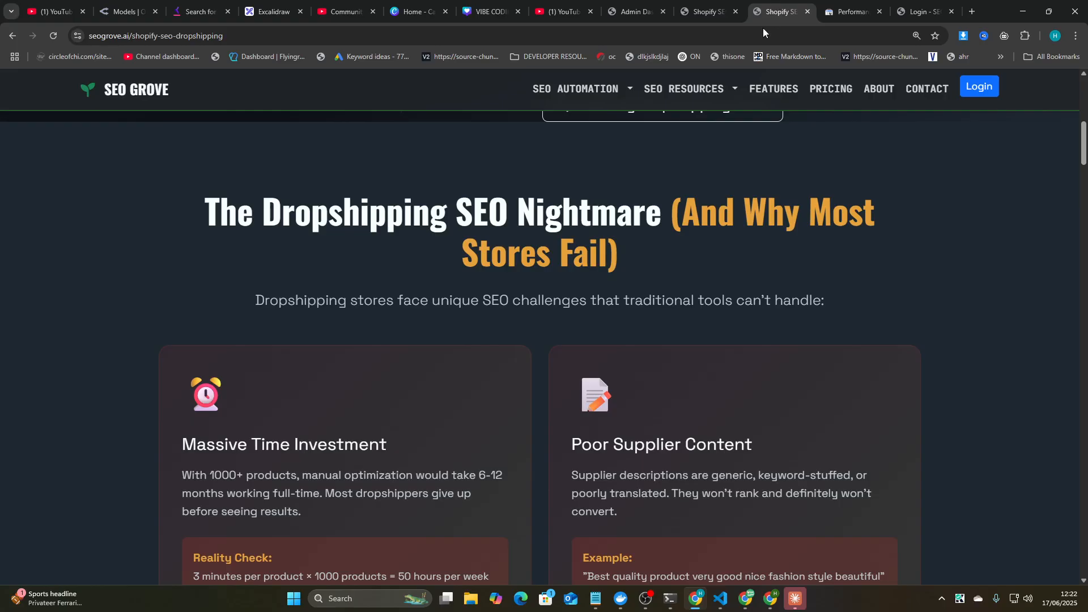
{"action": "left_click", "coordinate": [575, 88]}
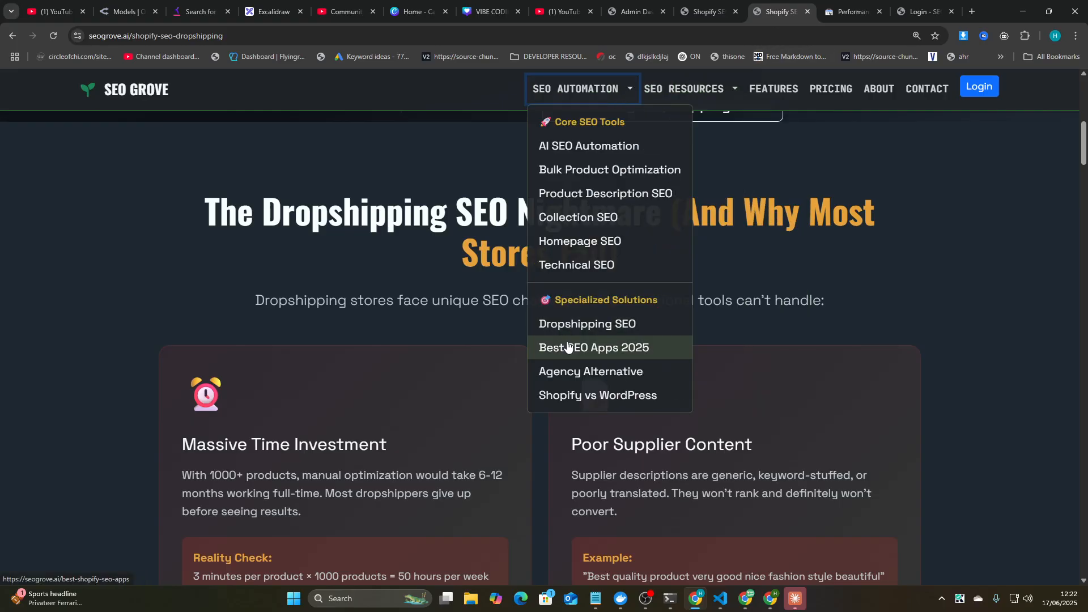
Step: Open the Best Shopify SEO Apps 2025 comparison page and scroll through it
{"action": "left_click", "coordinate": [594, 348]}
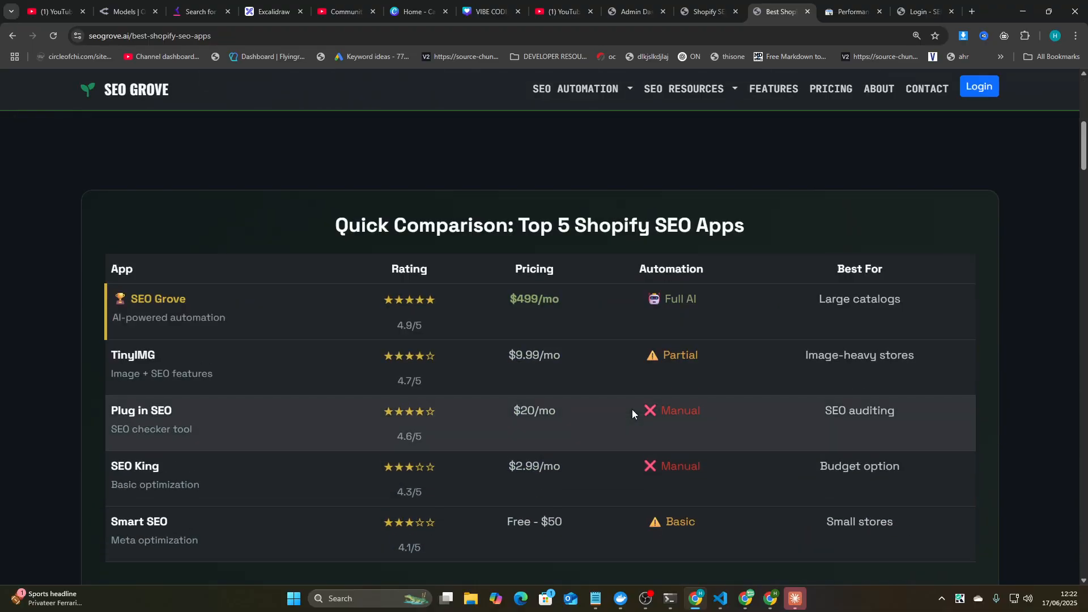
{"action": "scroll", "scroll_direction": "down", "scroll_amount": 3}
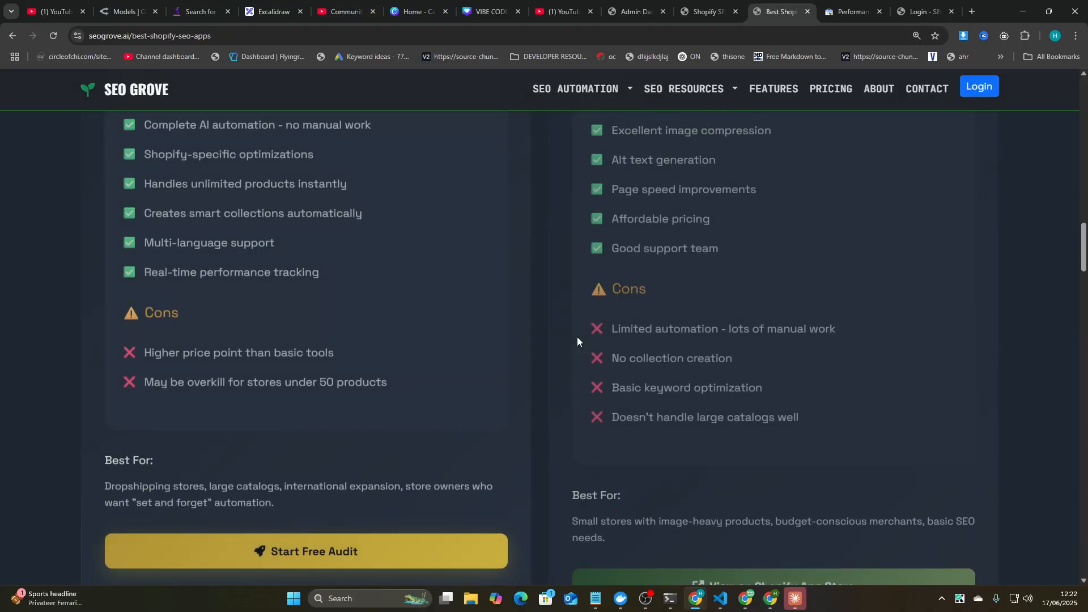
{"action": "scroll", "scroll_direction": "down", "scroll_amount": 3}
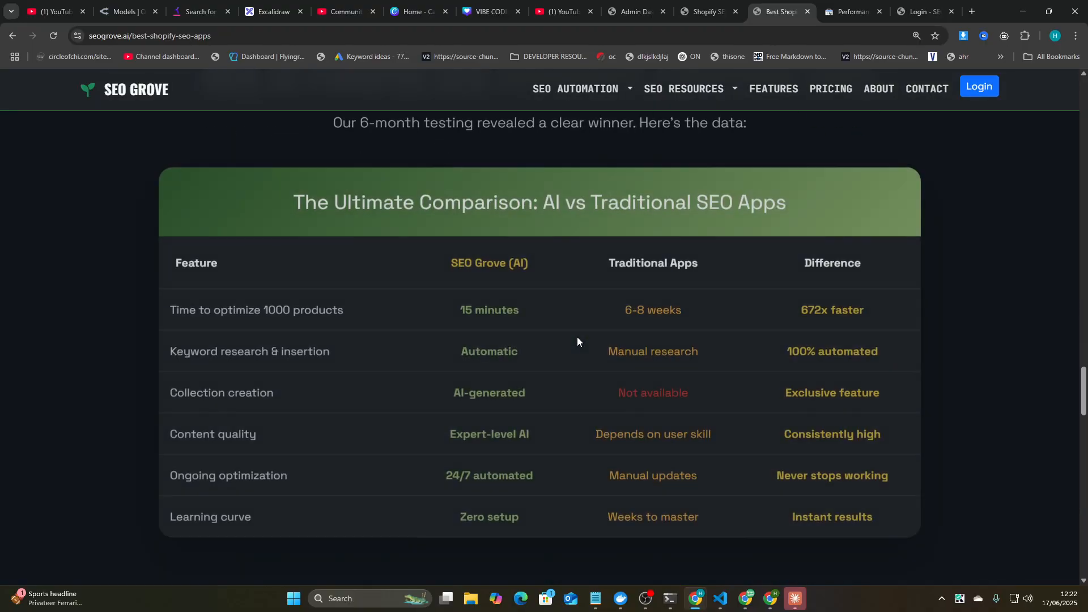
{"action": "scroll", "scroll_direction": "down", "scroll_amount": 3}
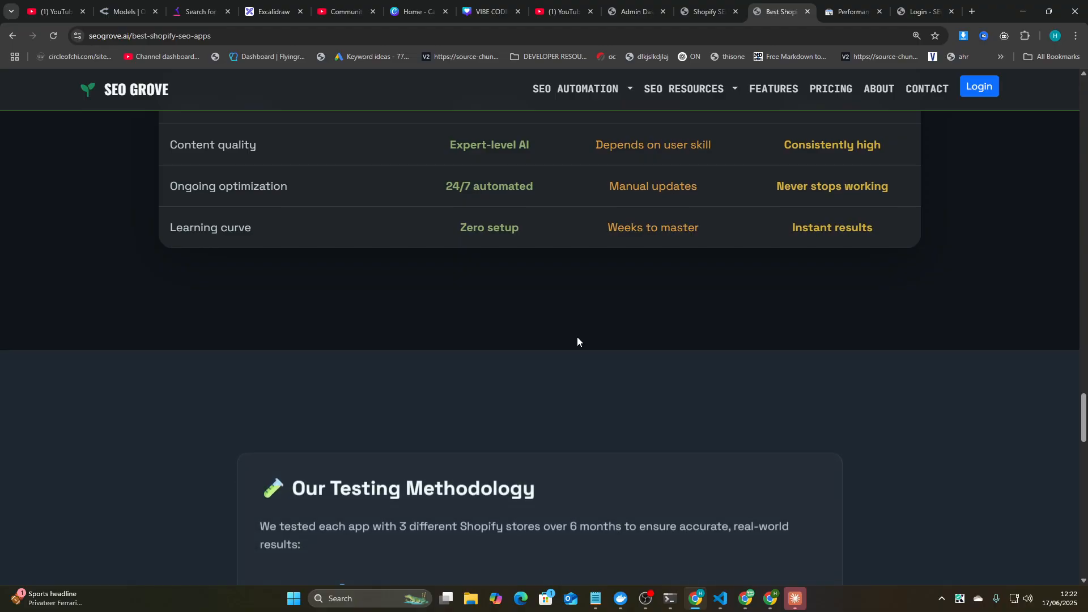
{"action": "scroll", "scroll_direction": "down", "scroll_amount": 3}
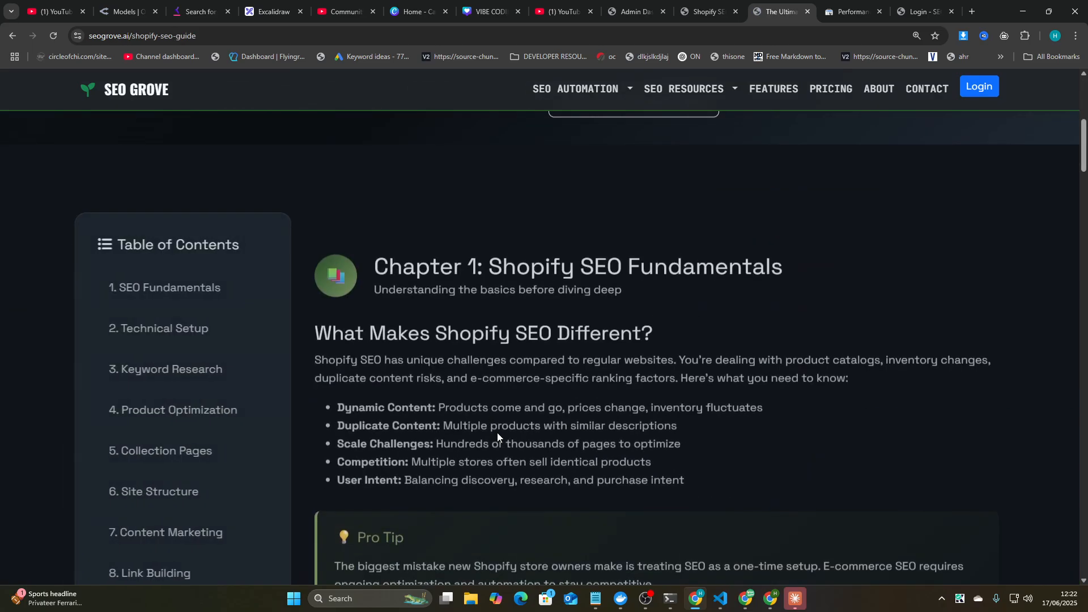
Step: Open the 'How Gymshark Grew to £1B' case study from SEO Resources and scroll through it
{"action": "scroll", "scroll_direction": "down", "scroll_amount": 3}
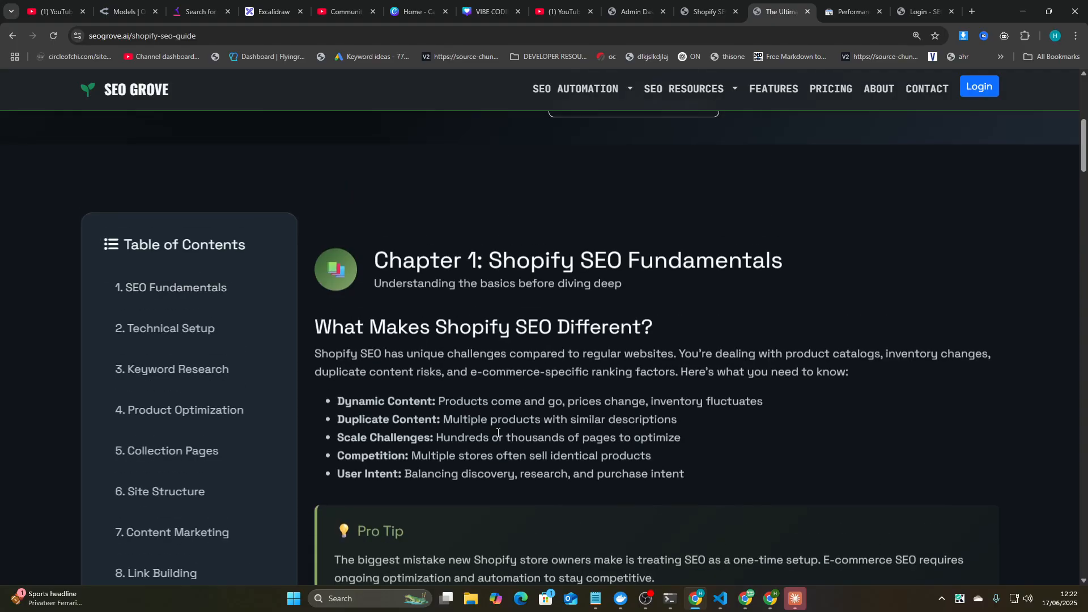
{"action": "left_click", "coordinate": [684, 88]}
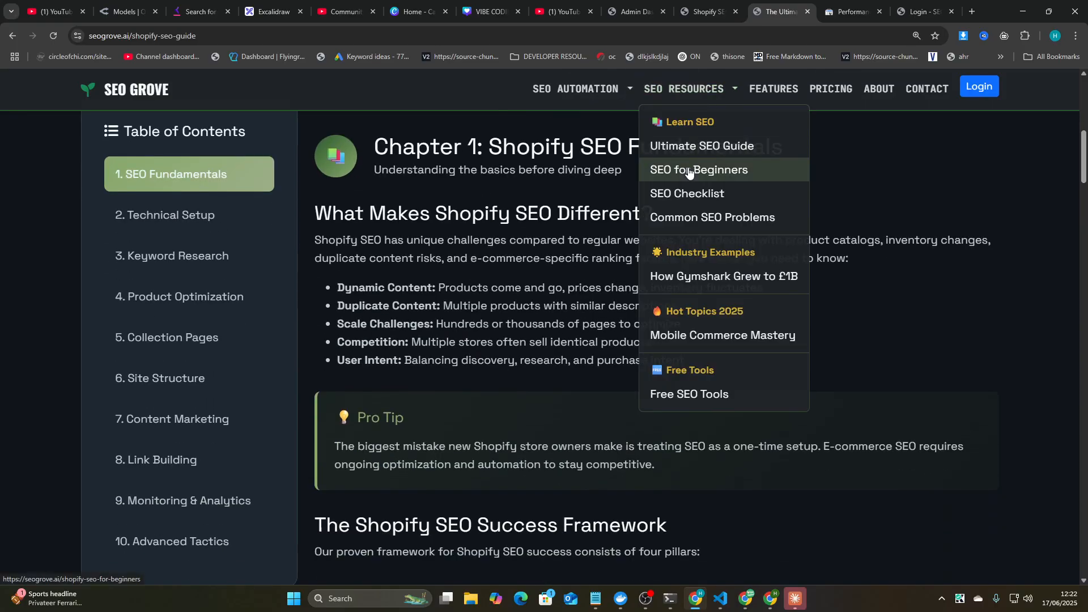
{"action": "left_click", "coordinate": [699, 169]}
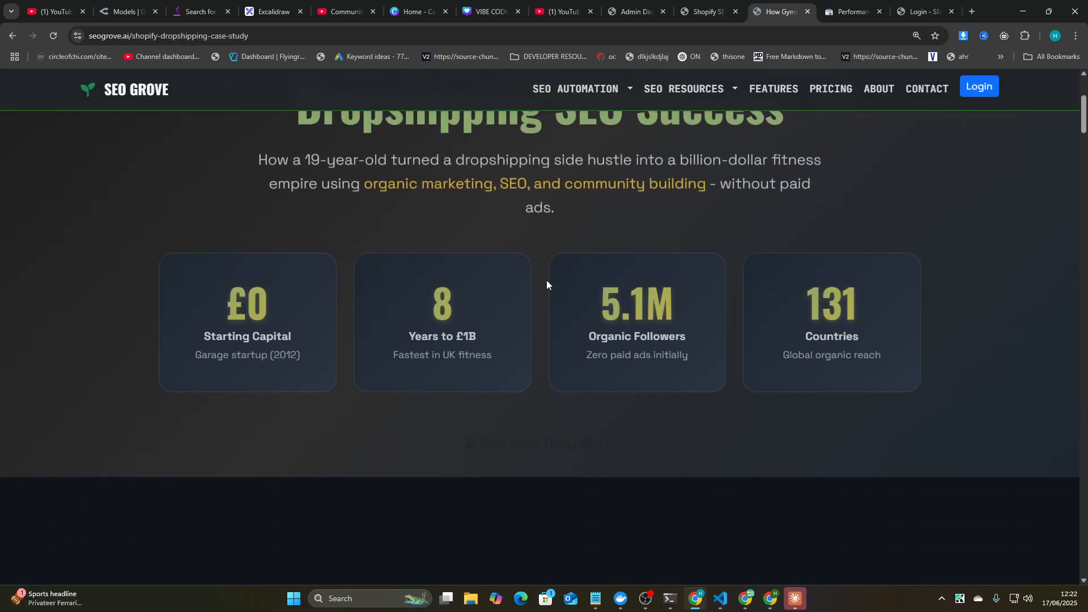
{"action": "scroll", "scroll_direction": "down", "scroll_amount": 3}
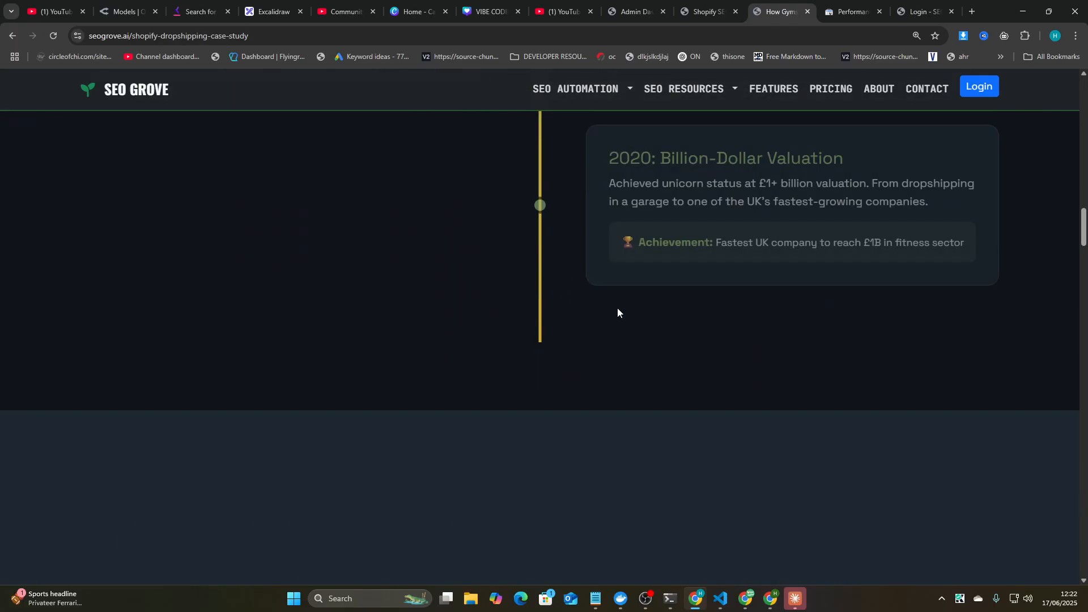
{"action": "scroll", "scroll_direction": "up", "scroll_amount": 3}
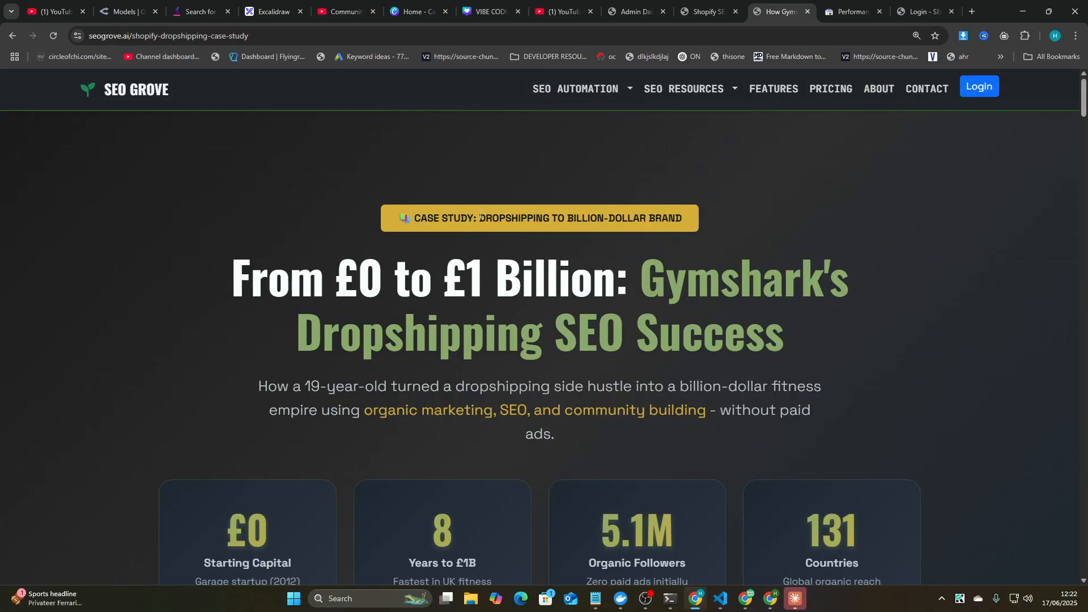
{"action": "scroll", "scroll_direction": "down", "scroll_amount": 3}
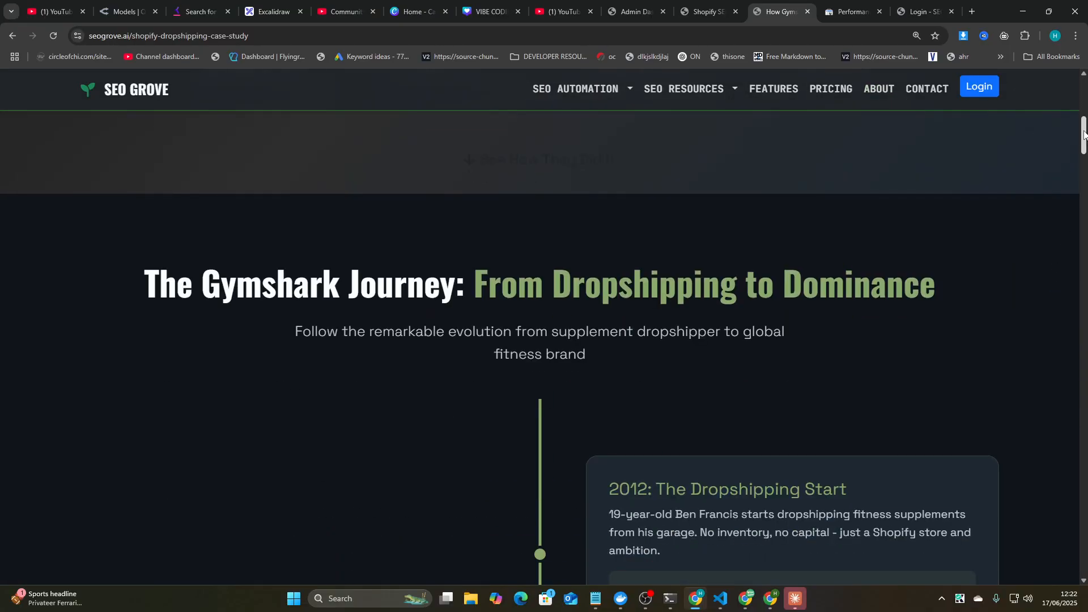
{"action": "scroll", "scroll_direction": "down", "scroll_amount": 3}
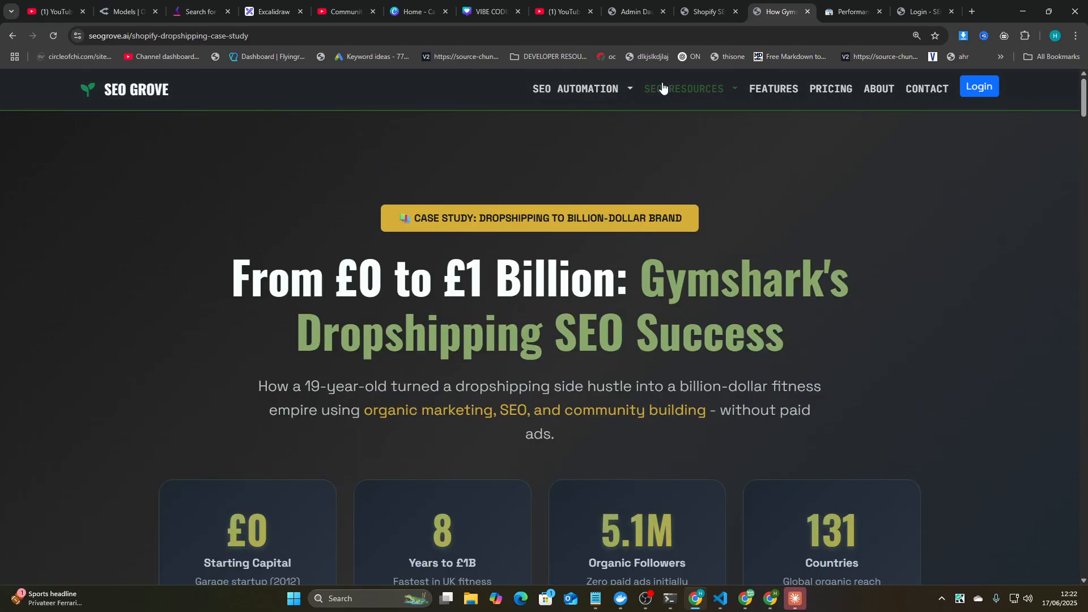
{"action": "left_click", "coordinate": [683, 89]}
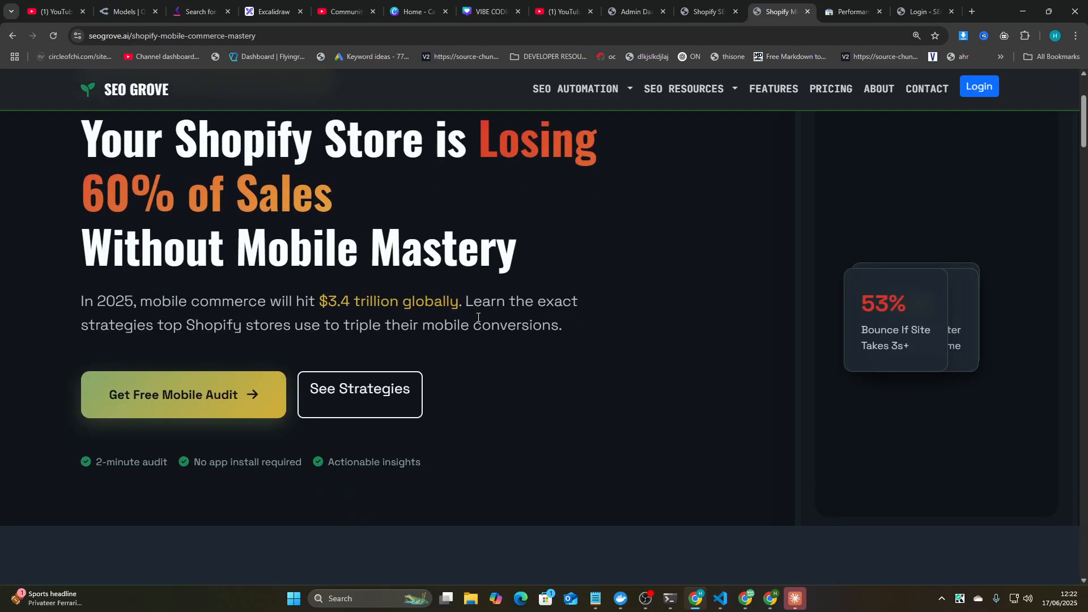
Step: Open the Free SEO Tools page from SEO Resources and scroll through the tools
{"action": "scroll", "scroll_direction": "down", "scroll_amount": 3}
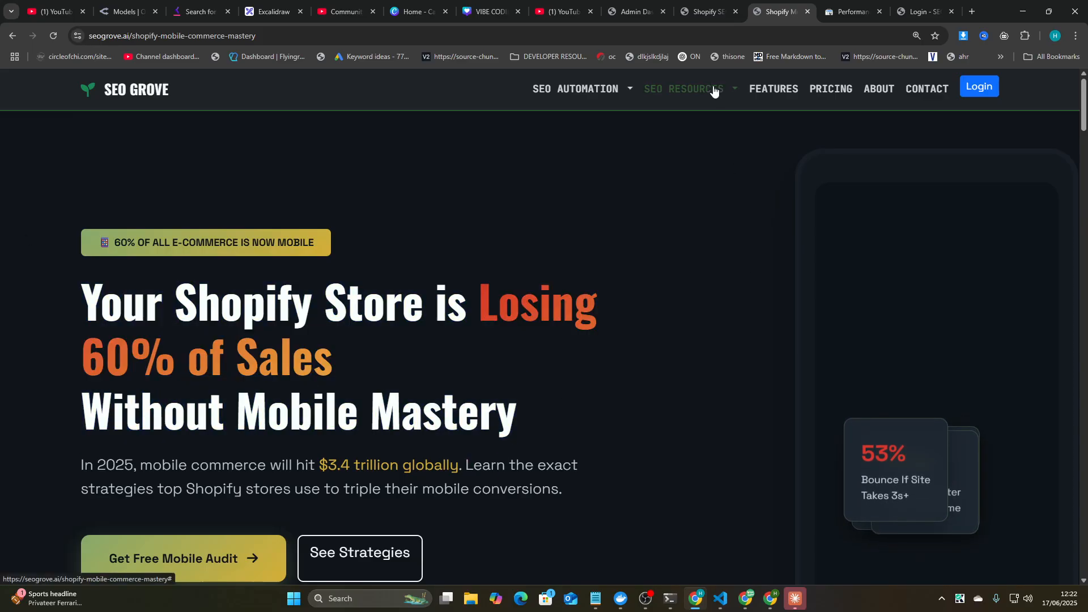
{"action": "left_click", "coordinate": [684, 88]}
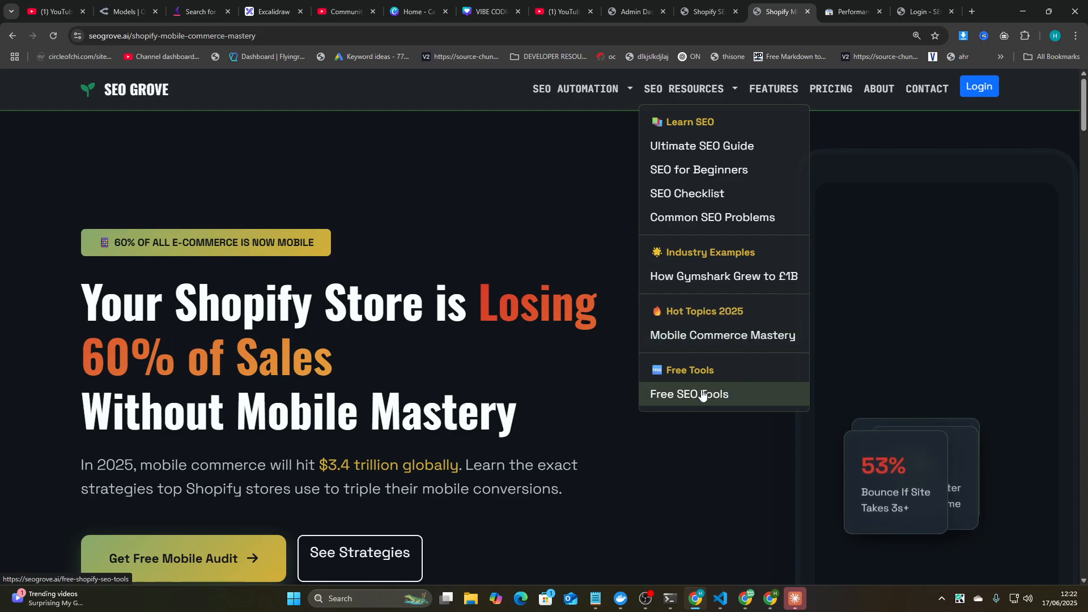
{"action": "left_click", "coordinate": [702, 394]}
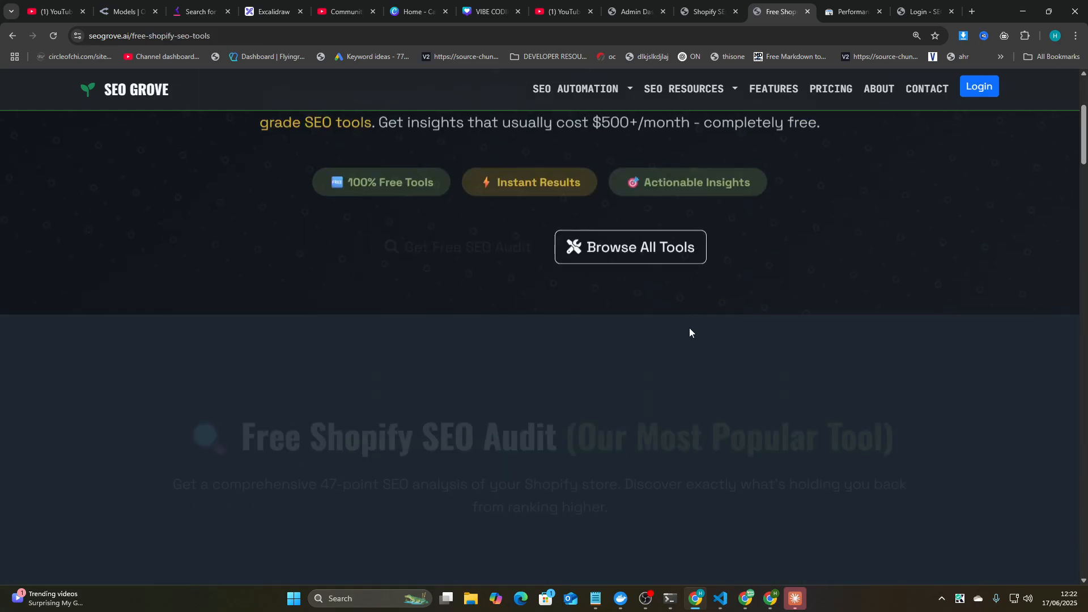
{"action": "scroll", "scroll_direction": "down", "scroll_amount": 3}
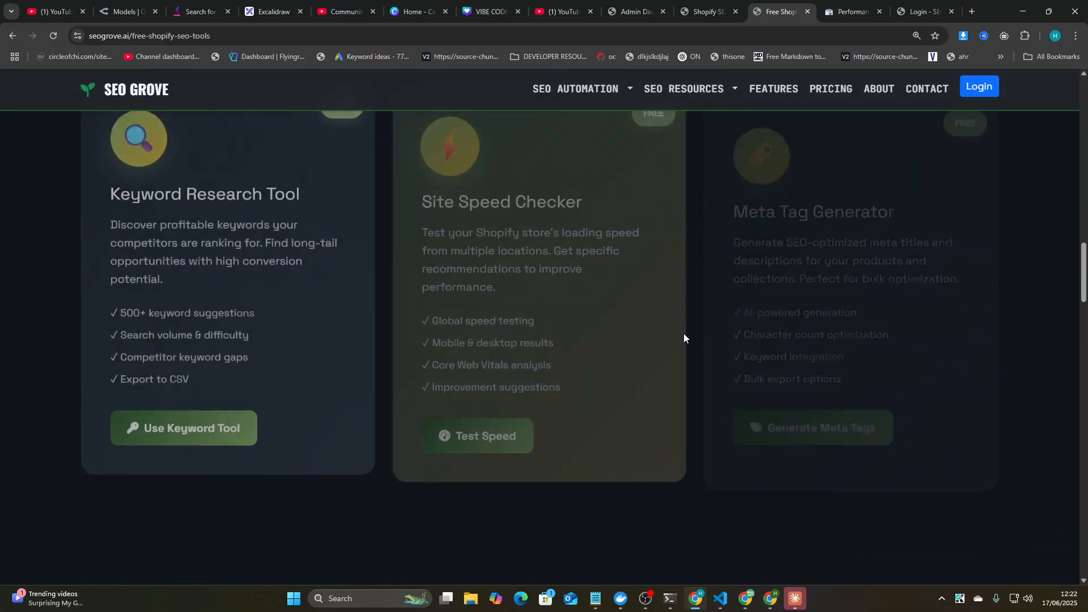
{"action": "scroll", "scroll_direction": "down", "scroll_amount": 3}
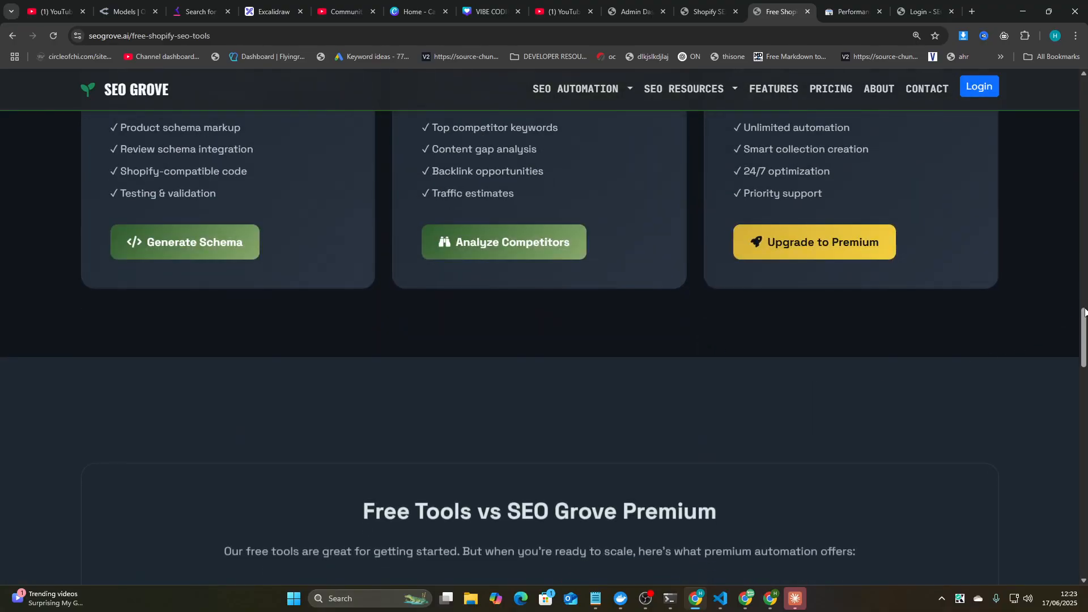
{"action": "scroll", "scroll_direction": "up", "scroll_amount": 3}
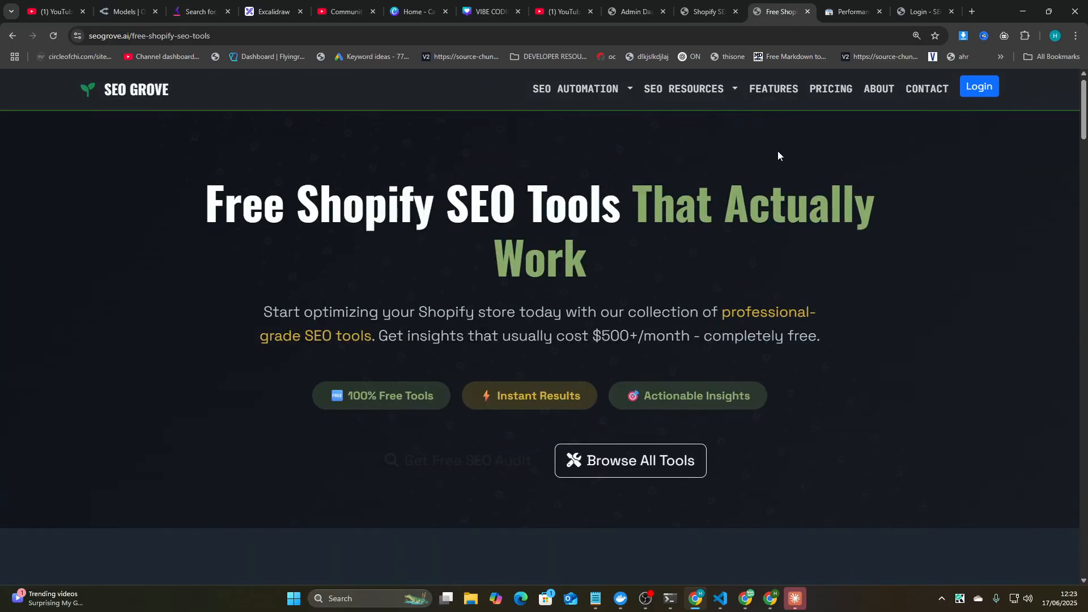
Step: Go to the Features page's Core Features section and select the address bar
{"action": "left_click", "coordinate": [773, 89]}
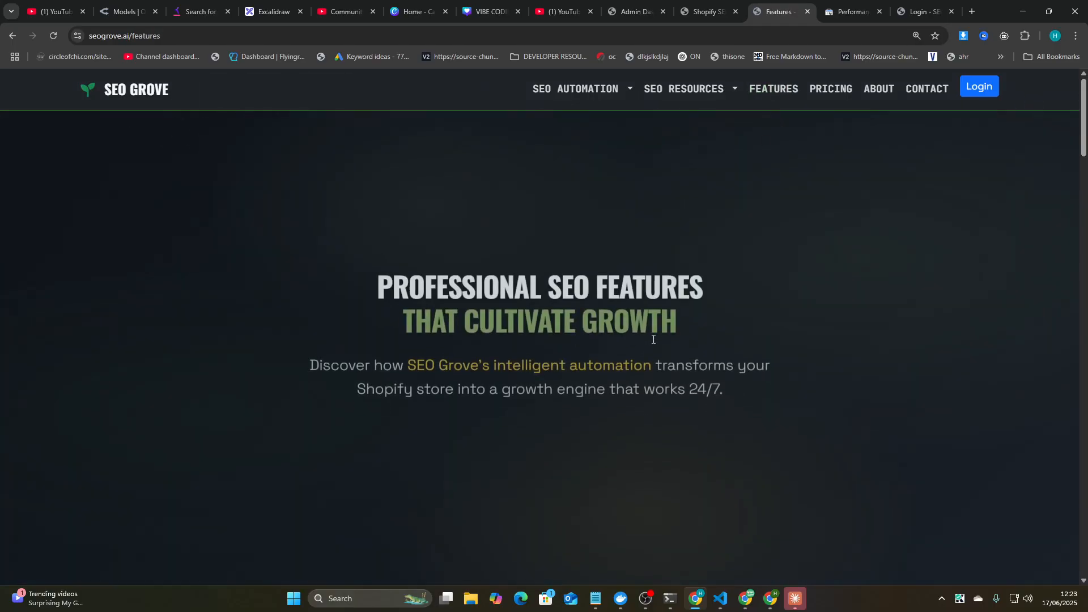
{"action": "scroll", "scroll_direction": "down", "scroll_amount": 3}
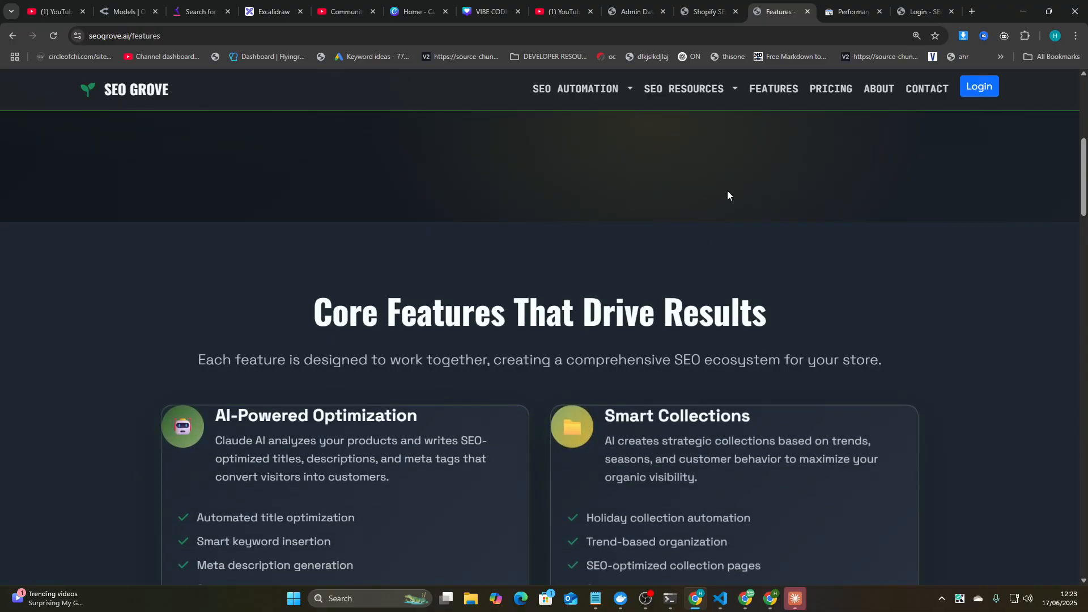
{"action": "left_click", "coordinate": [140, 35]}
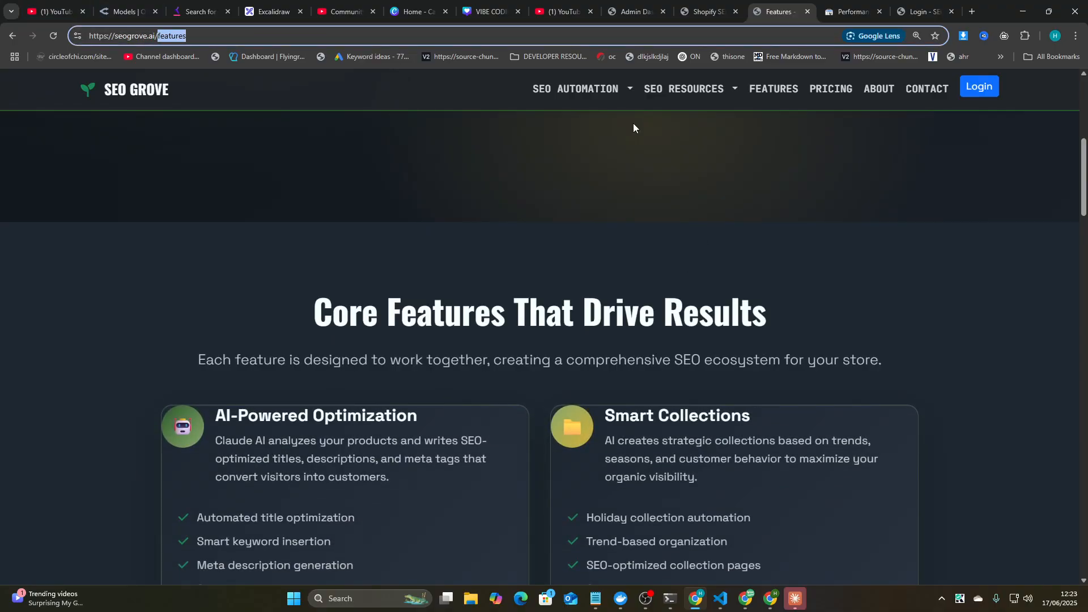
Step: Load seogrove.ai/sitemap.xml to review its URLs, then return to the dropshipping page
{"action": "type", "text": "sitemap.xml"}
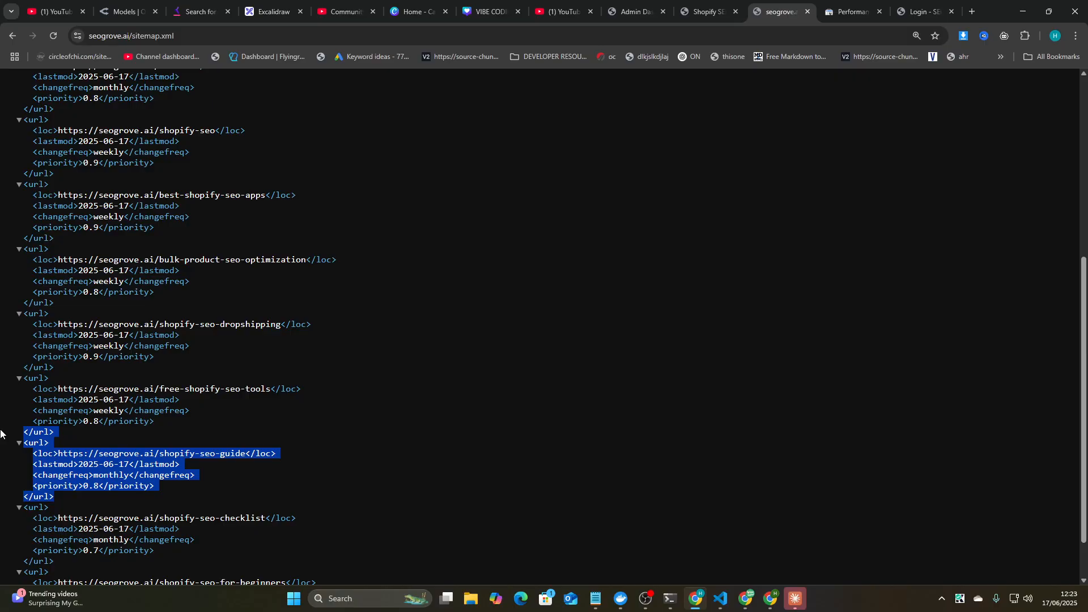
{"action": "left_click", "coordinate": [90, 464]}
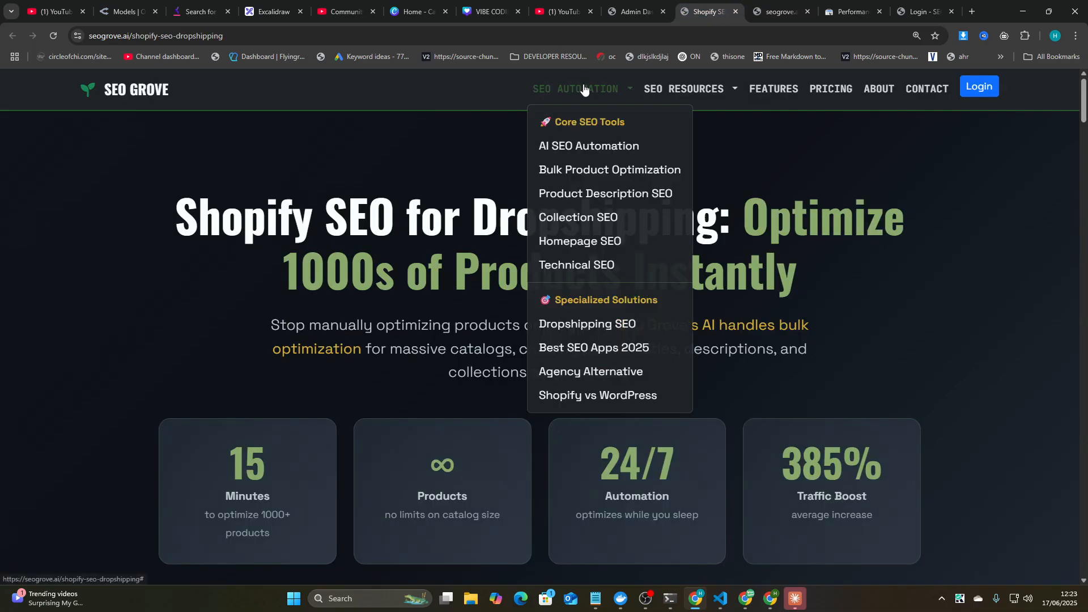
{"action": "left_click", "coordinate": [781, 11]}
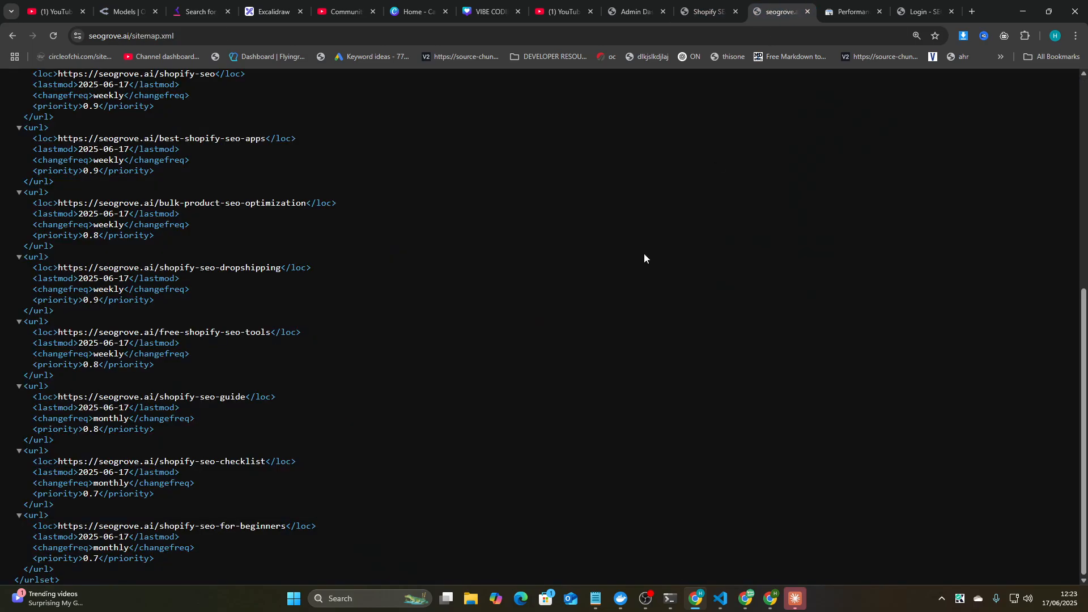
{"action": "left_click", "coordinate": [705, 11]}
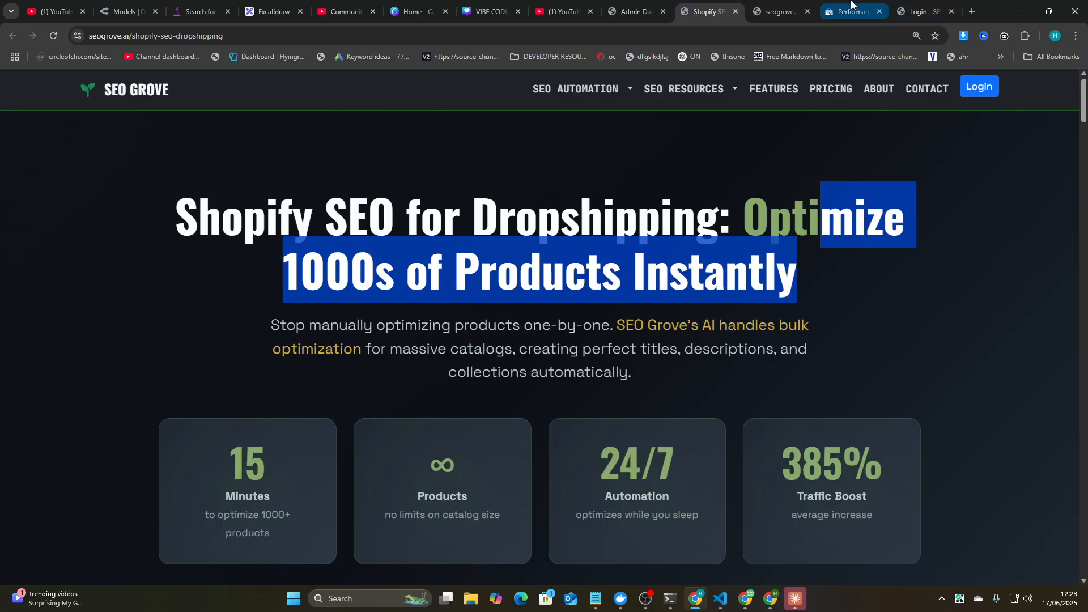
Step: Search Google for site:seogrove.ai in a new tab and view results page 2
{"action": "left_click", "coordinate": [973, 11]}
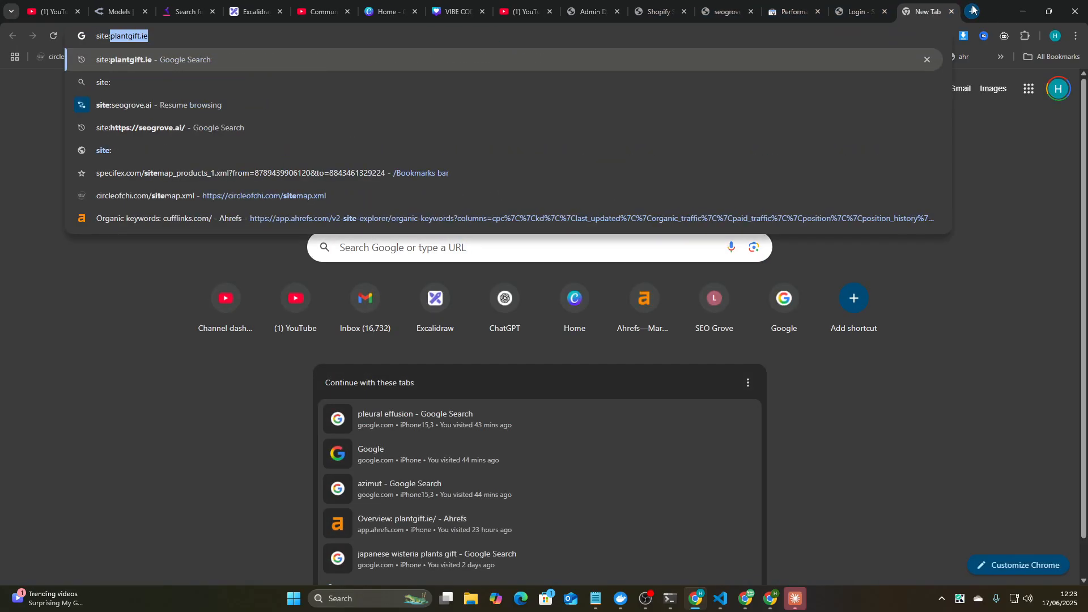
{"action": "left_click", "coordinate": [123, 105]}
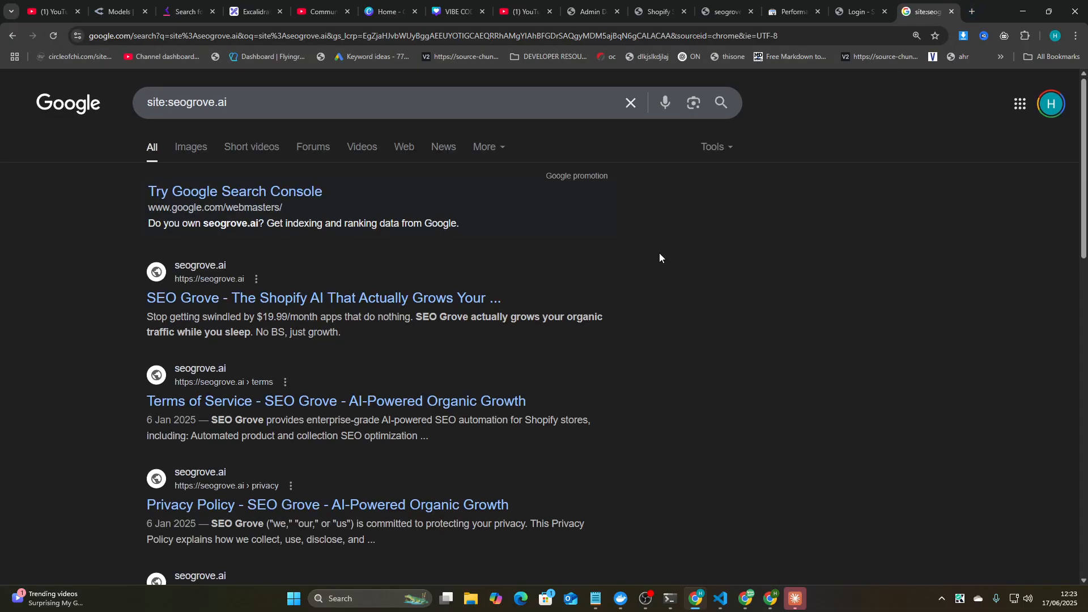
{"action": "scroll", "scroll_direction": "down", "scroll_amount": 3}
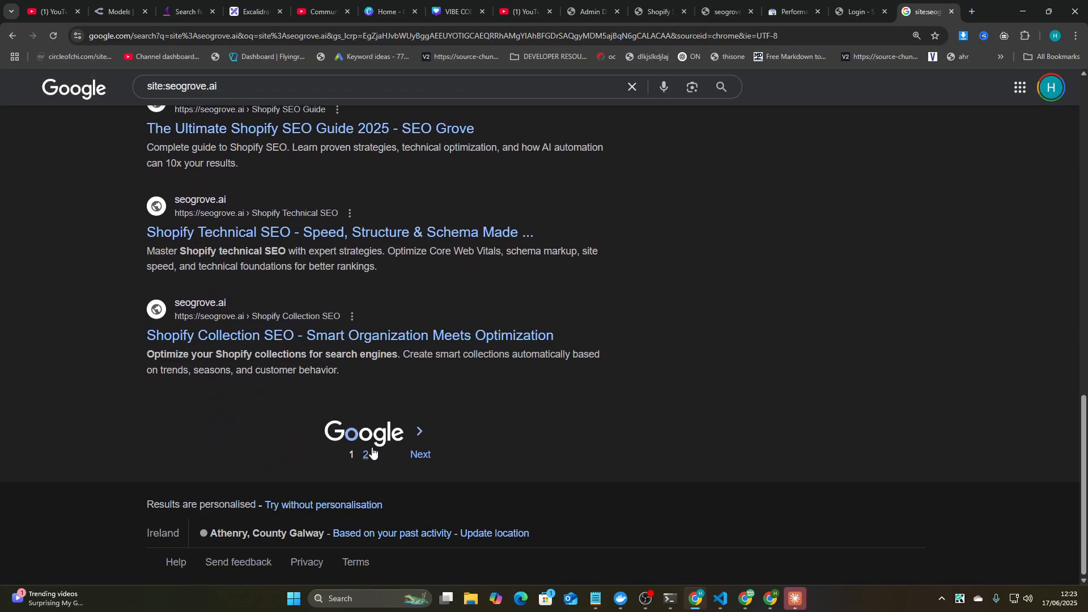
{"action": "left_click", "coordinate": [365, 454]}
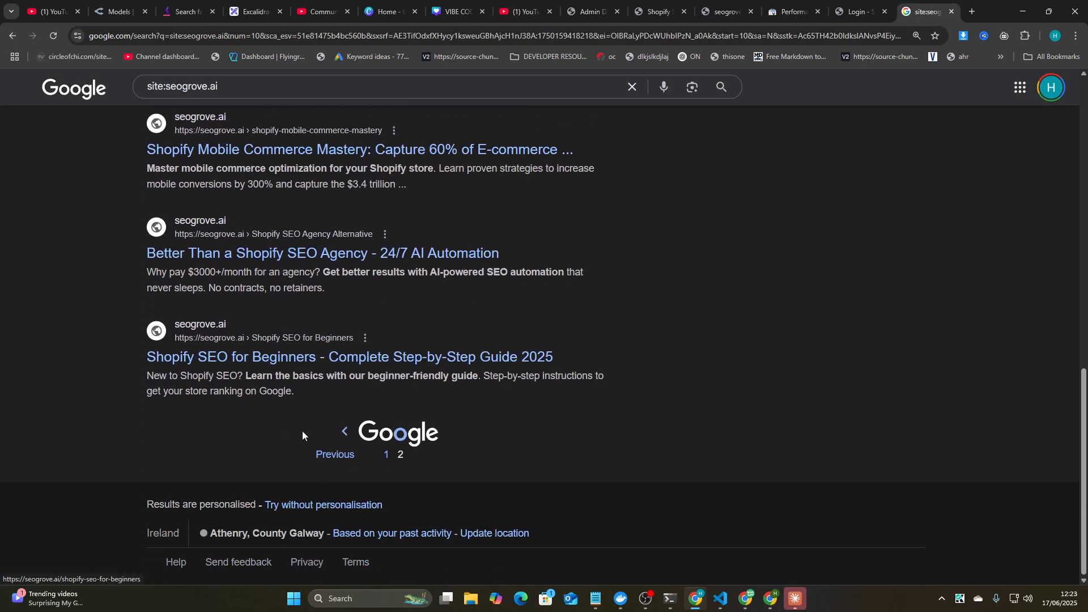
{"action": "scroll", "scroll_direction": "up", "scroll_amount": 3}
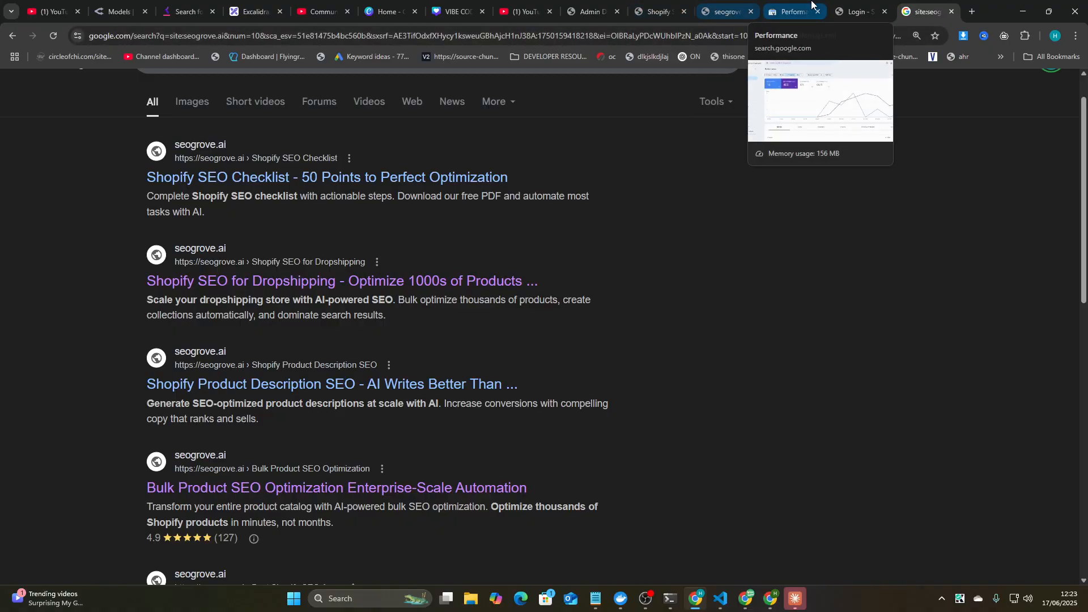
Step: Untick Indexed in Page indexing and inspect the 3 'Page with redirect' URLs
{"action": "left_click", "coordinate": [795, 11]}
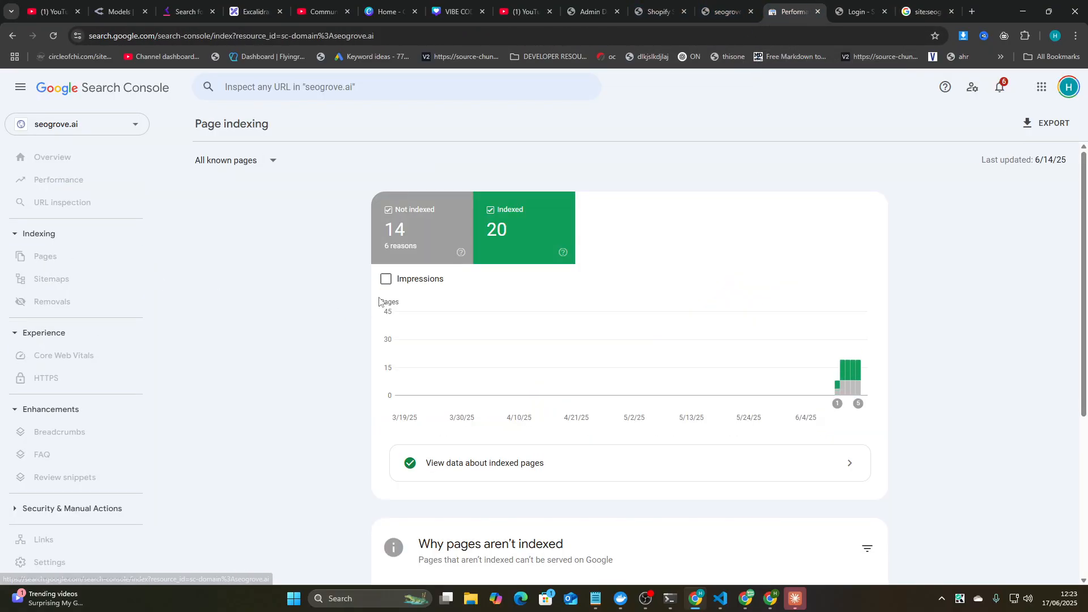
{"action": "left_click", "coordinate": [490, 209]}
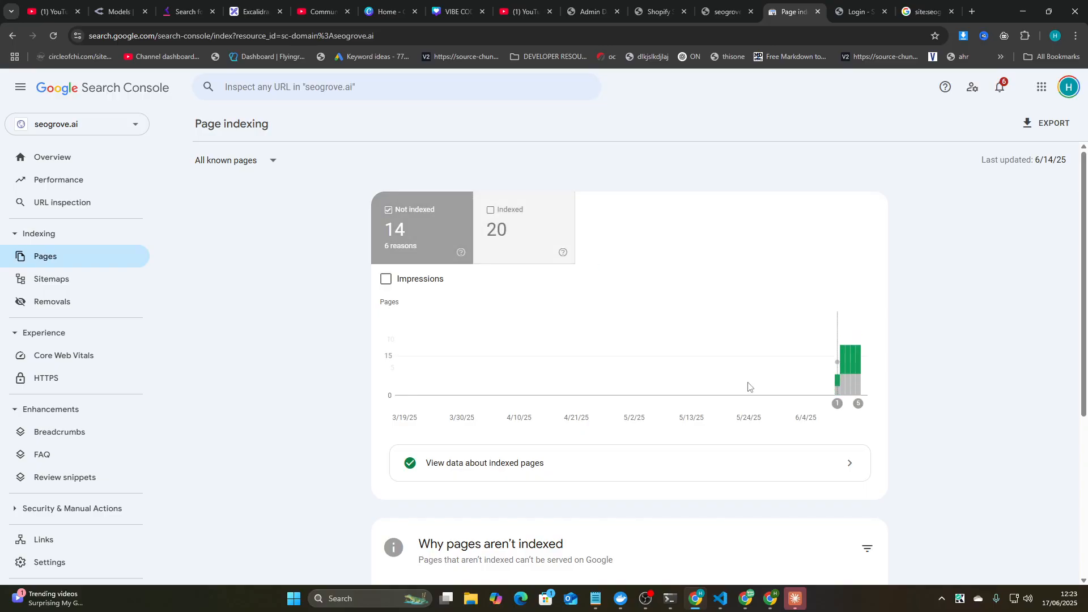
{"action": "scroll", "scroll_direction": "down", "scroll_amount": 3}
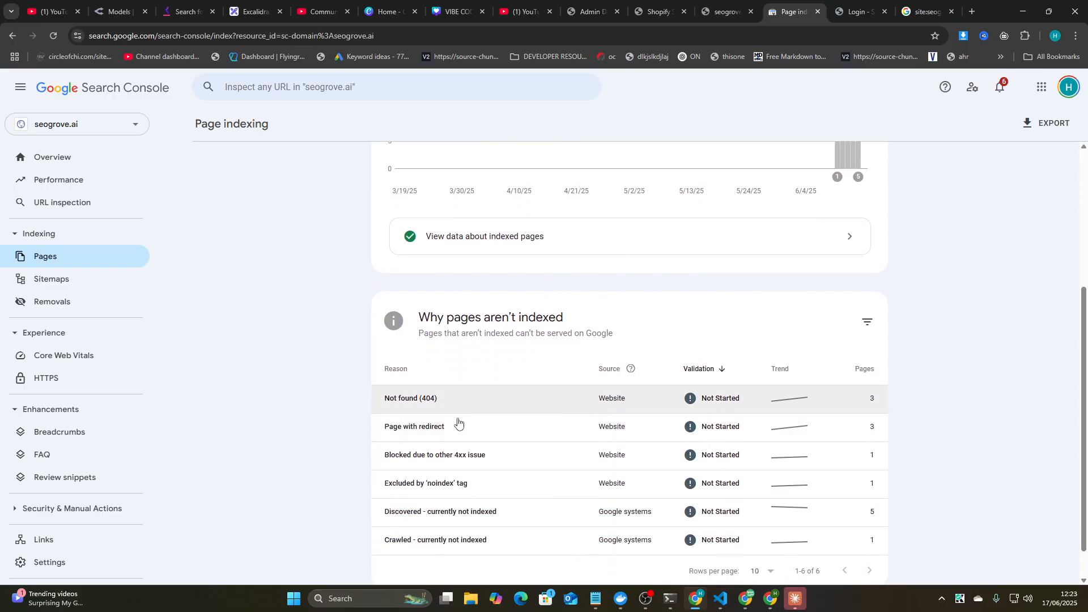
{"action": "mouse_move", "coordinate": [471, 424]}
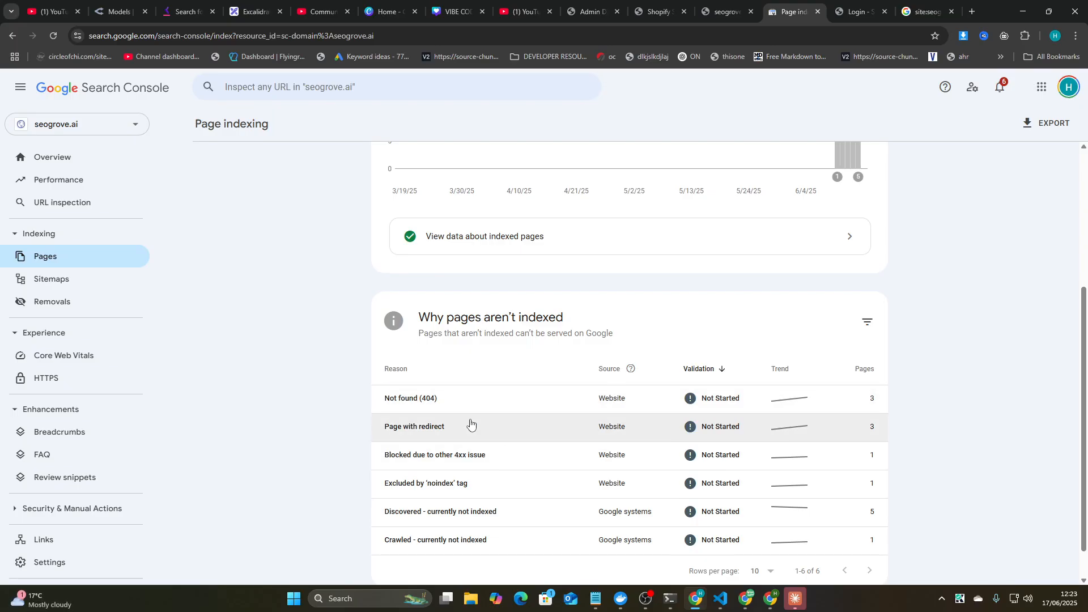
{"action": "left_click", "coordinate": [415, 427]}
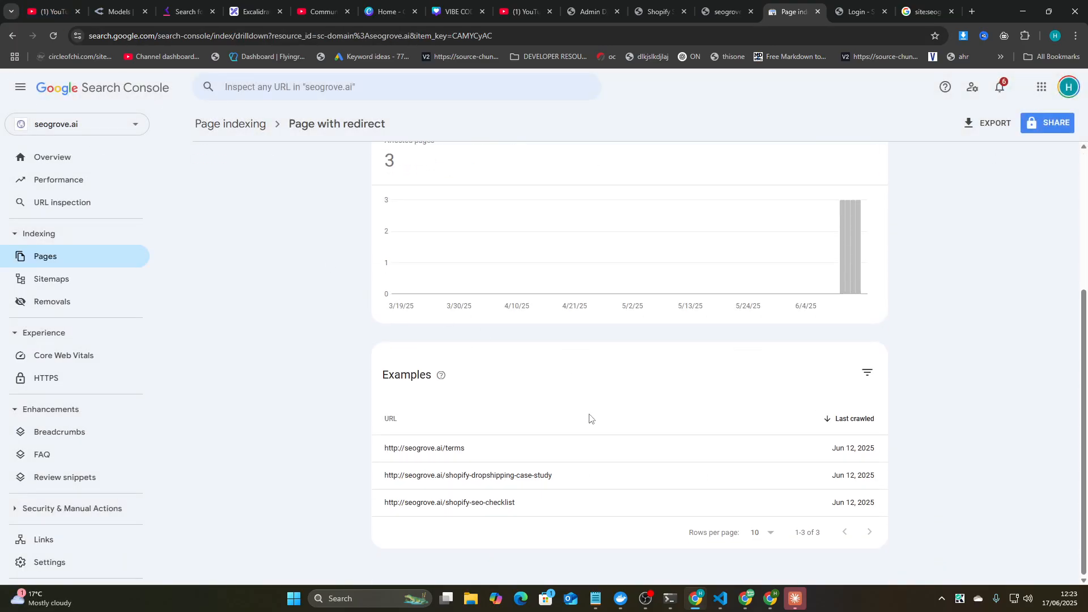
{"action": "mouse_move", "coordinate": [774, 482]}
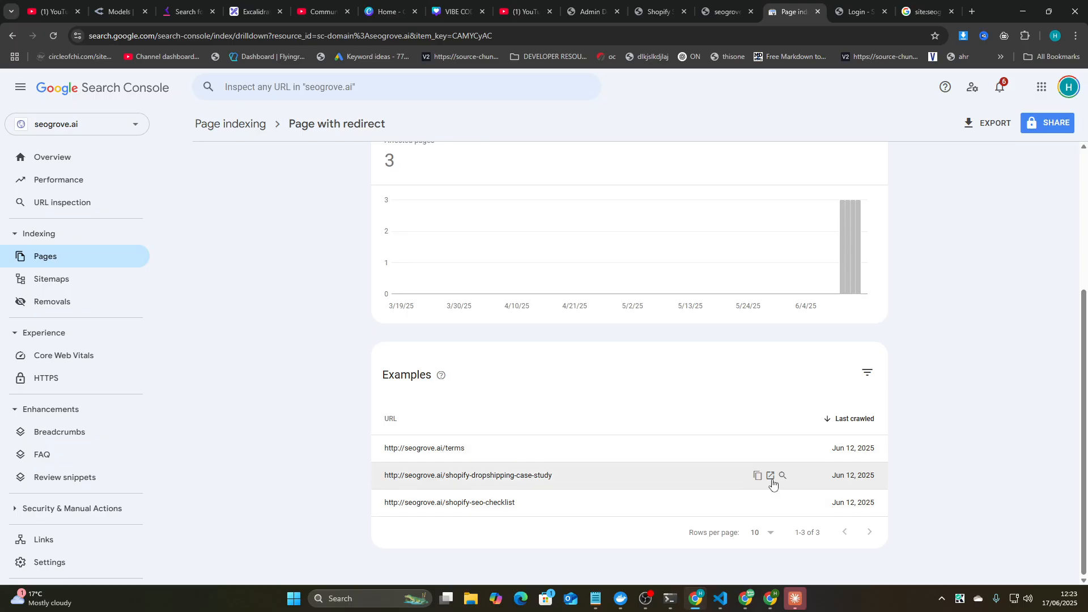
{"action": "left_click", "coordinate": [770, 476]}
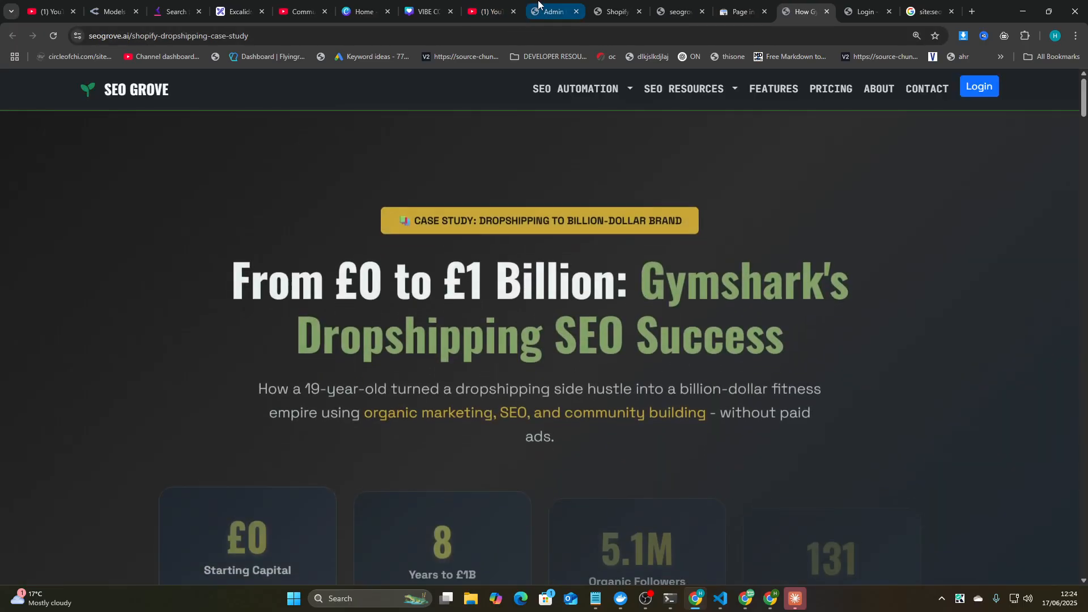
Step: Check the sitemap, then open the 'Discovered - currently not indexed' list of five pages
{"action": "left_click", "coordinate": [681, 11]}
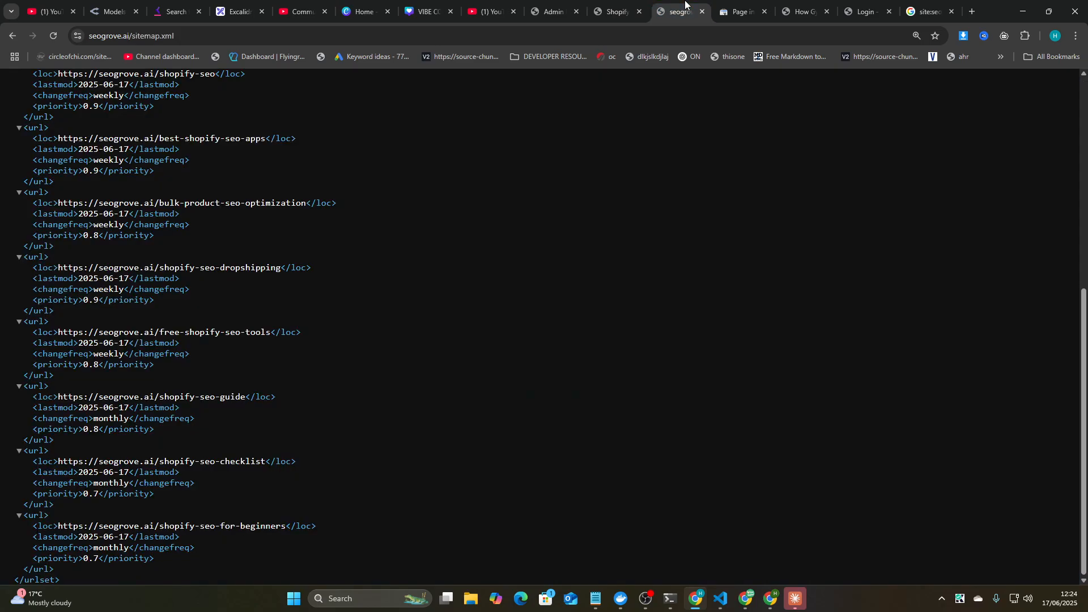
{"action": "left_click", "coordinate": [745, 11]}
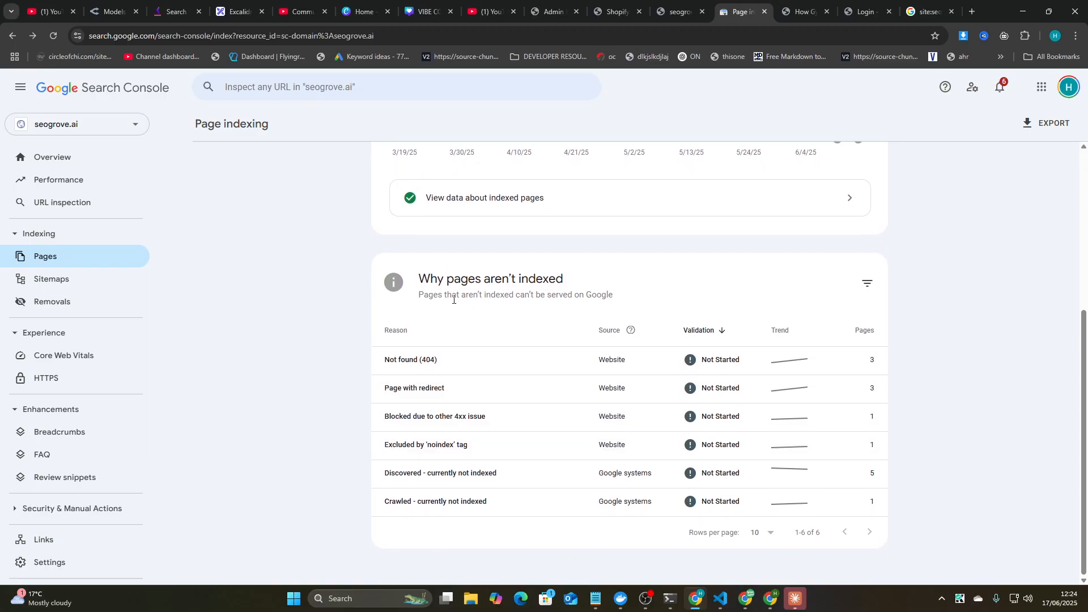
{"action": "left_click", "coordinate": [440, 473]}
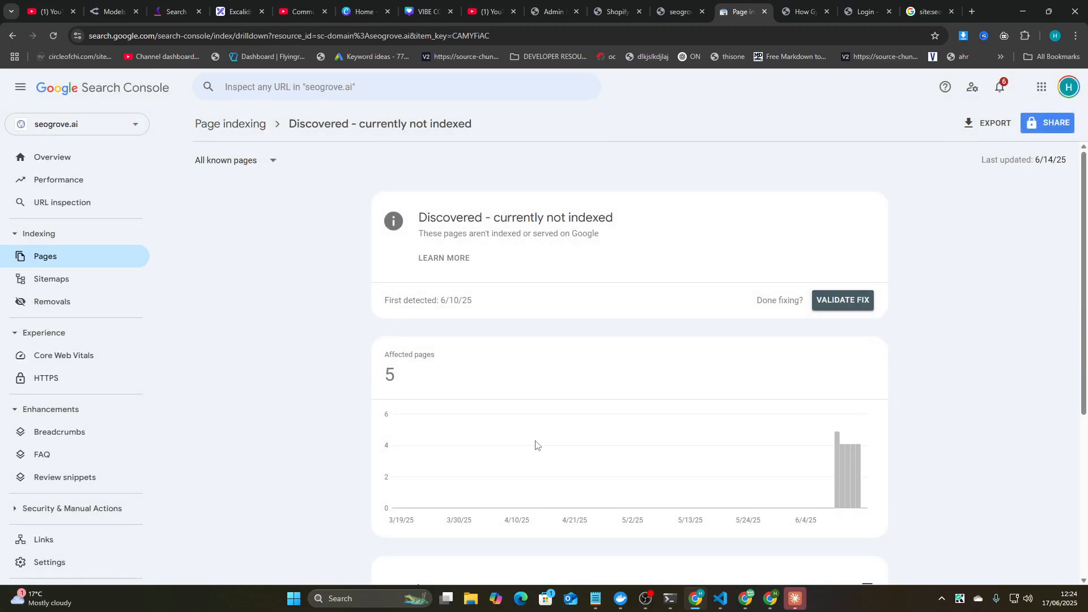
{"action": "scroll", "scroll_direction": "down", "scroll_amount": 3}
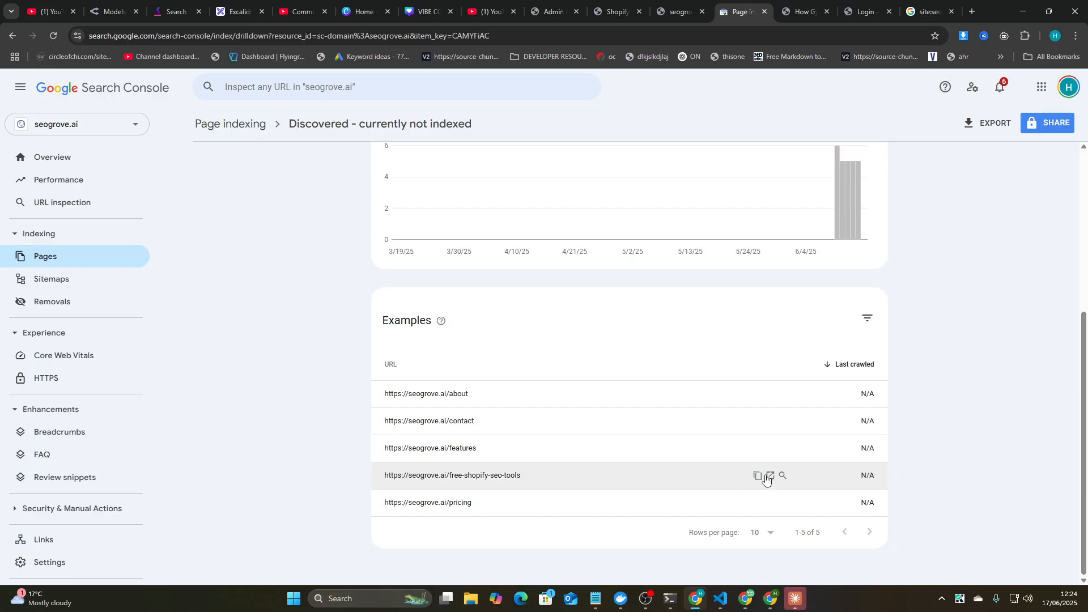
Step: Inspect free-shopify-seo-tools, confirming it's discovered via sitemap but not indexed
{"action": "left_click", "coordinate": [770, 476]}
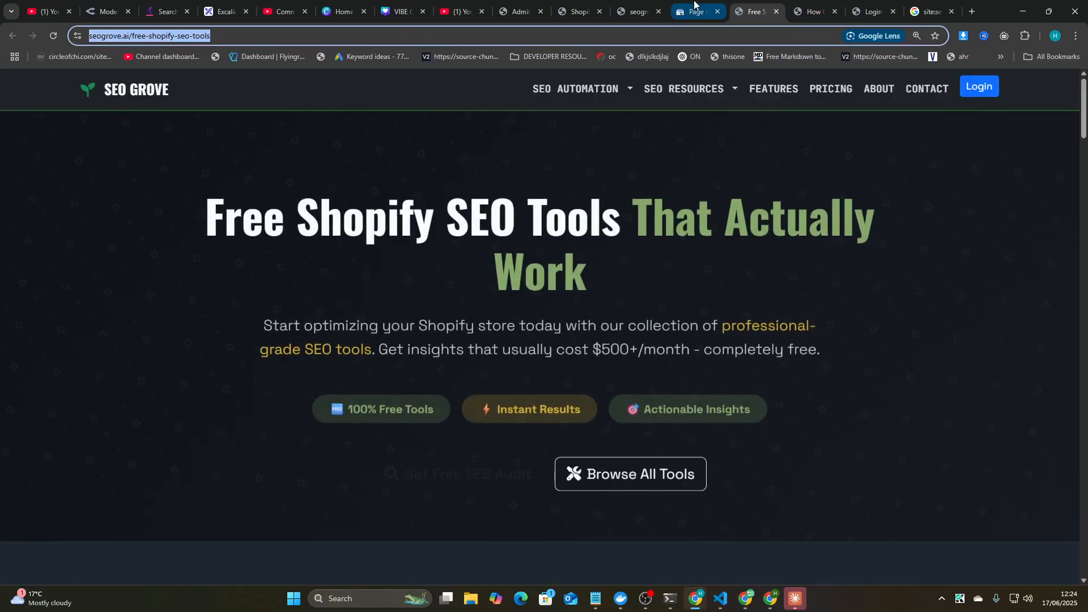
{"action": "left_click", "coordinate": [696, 10]}
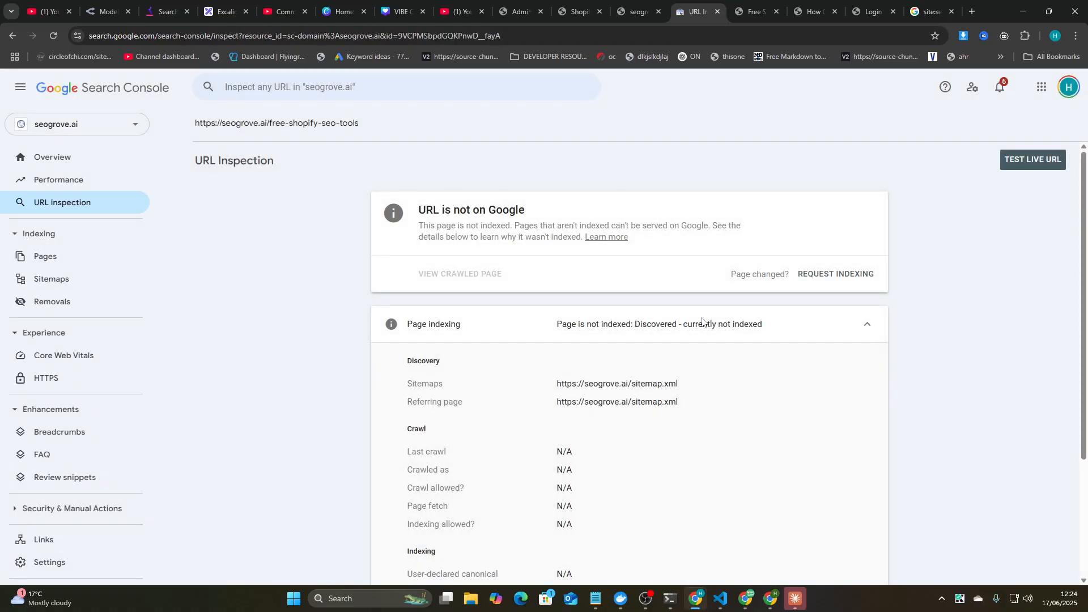
{"action": "left_click", "coordinate": [752, 12]}
{"action": "type", "text": "¬"}
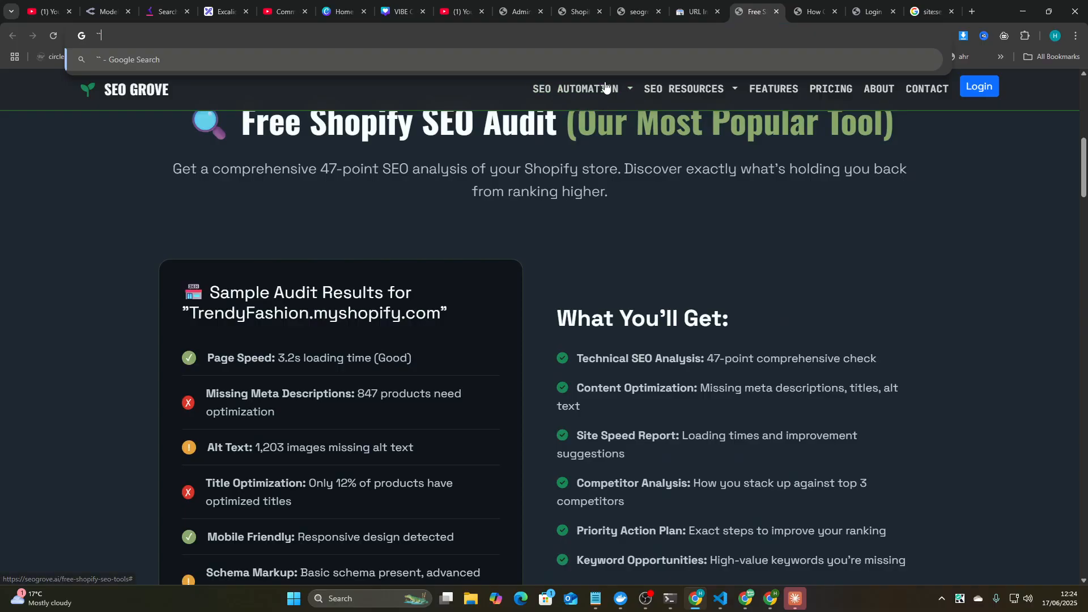
{"action": "left_click", "coordinate": [697, 12]}
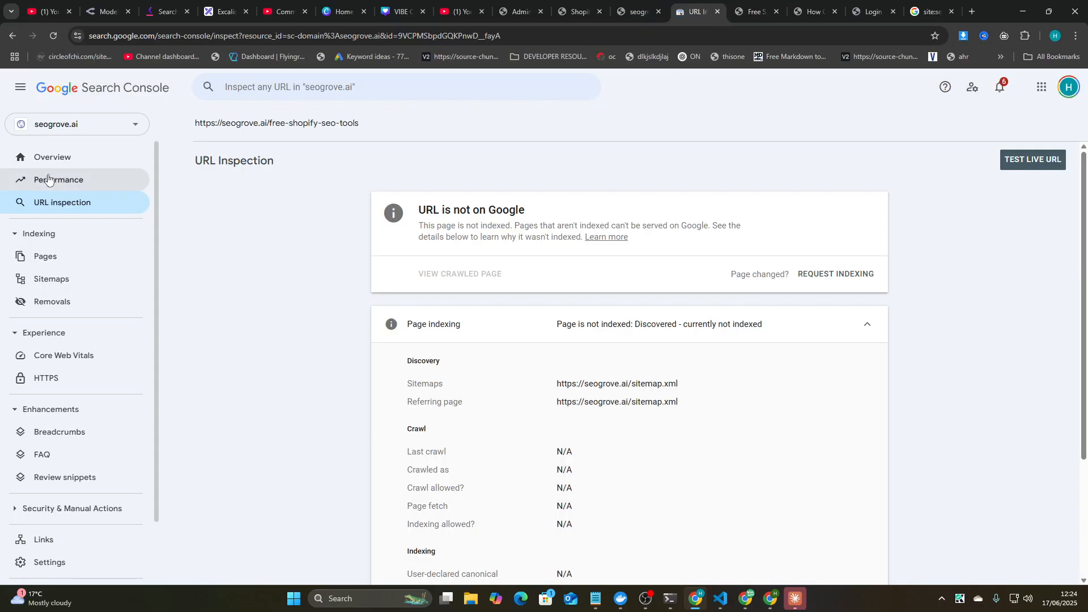
Step: Open the Performance report showing 16 clicks and 405 impressions, then the Bright Data homepage
{"action": "left_click", "coordinate": [58, 179]}
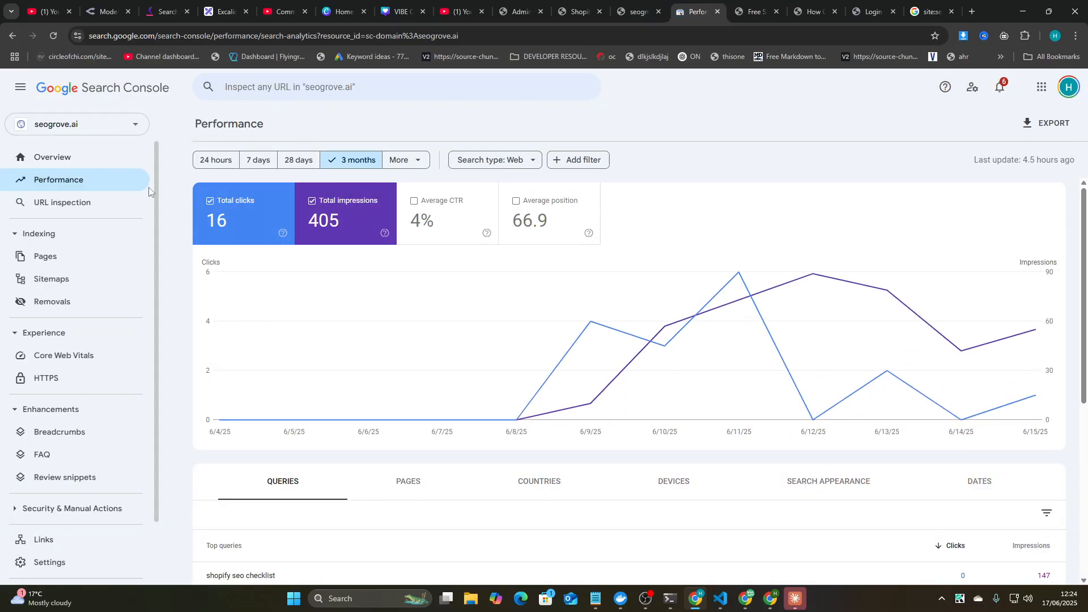
{"action": "left_click", "coordinate": [226, 160]}
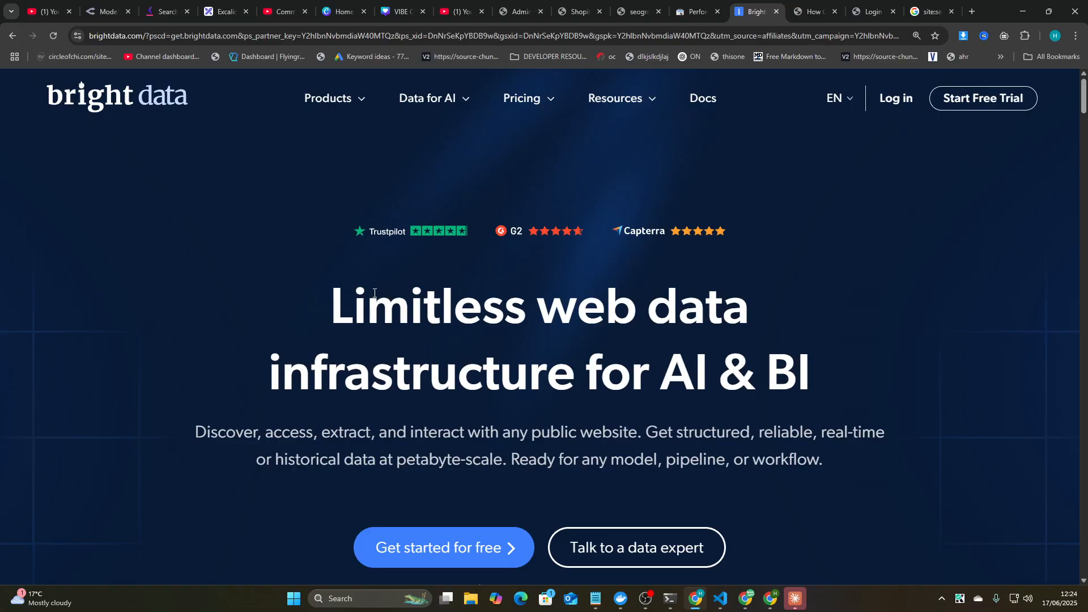
{"action": "mouse_move", "coordinate": [545, 413]}
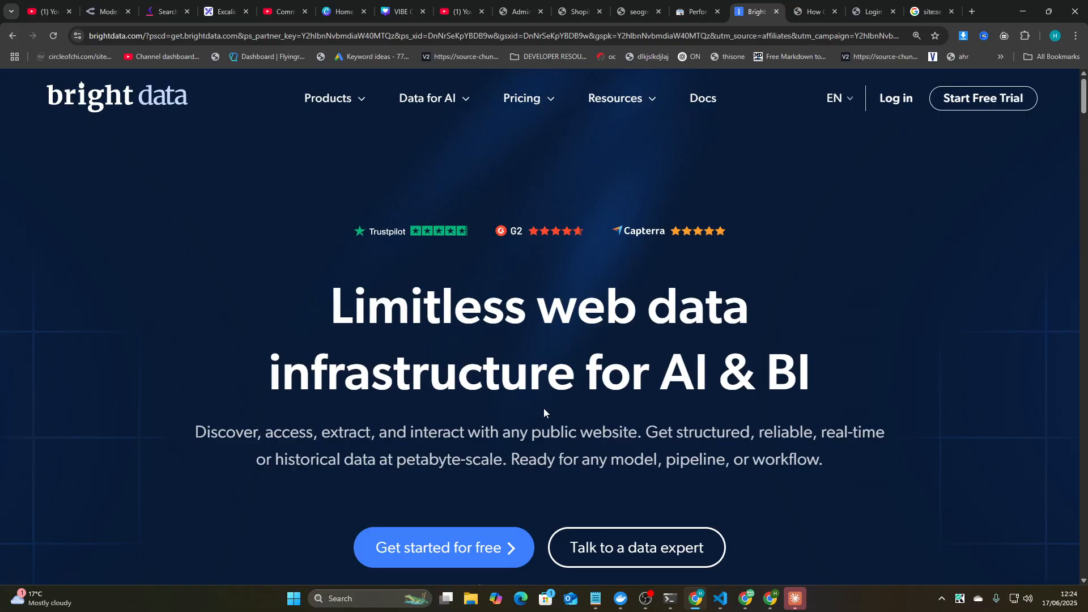
{"action": "mouse_move", "coordinate": [566, 408]}
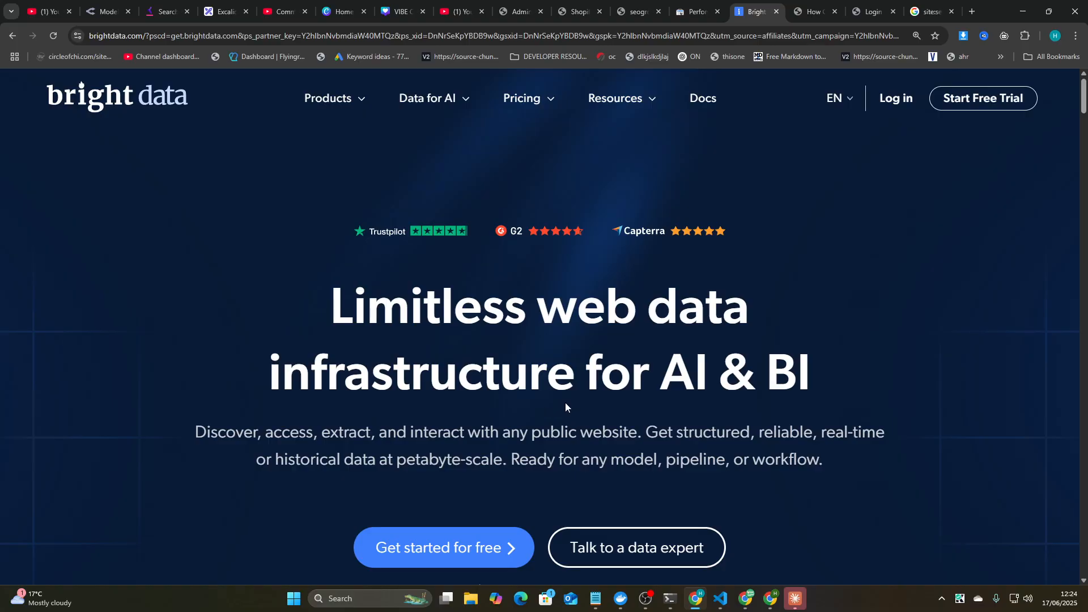
{"action": "mouse_move", "coordinate": [560, 377]}
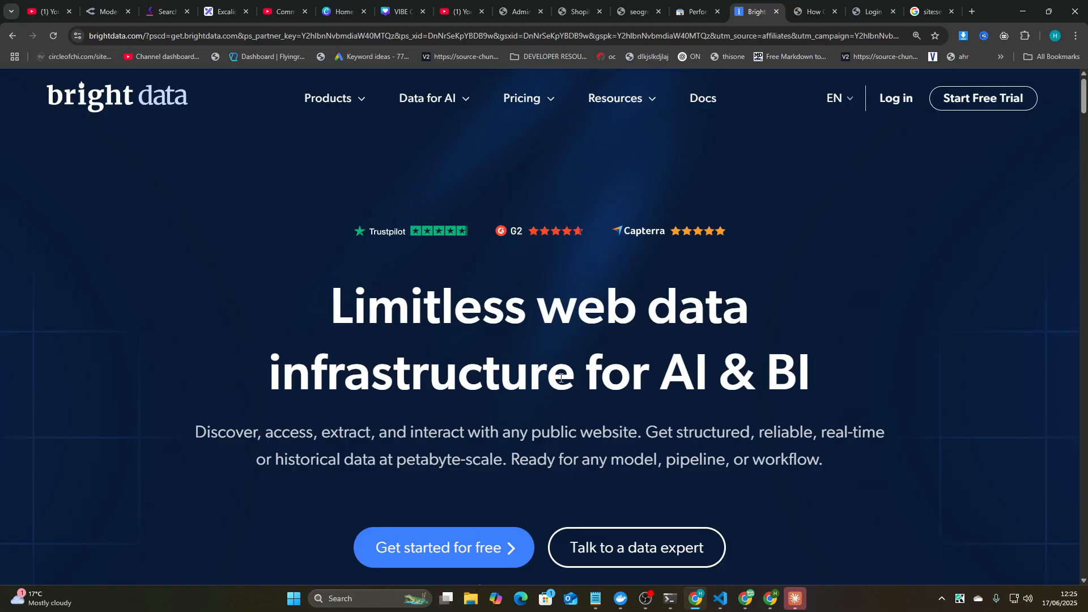
{"action": "mouse_move", "coordinate": [770, 477]}
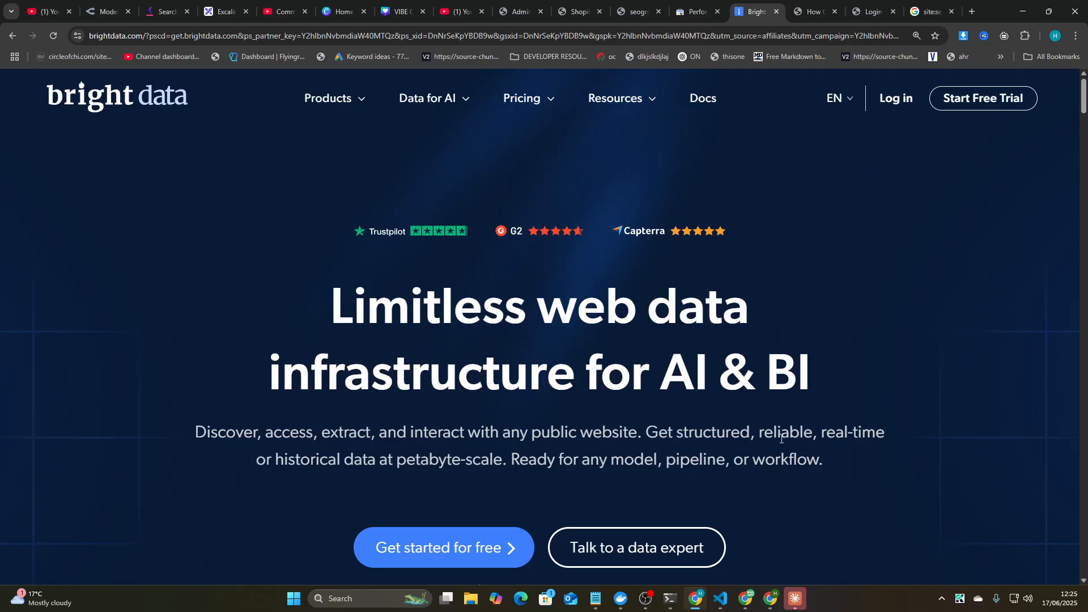
{"action": "mouse_move", "coordinate": [743, 453]}
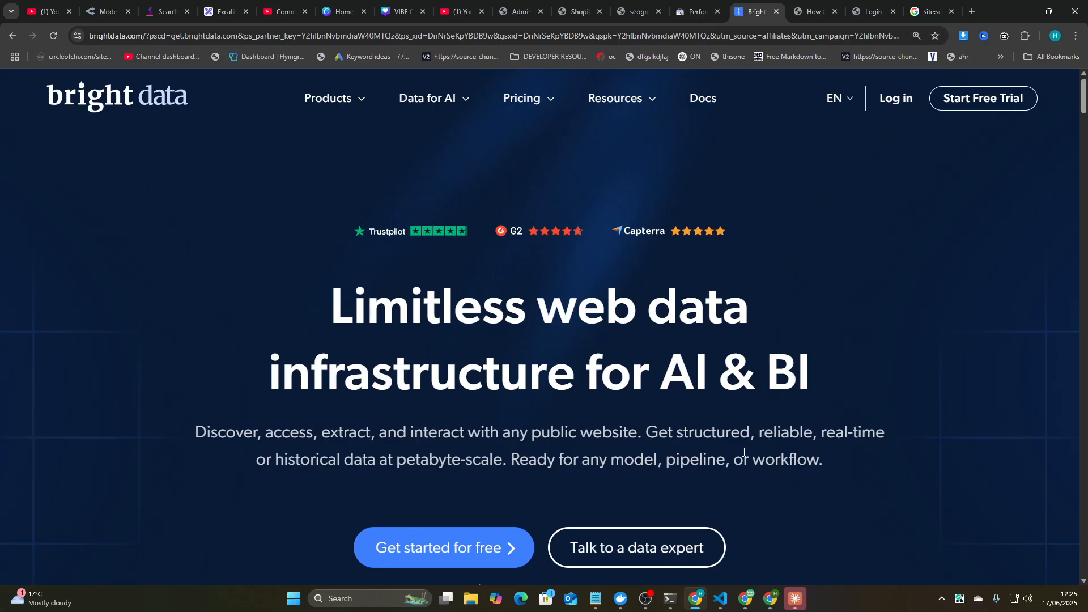